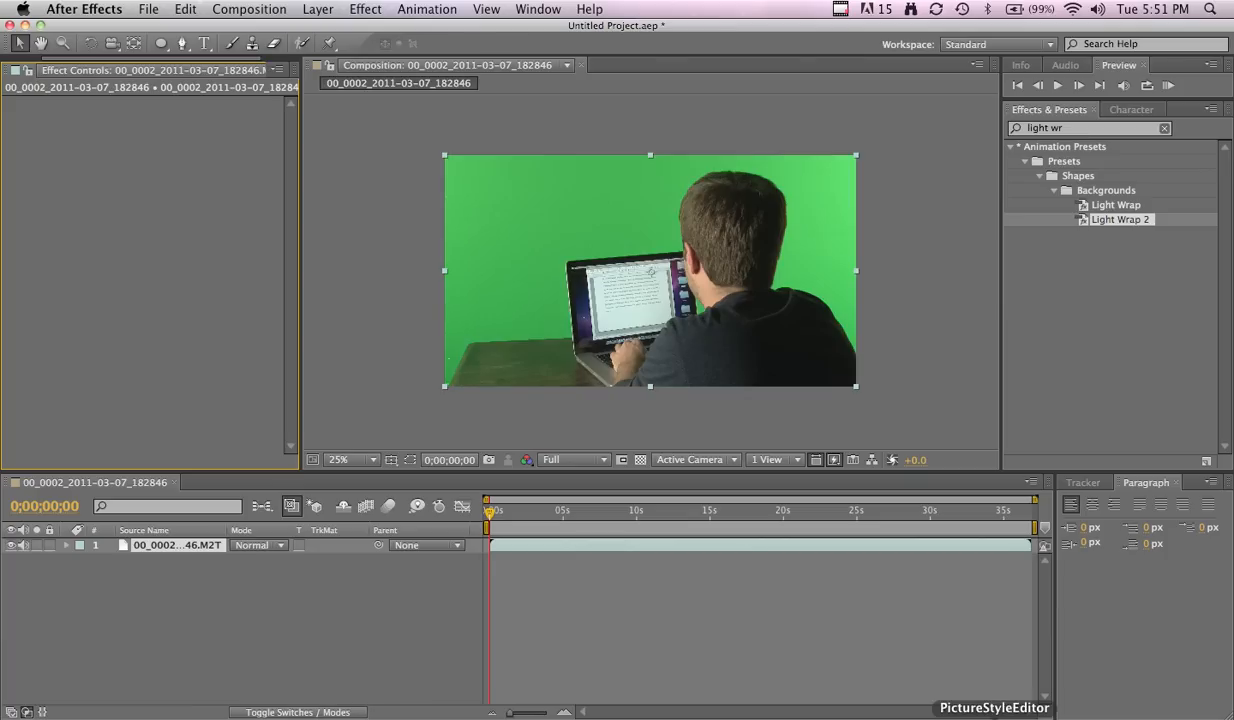
{"action": "mouse_move", "coordinate": [940, 625]}
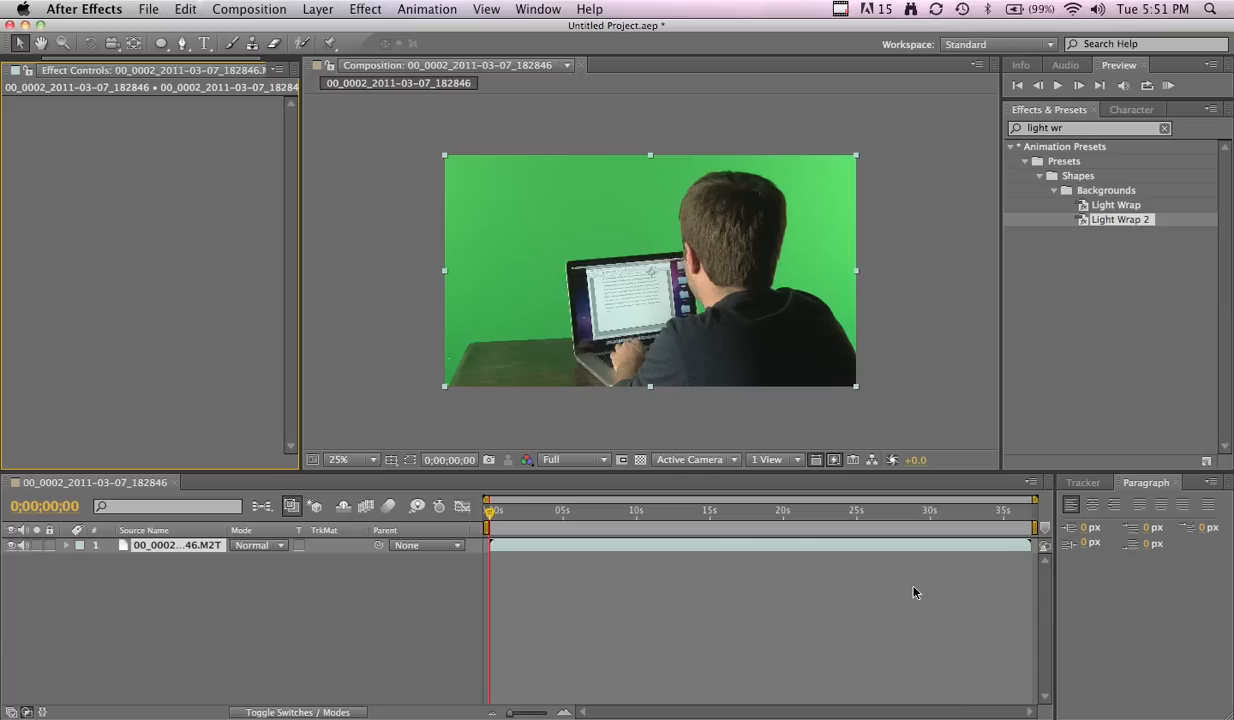
{"action": "mouse_move", "coordinate": [683, 245]}
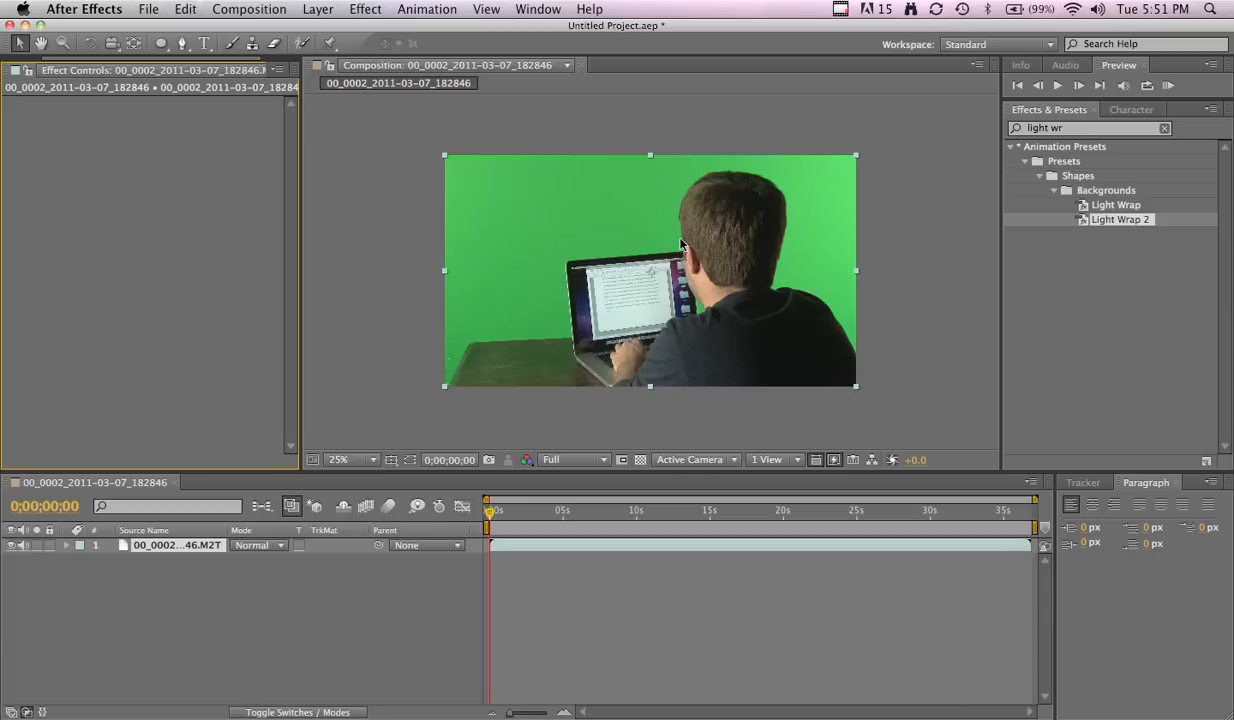
{"action": "mouse_move", "coordinate": [689, 186]}
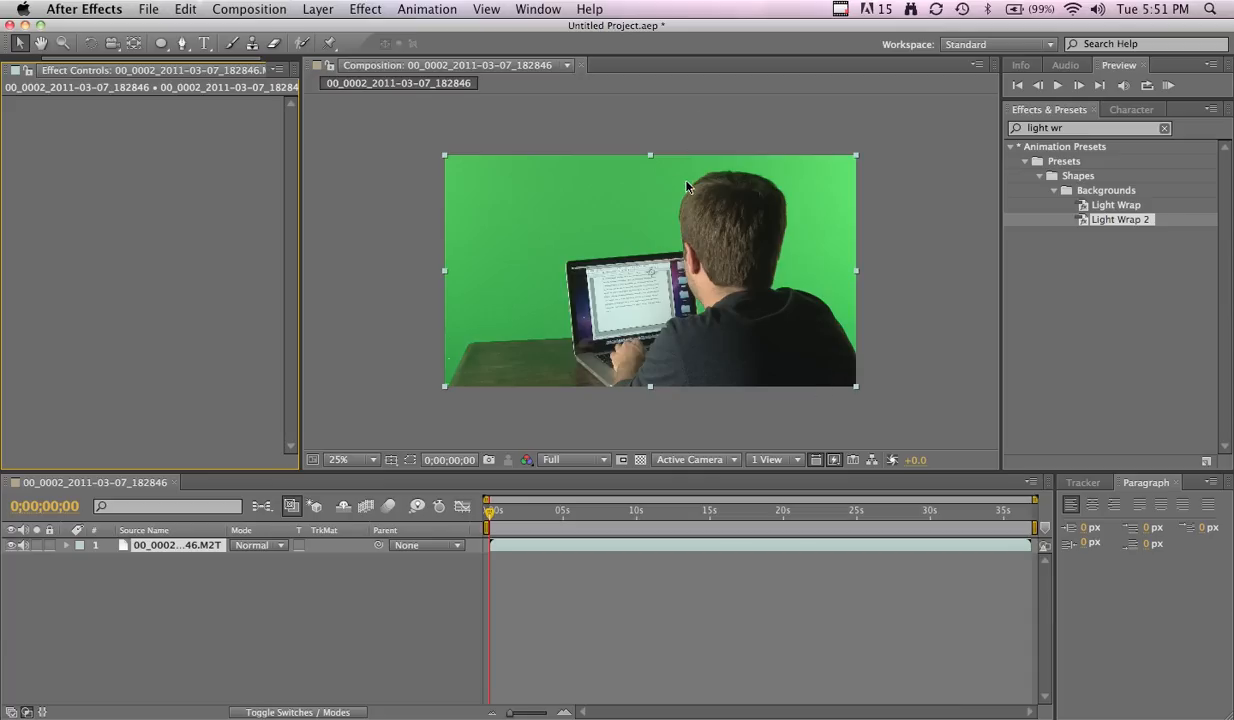
{"action": "mouse_move", "coordinate": [692, 198]}
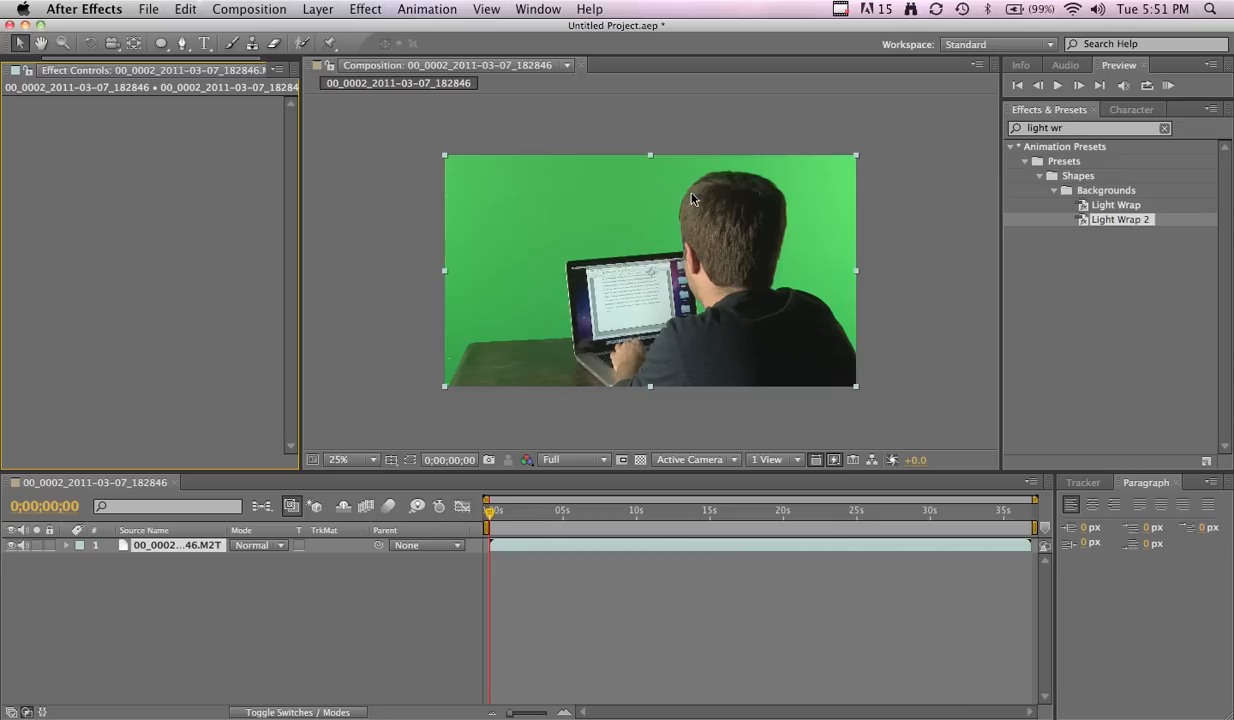
{"action": "mouse_move", "coordinate": [685, 208]}
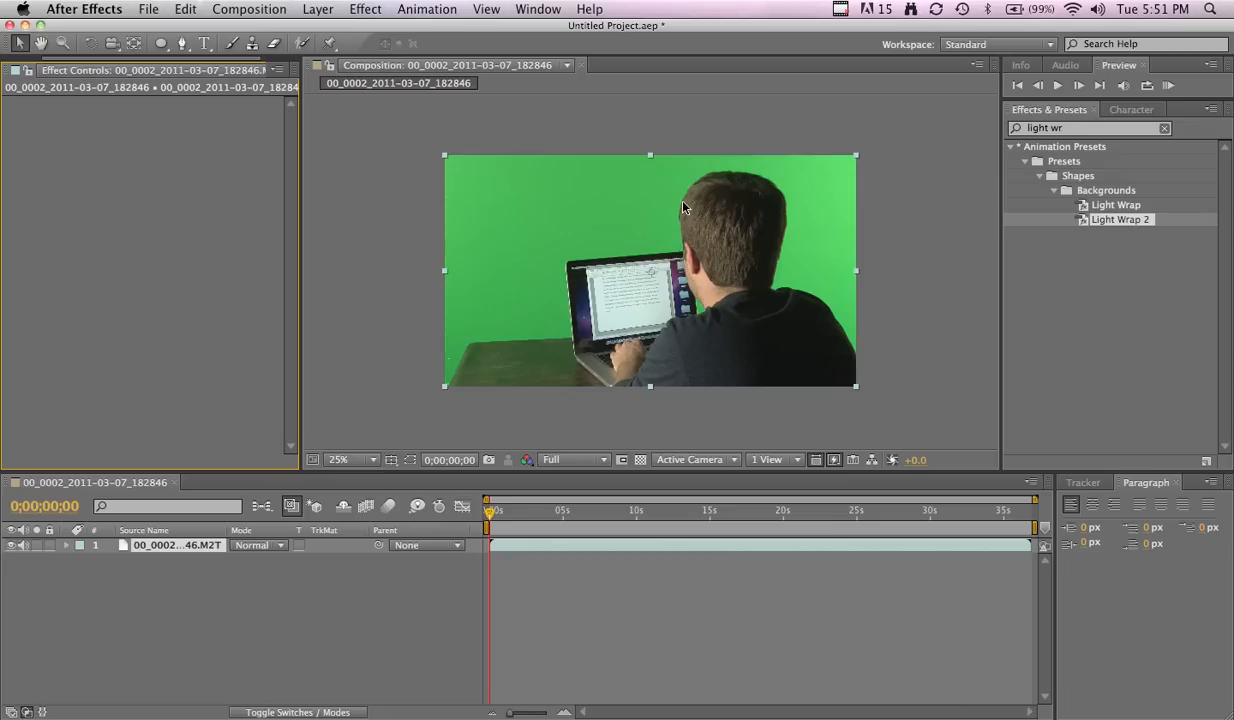
{"action": "mouse_move", "coordinate": [708, 207]}
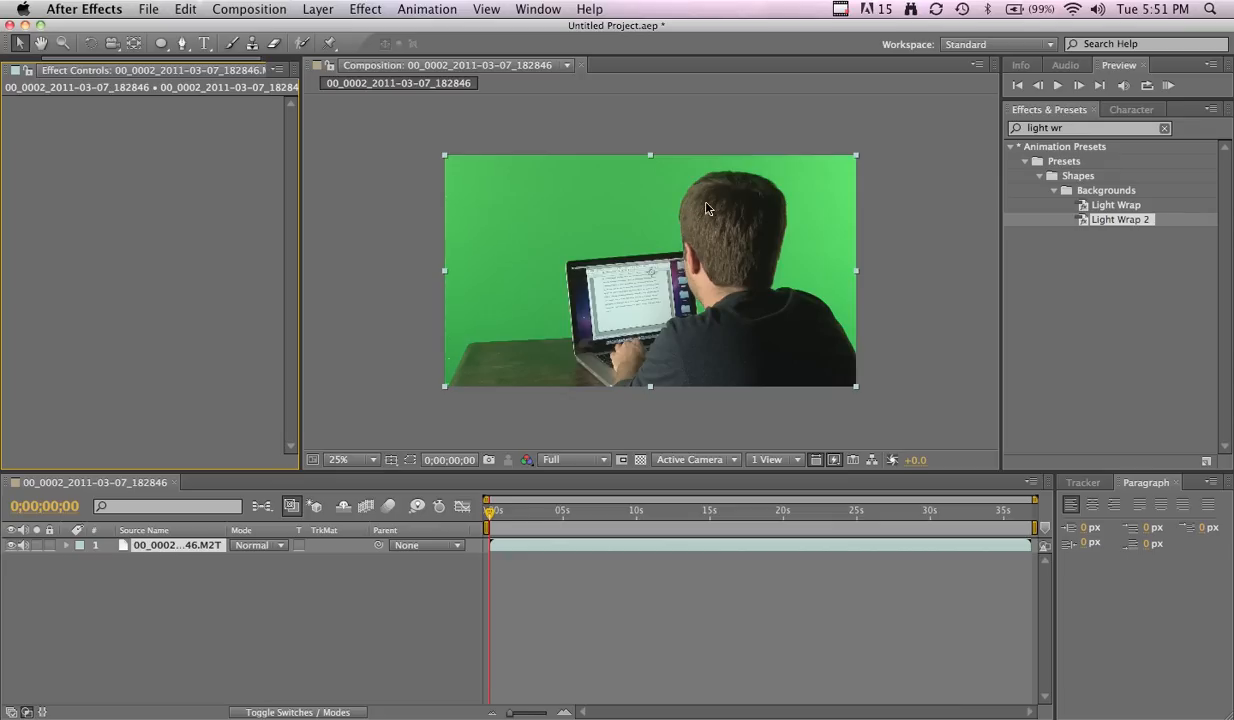
{"action": "mouse_move", "coordinate": [690, 219]}
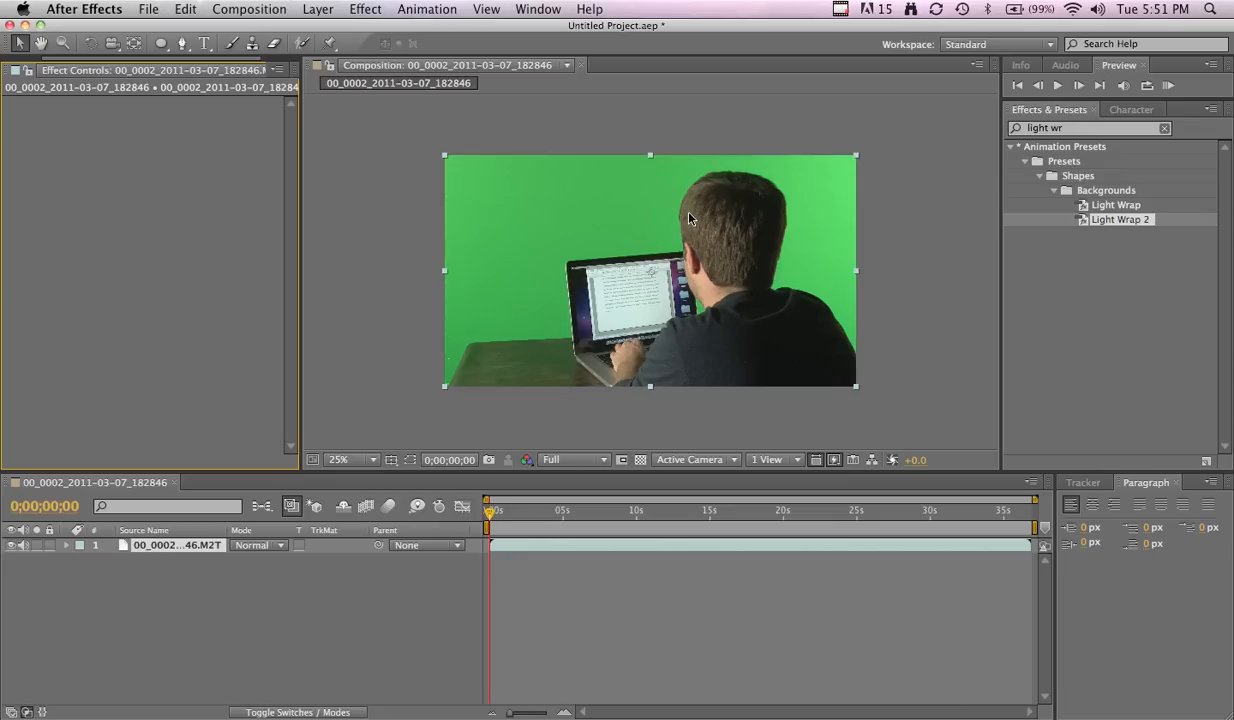
{"action": "mouse_move", "coordinate": [698, 194]}
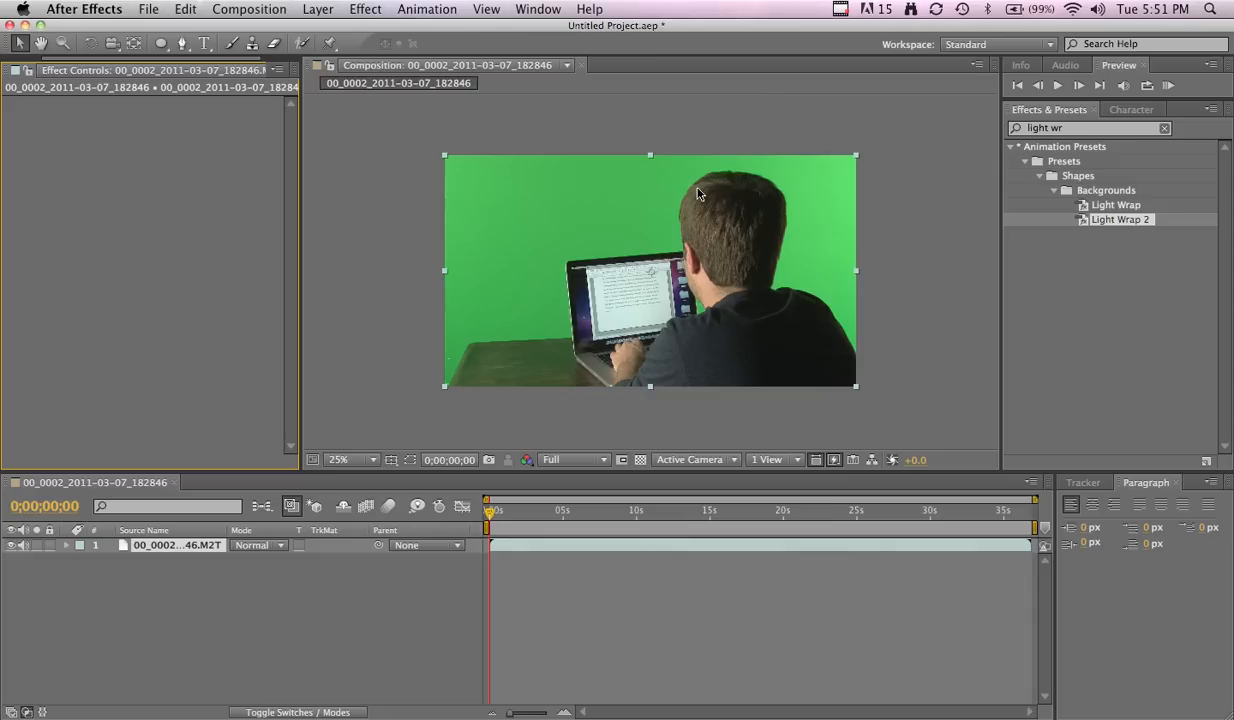
{"action": "mouse_move", "coordinate": [750, 393]}
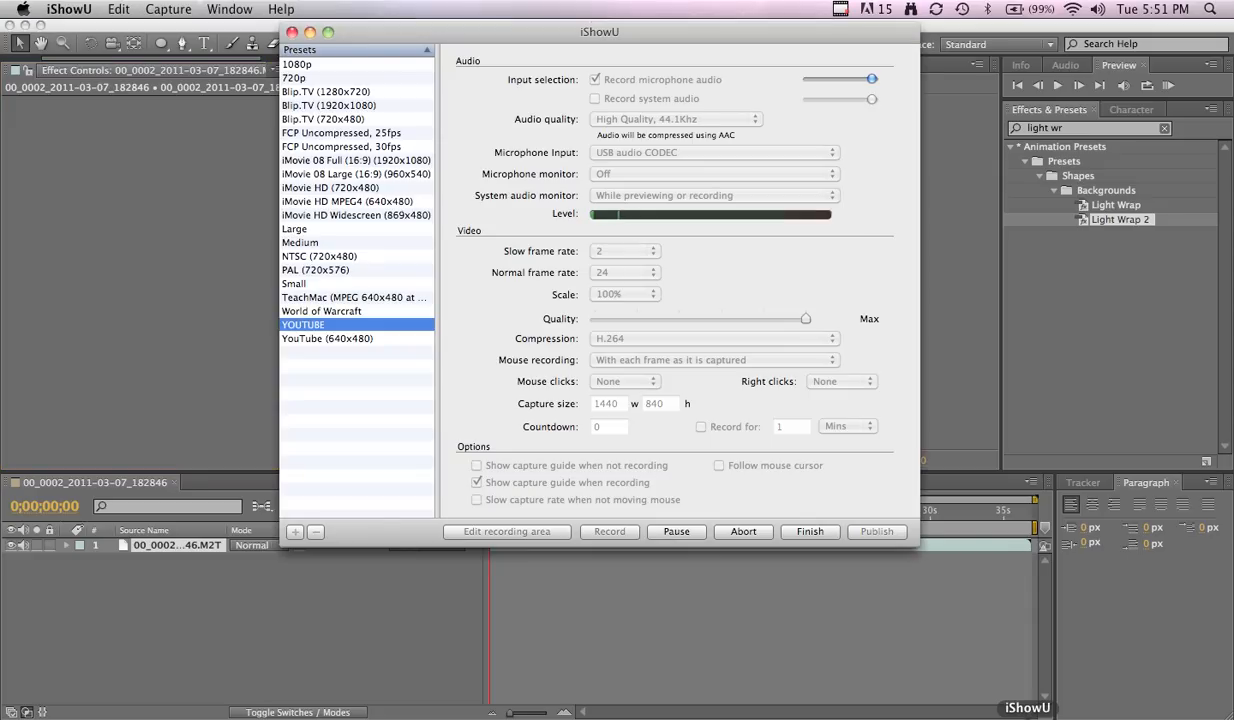
{"action": "mouse_move", "coordinate": [913, 340]}
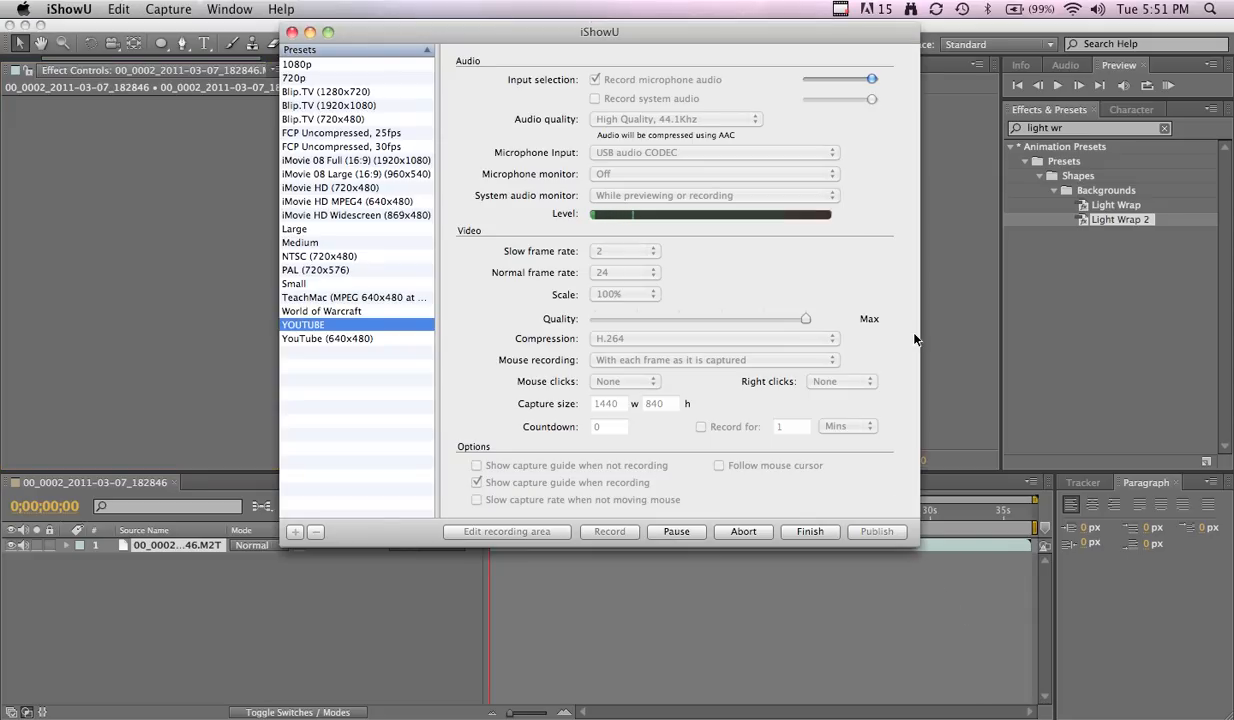
{"action": "mouse_move", "coordinate": [923, 303]}
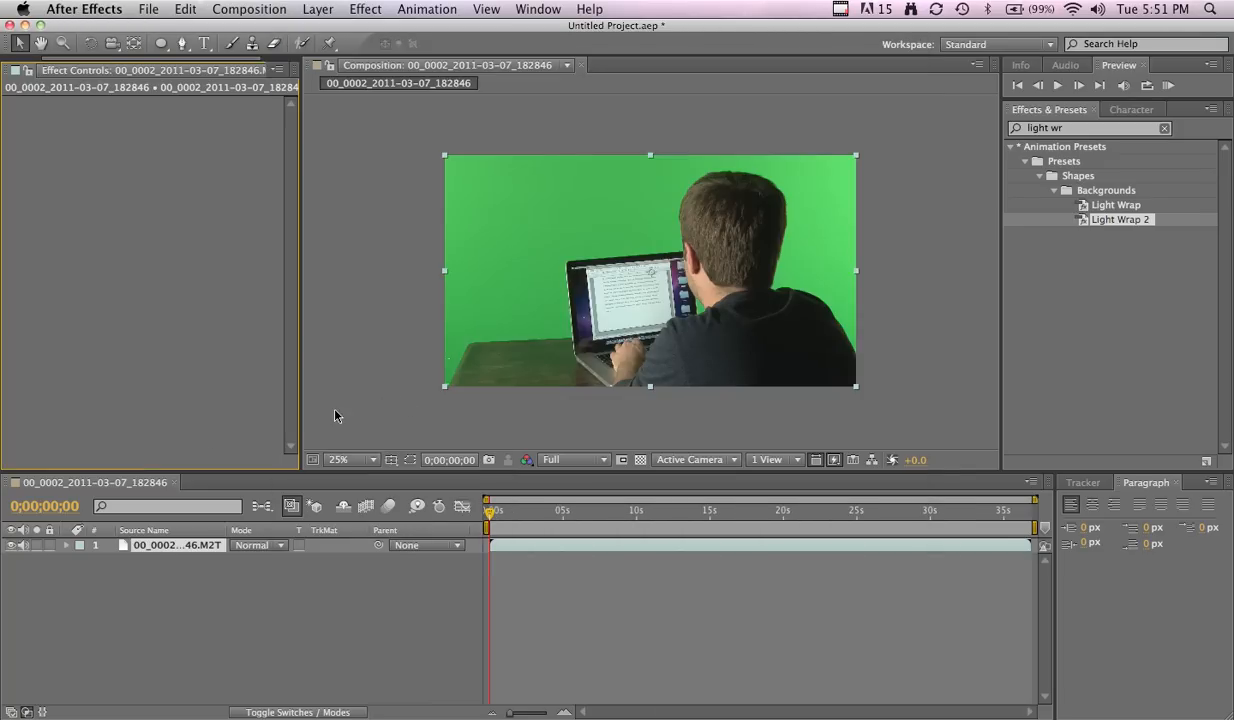
{"action": "mouse_move", "coordinate": [322, 314]}
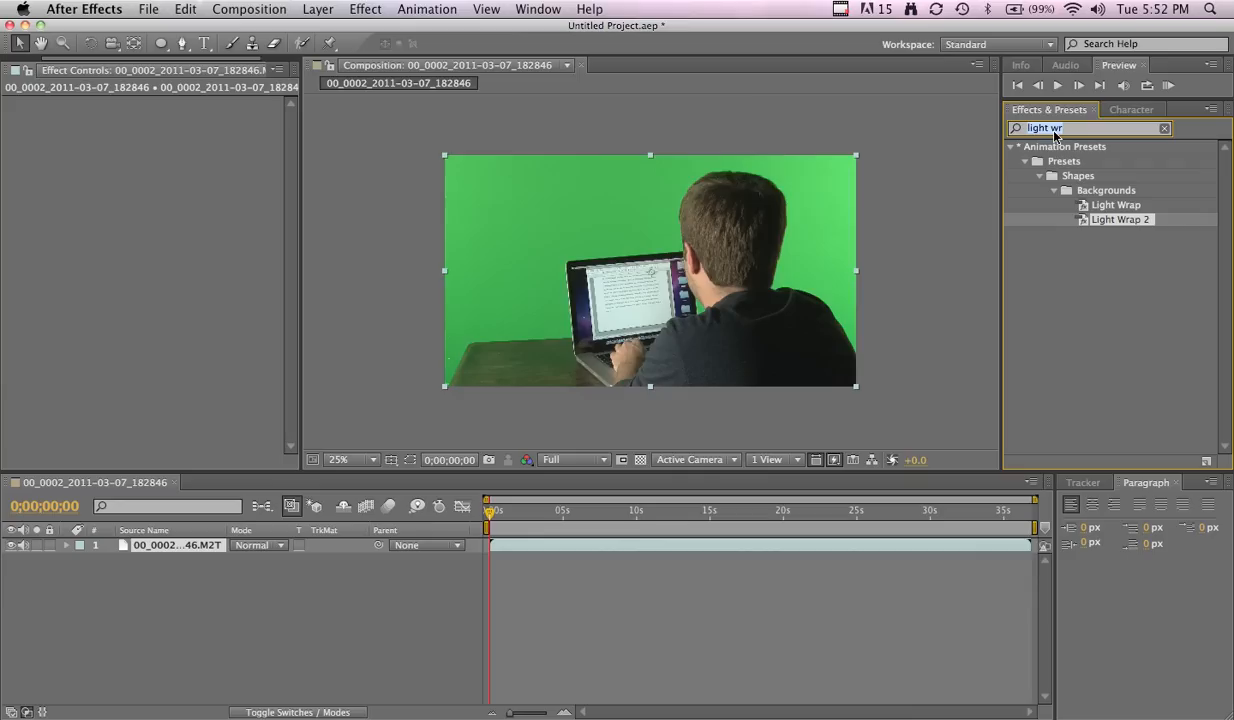
Key out the green backdrop with Keylight, tightening the screen matte with Clip White at 49.
{"action": "type", "text": "key"}
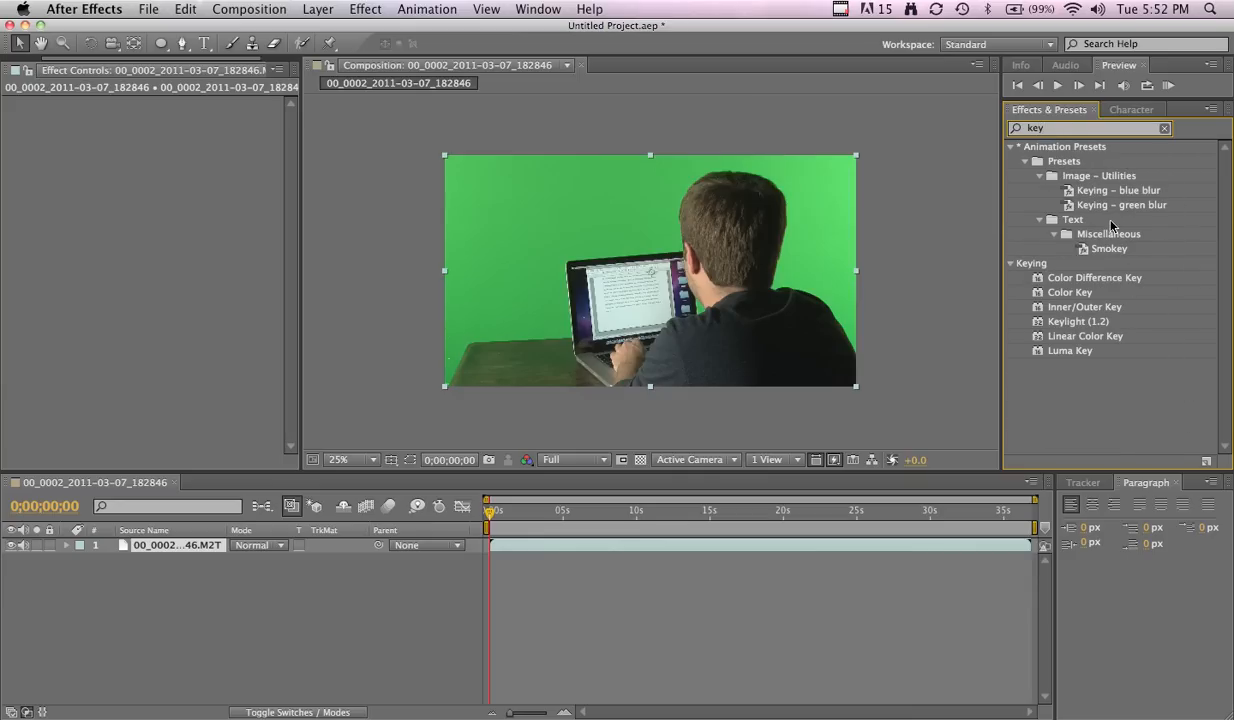
{"action": "double_click", "coordinate": [1078, 321]}
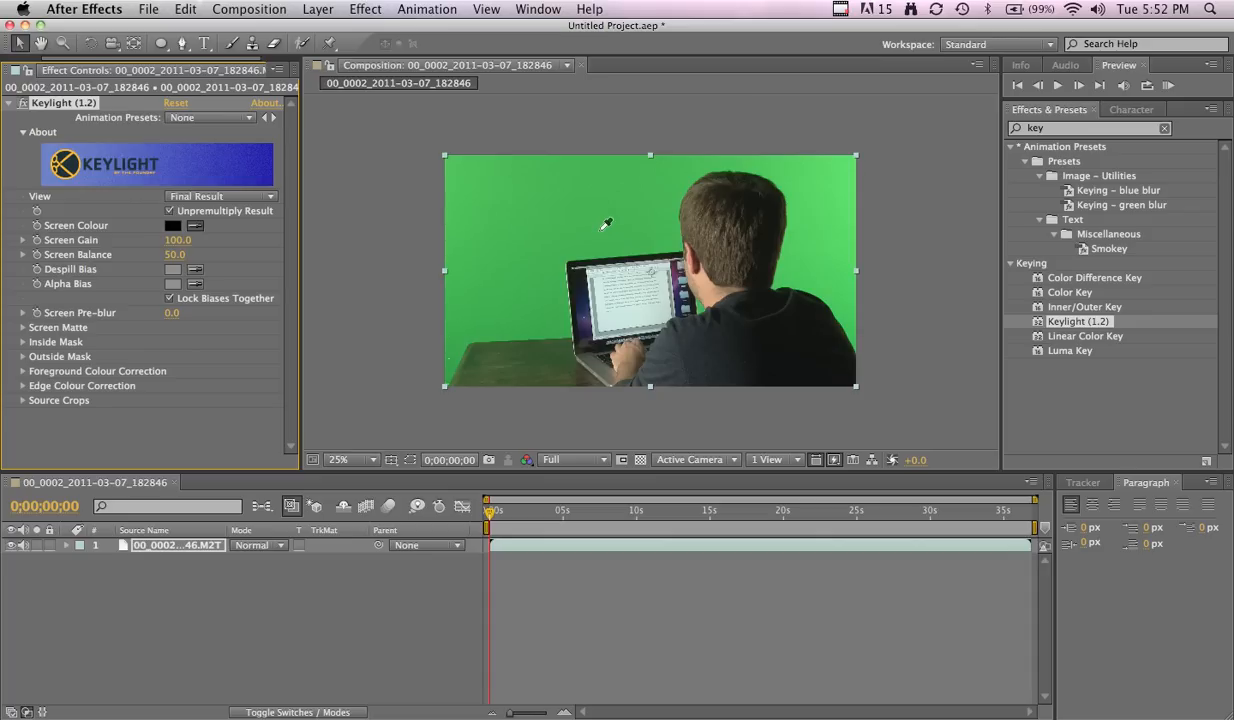
{"action": "mouse_move", "coordinate": [616, 236]}
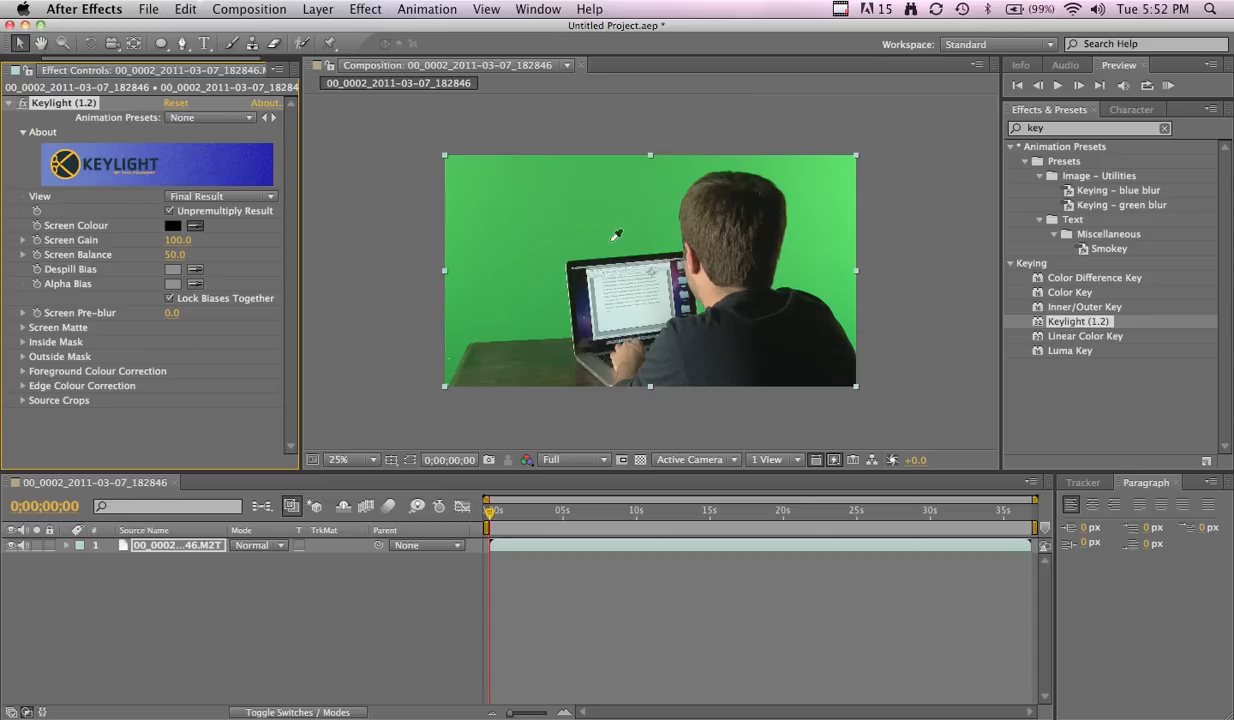
{"action": "left_click", "coordinate": [172, 225]}
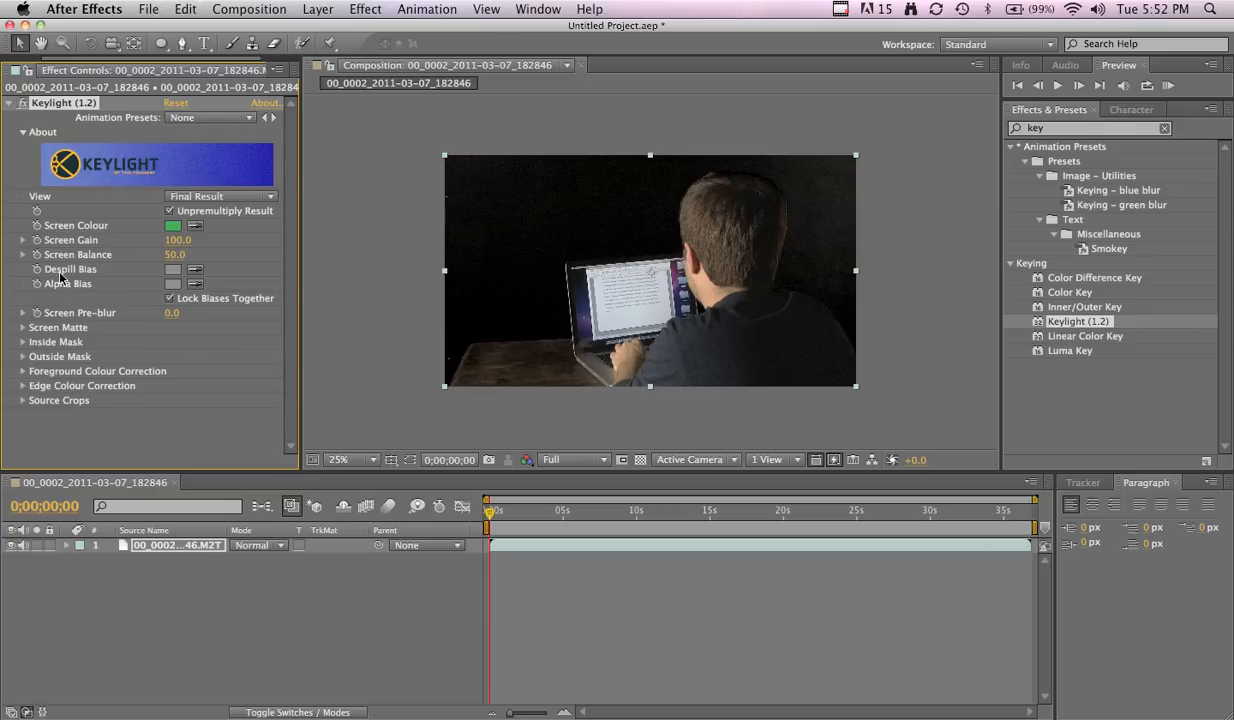
{"action": "left_click", "coordinate": [220, 196]}
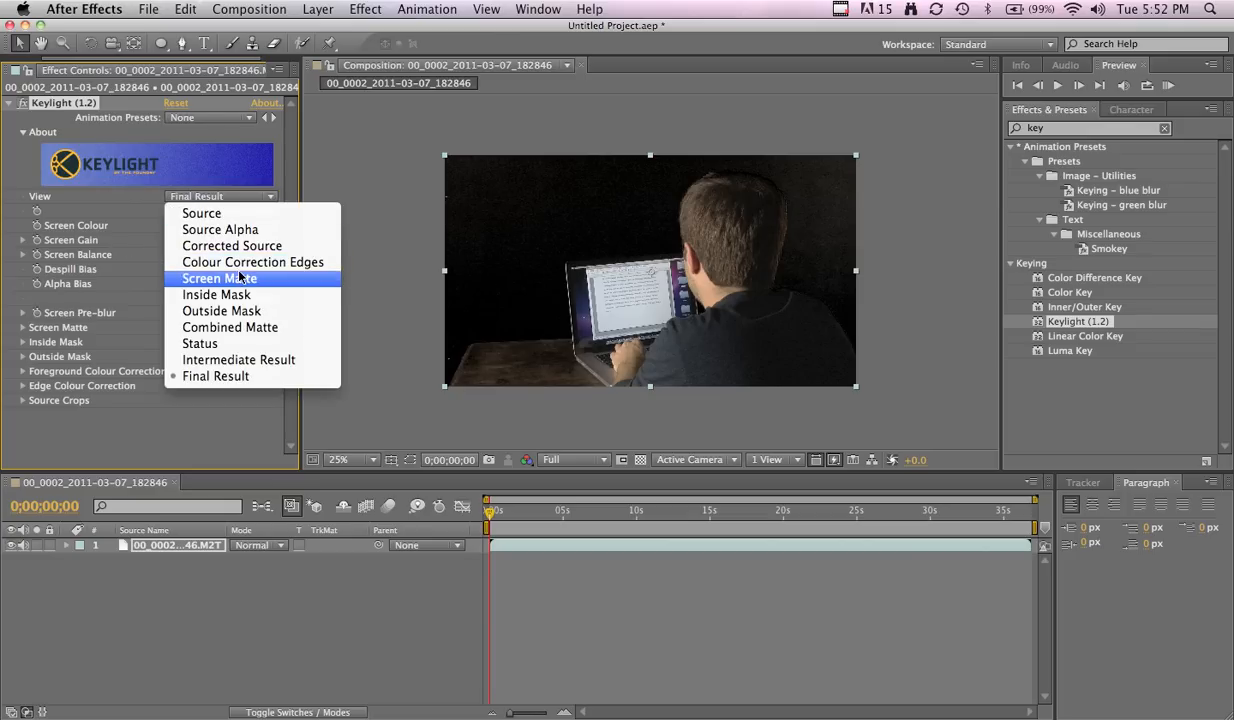
{"action": "left_click", "coordinate": [219, 278]}
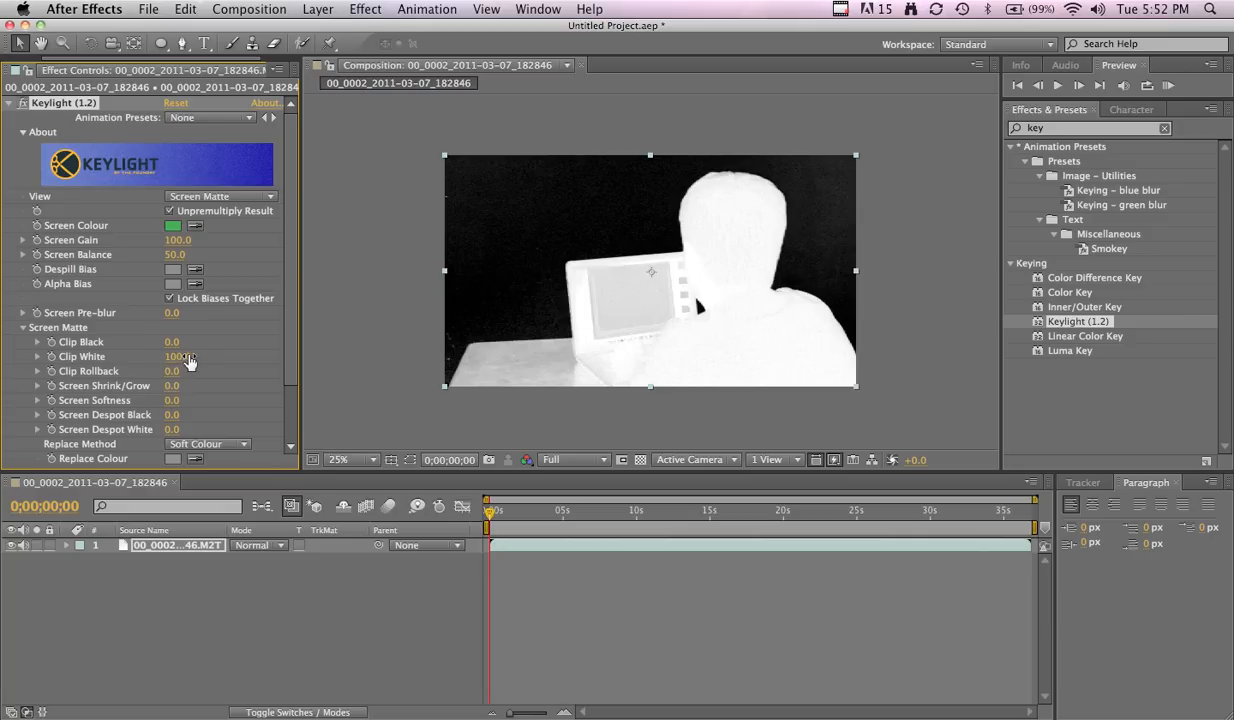
{"action": "left_click_drag", "start_coordinate": [171, 341], "coordinate": [200, 341]}
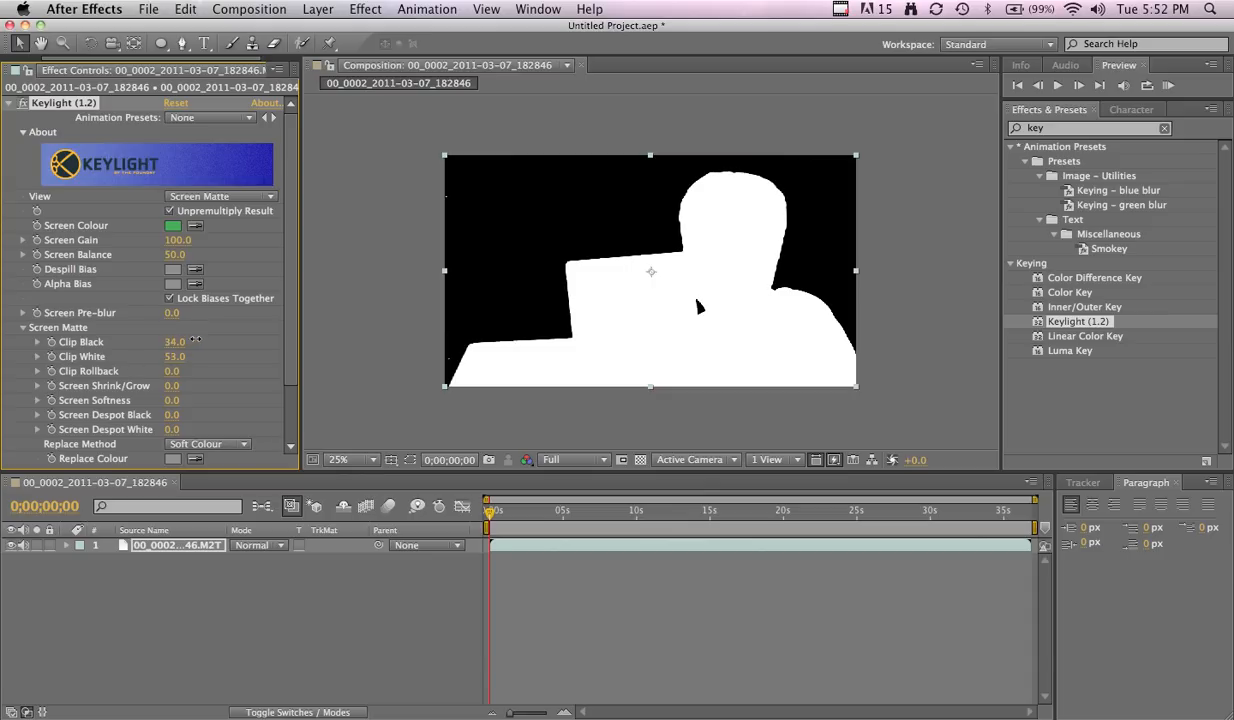
{"action": "type", "text": "49.0"}
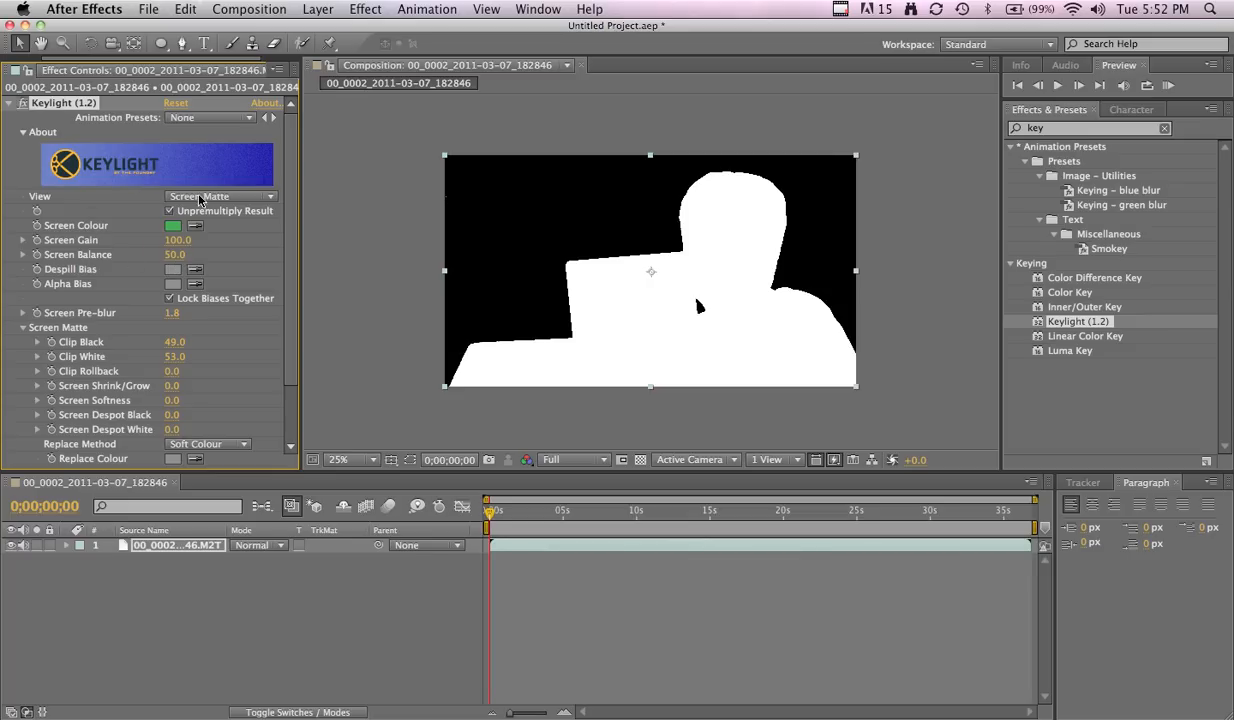
{"action": "left_click", "coordinate": [220, 196]}
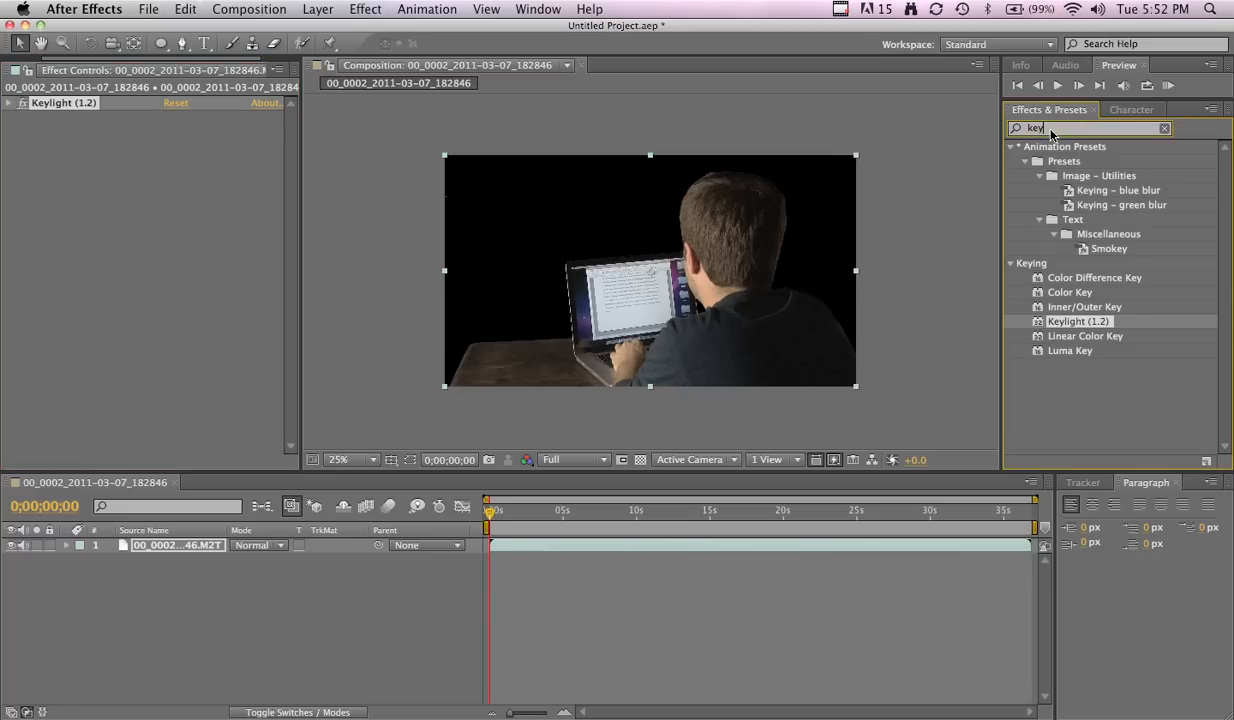
Add a Matte Choker to the keyed footage and collapse its settings.
{"action": "type", "text": "chok"}
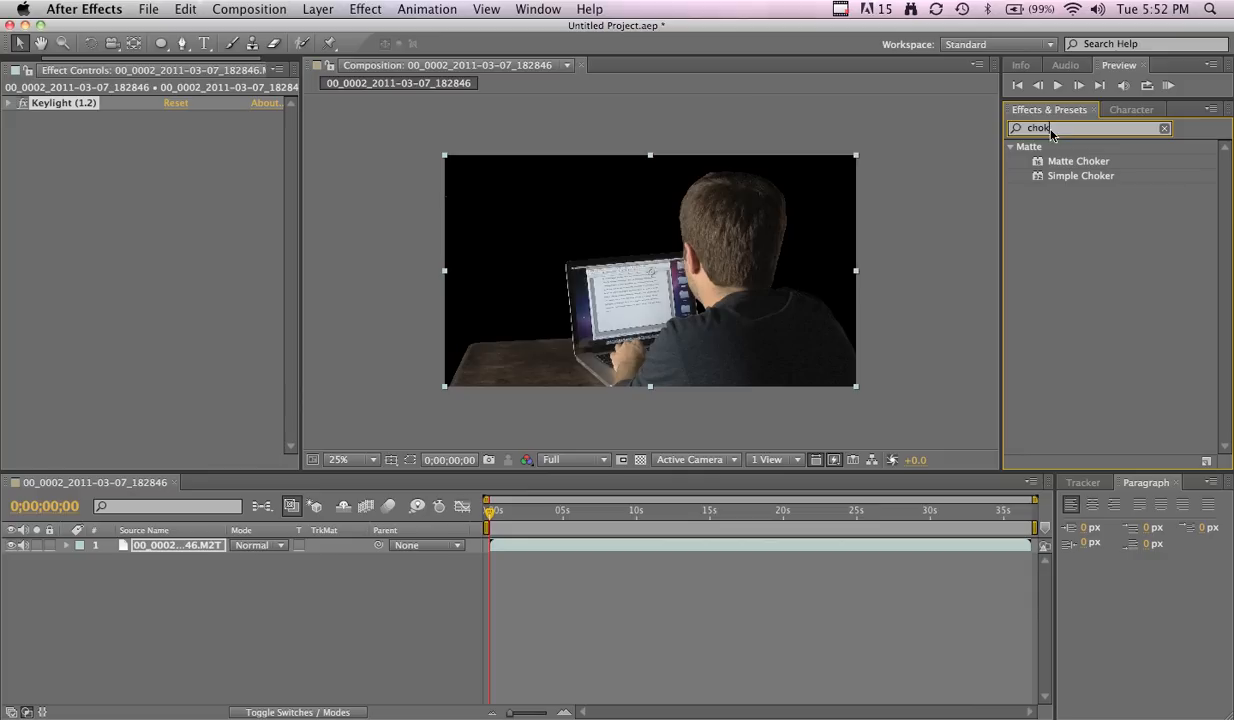
{"action": "double_click", "coordinate": [1078, 161]}
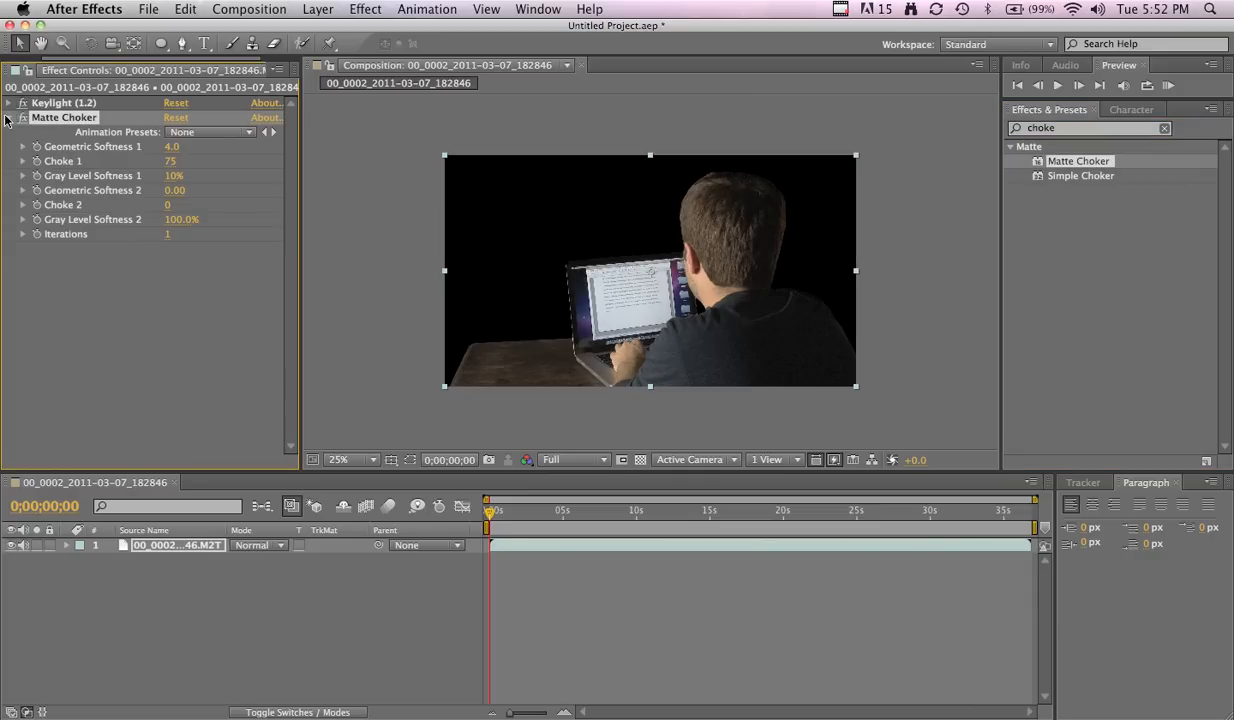
{"action": "left_click", "coordinate": [8, 117]}
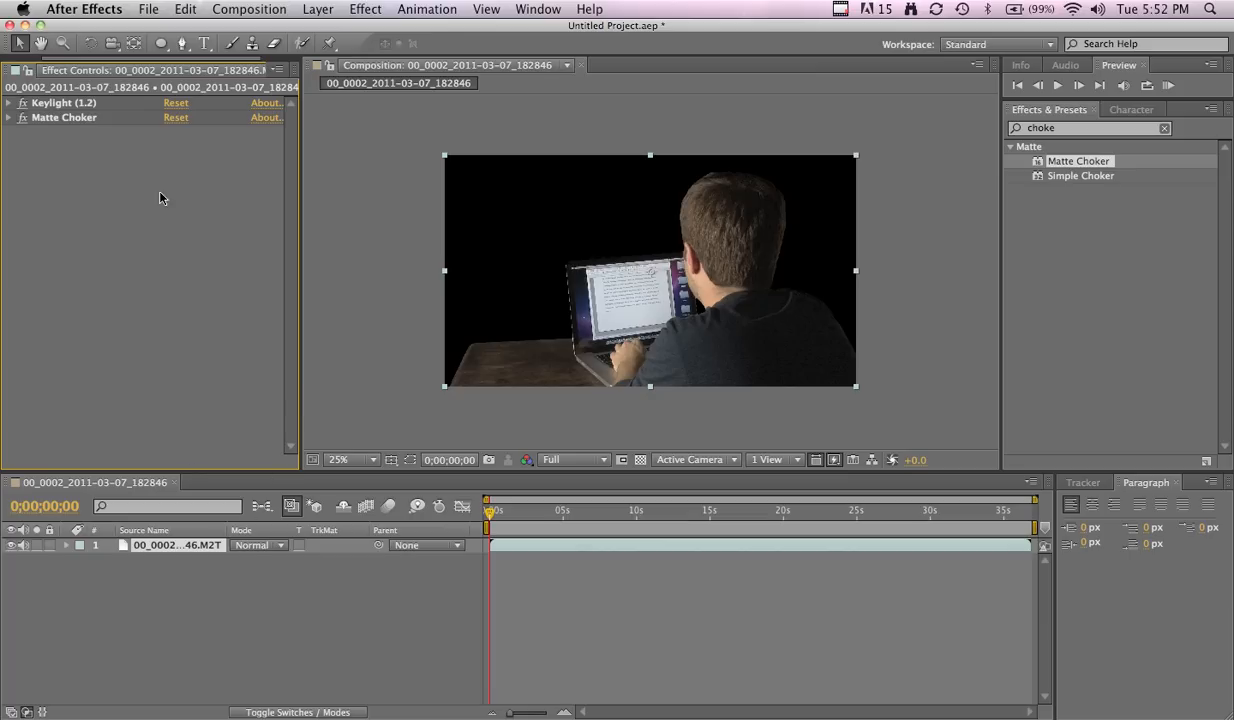
Place the explosion clip as a second layer beneath the keyed footage.
{"action": "left_click", "coordinate": [28, 69]}
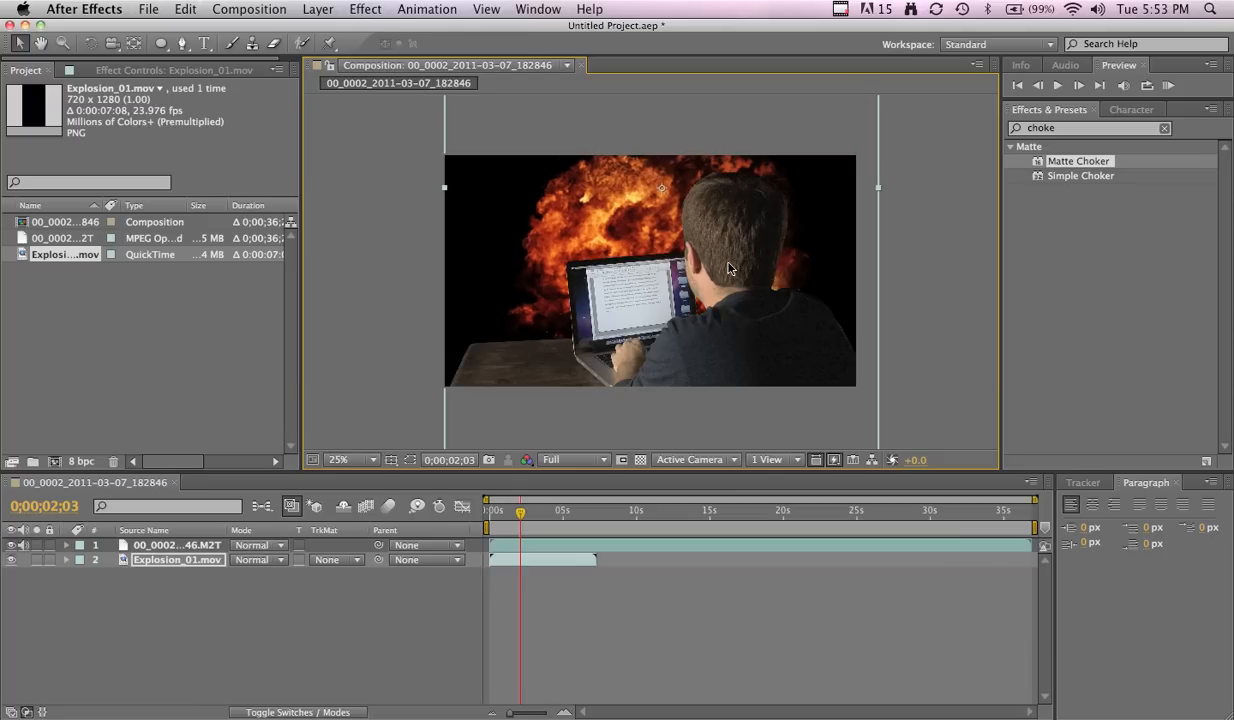
{"action": "mouse_move", "coordinate": [688, 210]}
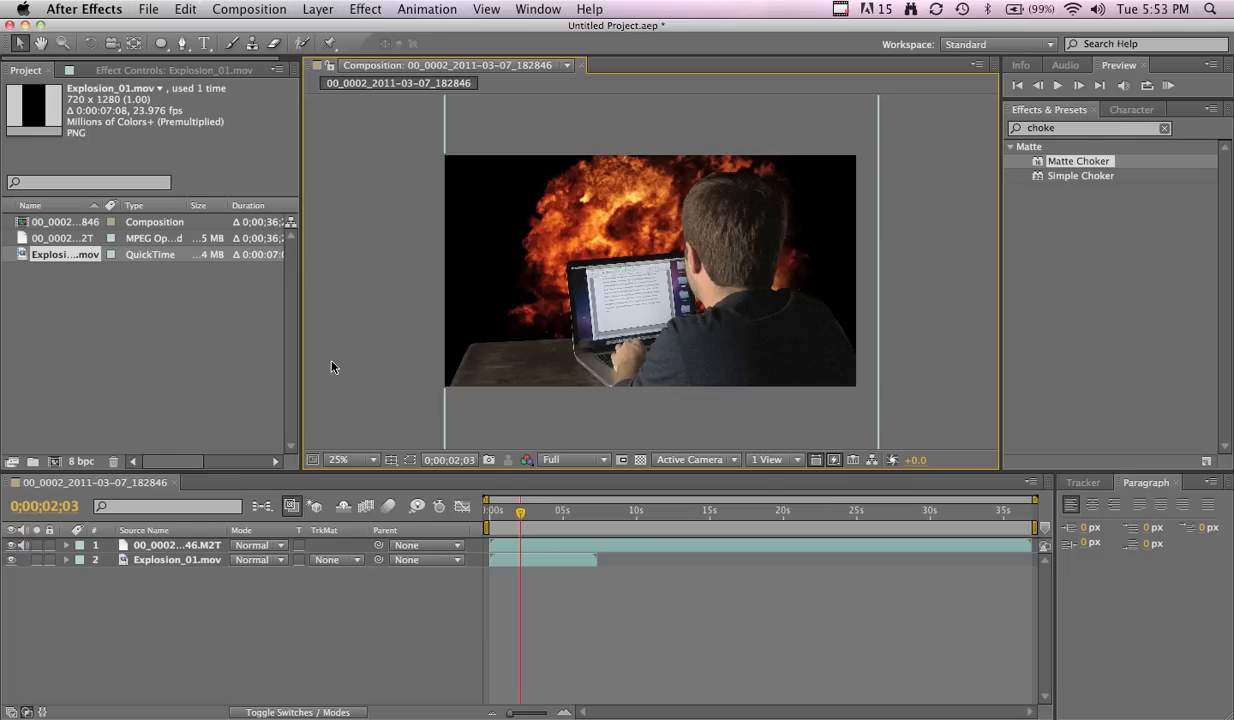
{"action": "mouse_move", "coordinate": [190, 560]}
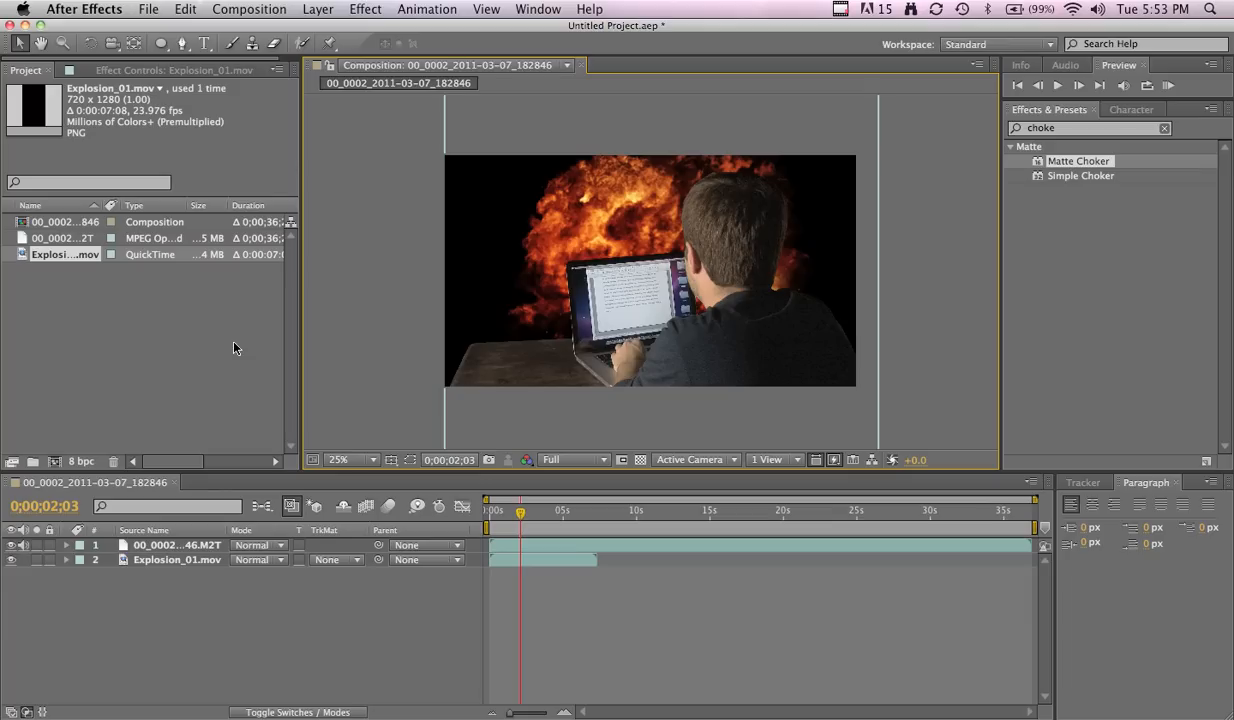
{"action": "mouse_move", "coordinate": [358, 337]}
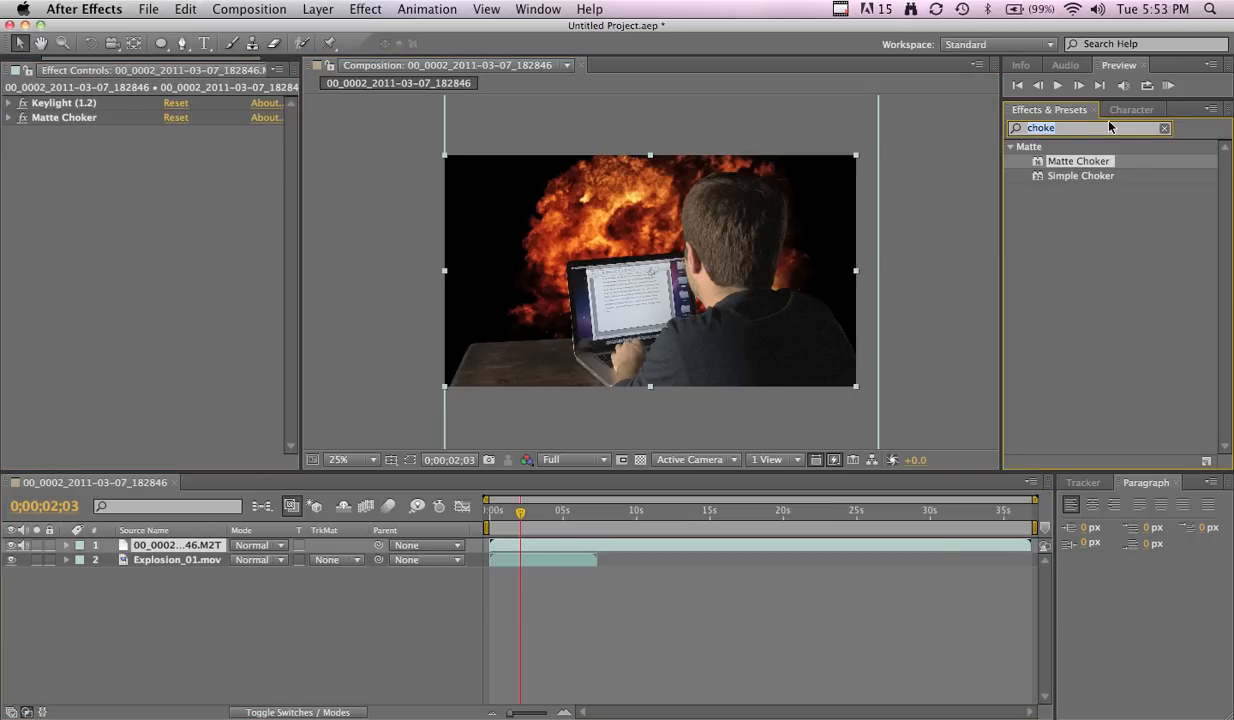
Apply Channel Blur with Alpha Blurriness 25 and Repeat Edge Pixels enabled.
{"action": "type", "text": "chan"}
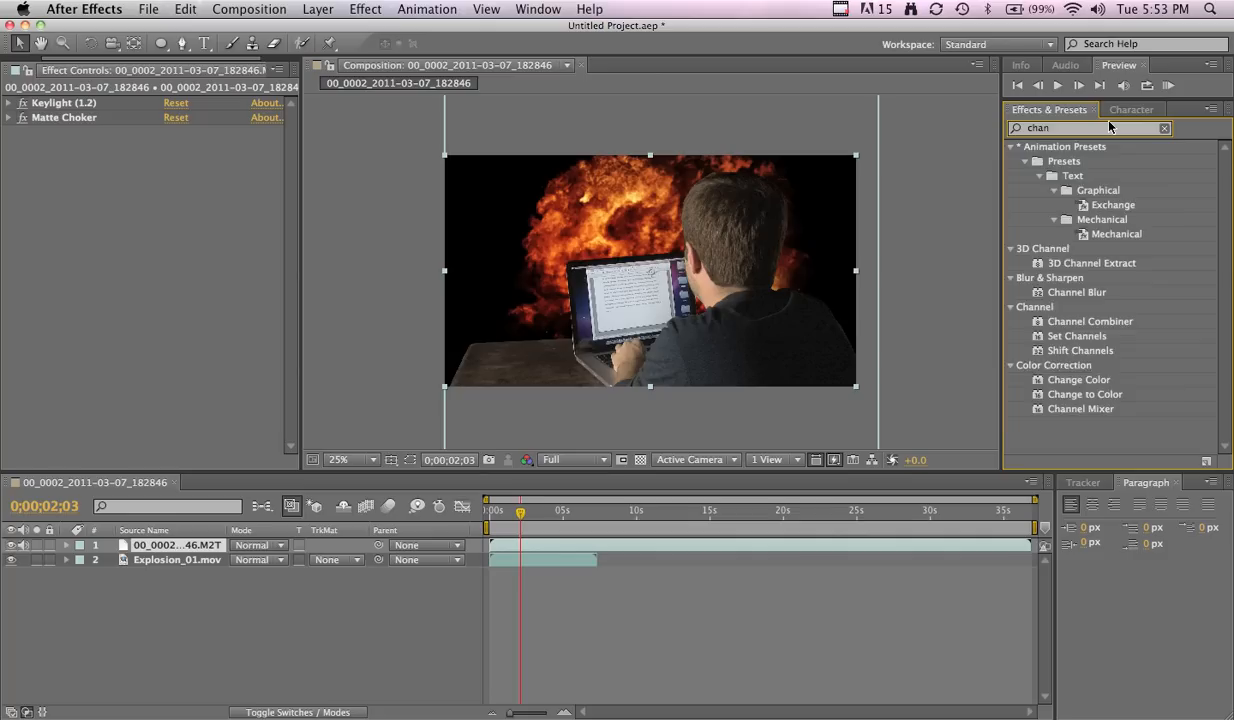
{"action": "type", "text": "n"}
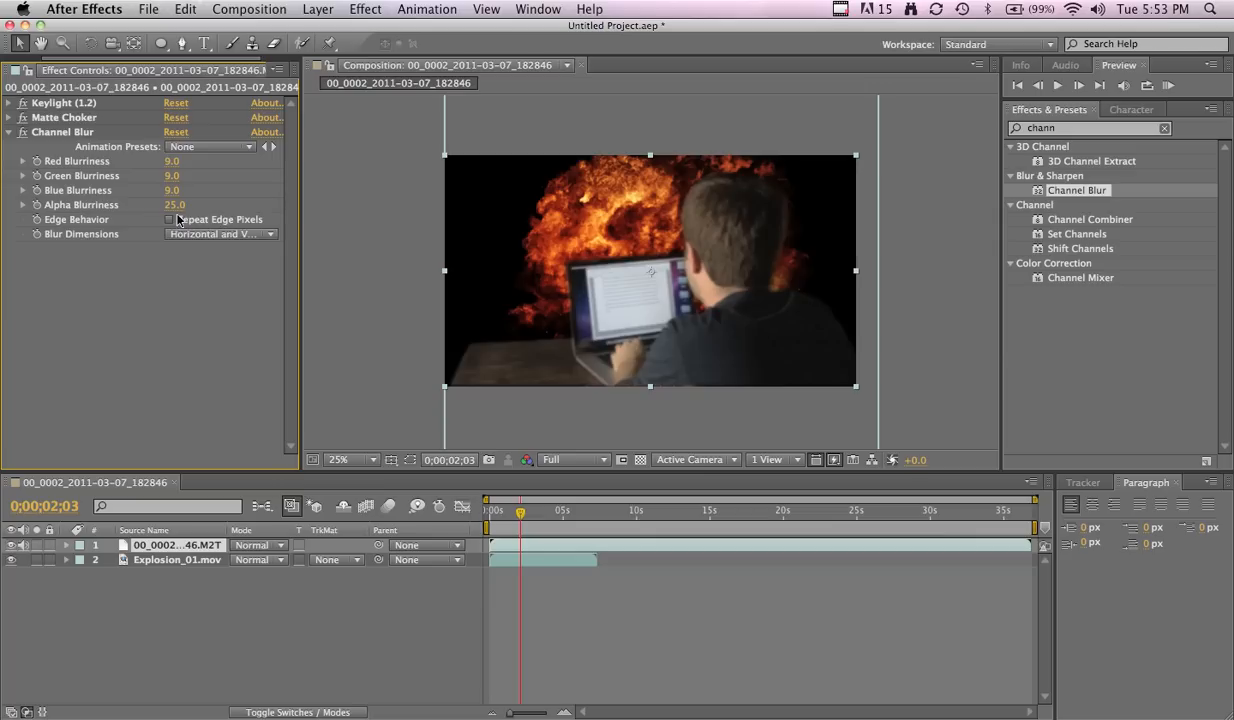
{"action": "left_click", "coordinate": [169, 219]}
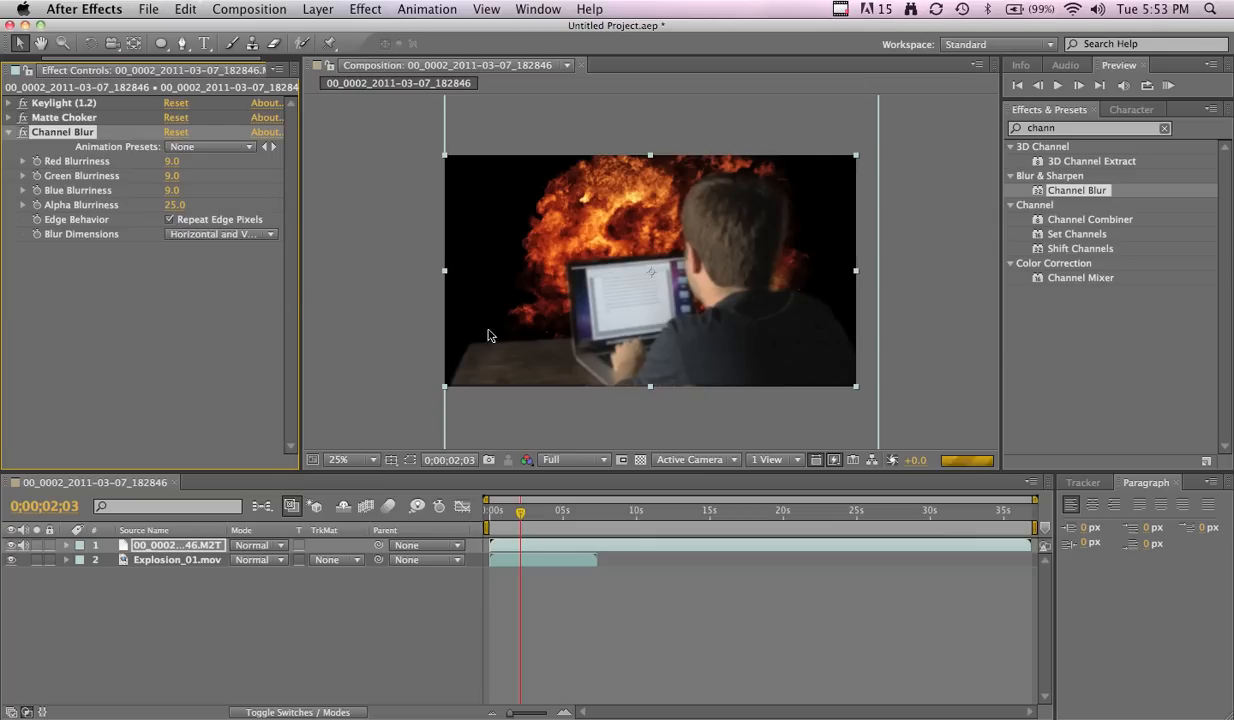
{"action": "mouse_move", "coordinate": [703, 387]}
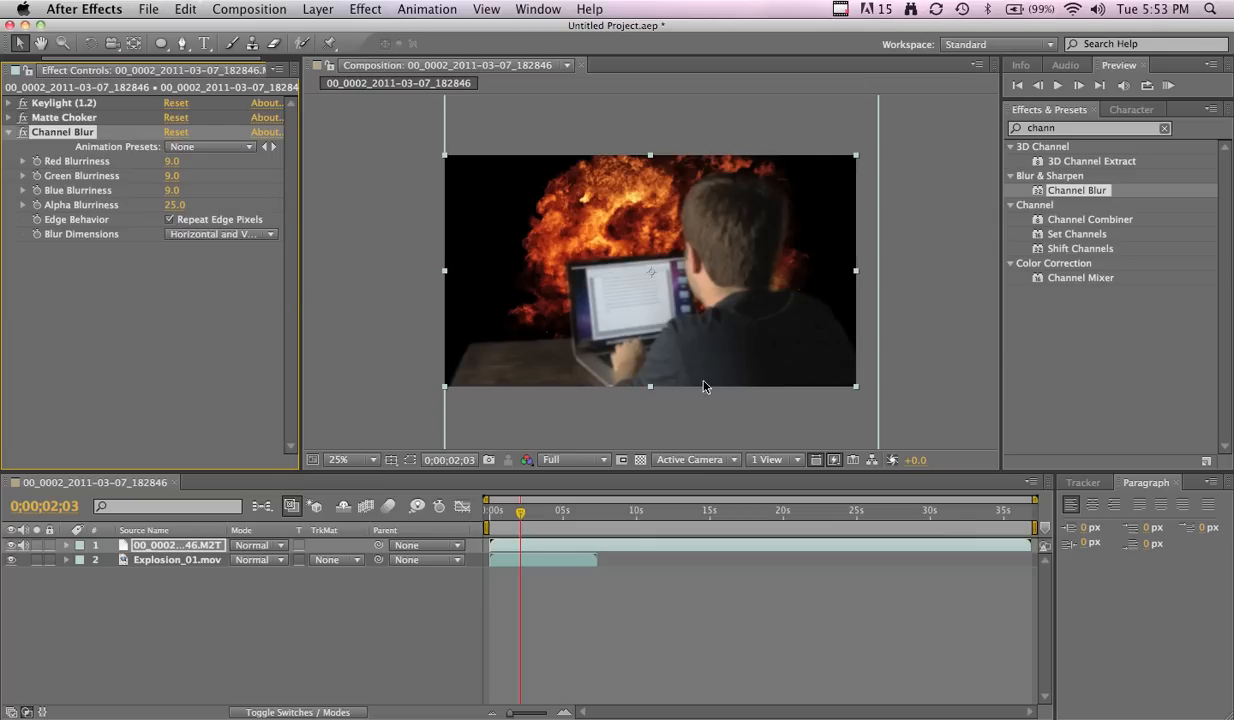
{"action": "mouse_move", "coordinate": [678, 403]}
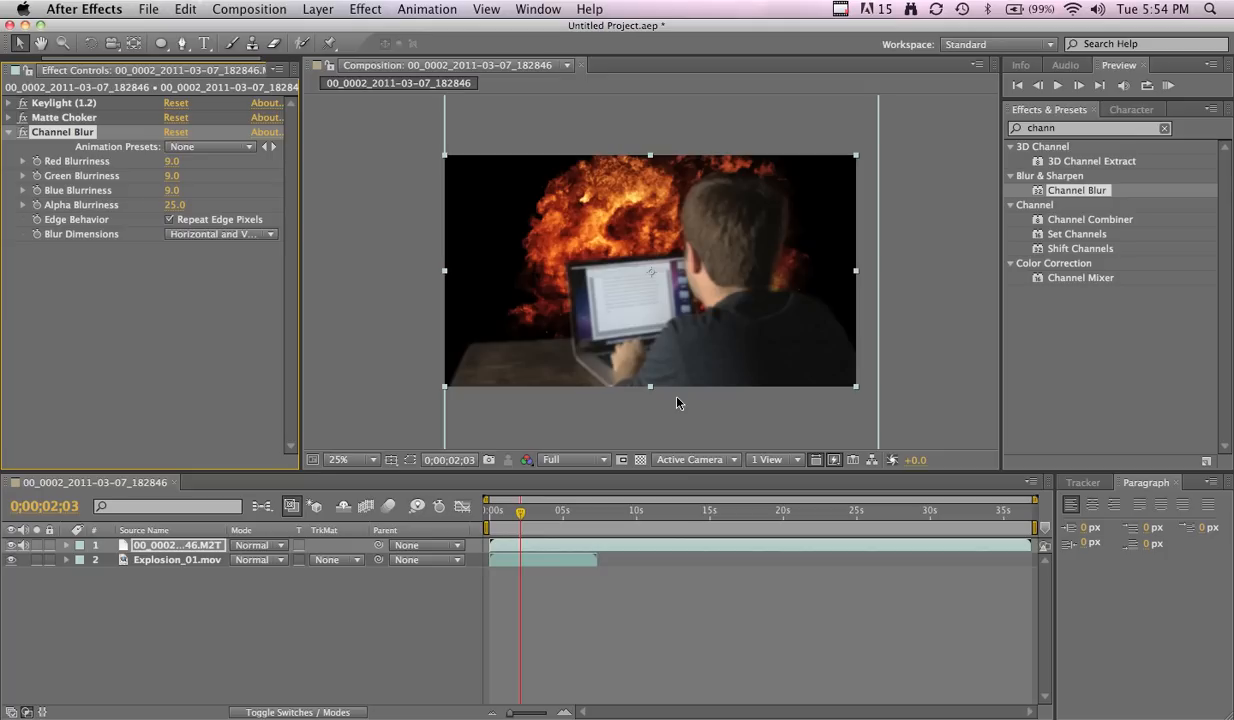
{"action": "mouse_move", "coordinate": [675, 401]}
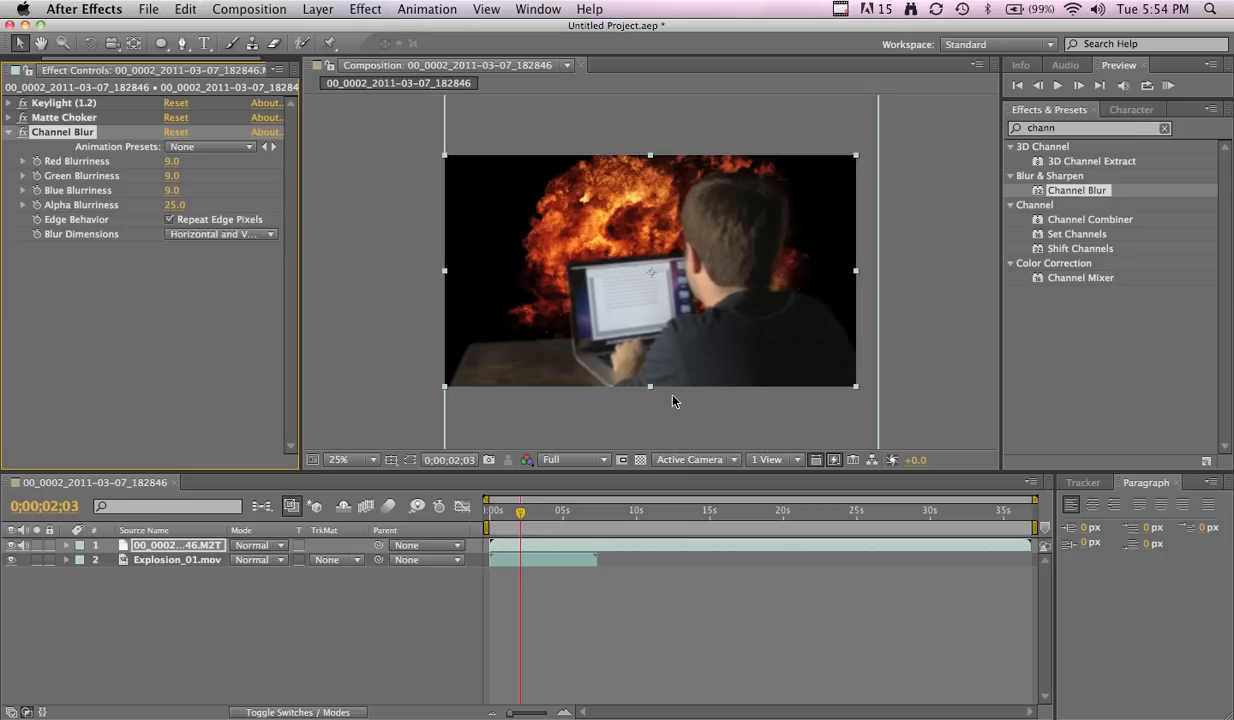
{"action": "mouse_move", "coordinate": [671, 311]}
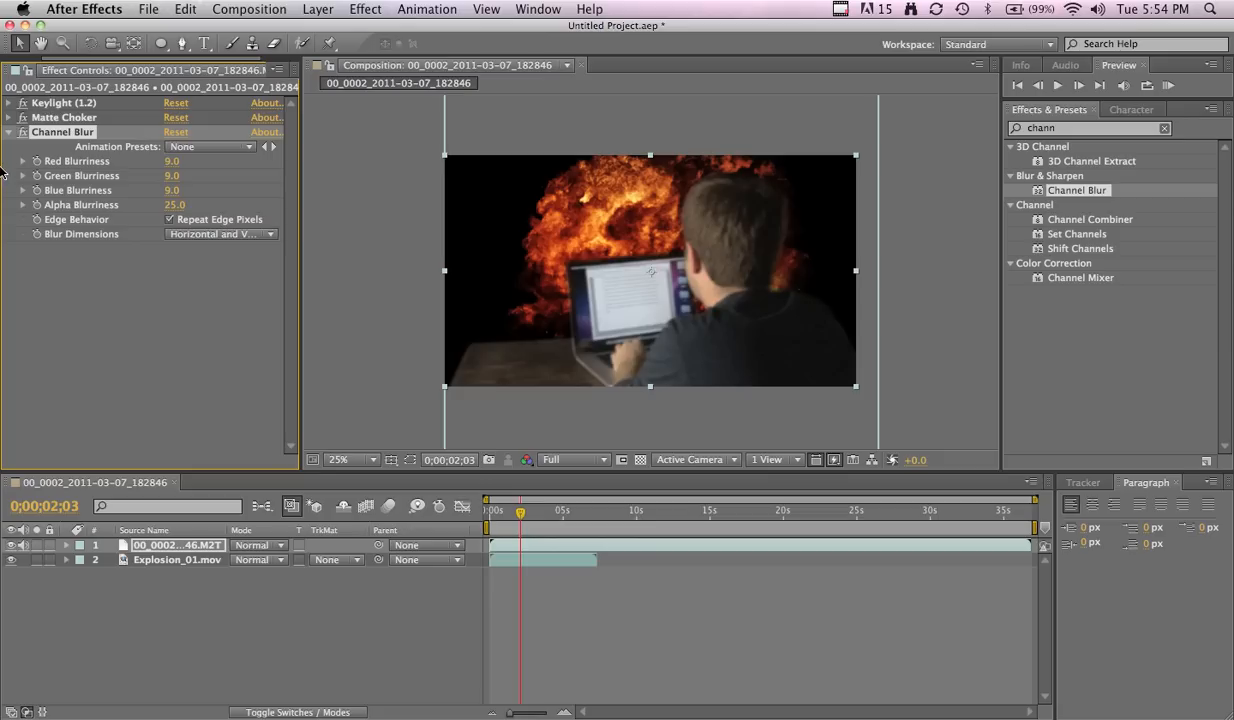
{"action": "left_click", "coordinate": [8, 132]}
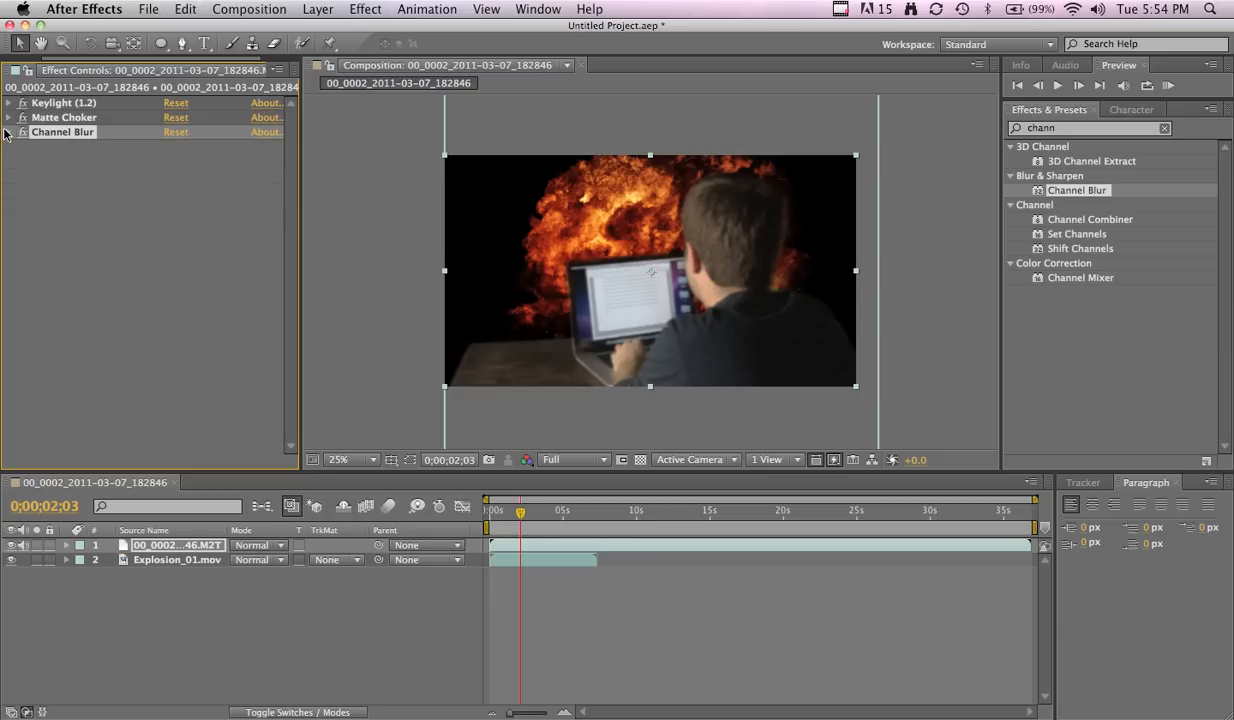
{"action": "left_click", "coordinate": [1087, 128]}
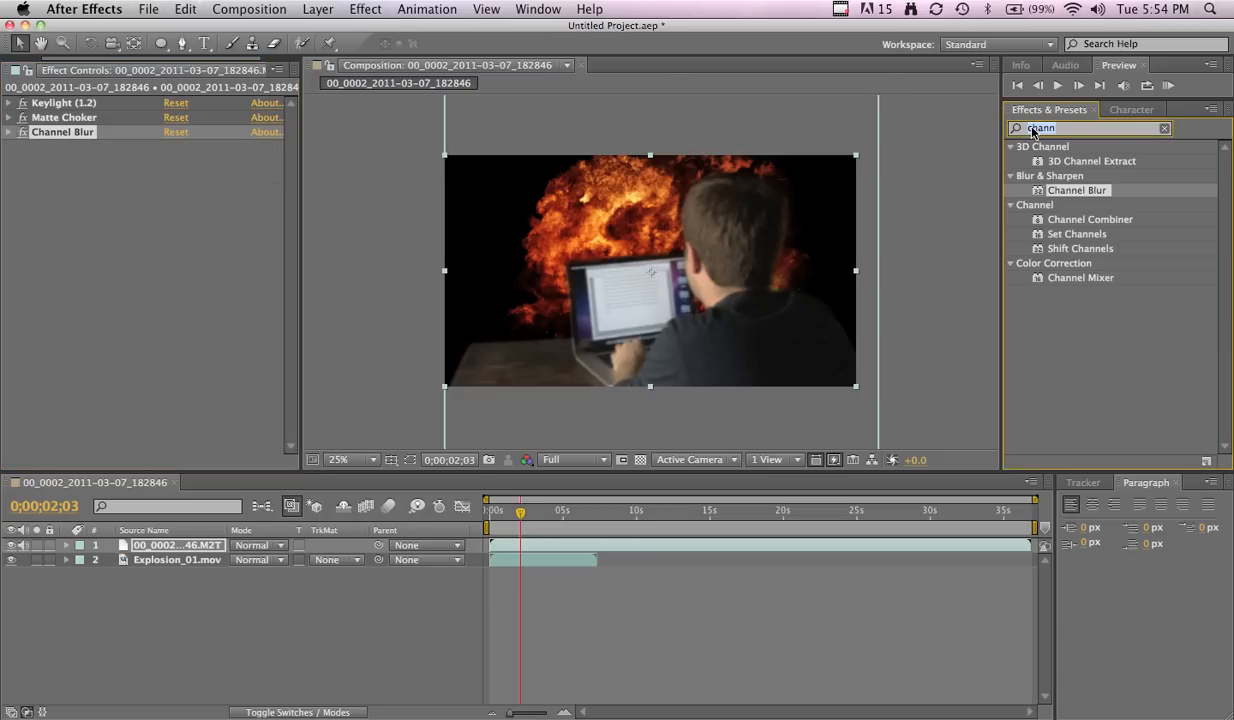
Apply a Fill effect with its colour set to white.
{"action": "type", "text": "Fill"}
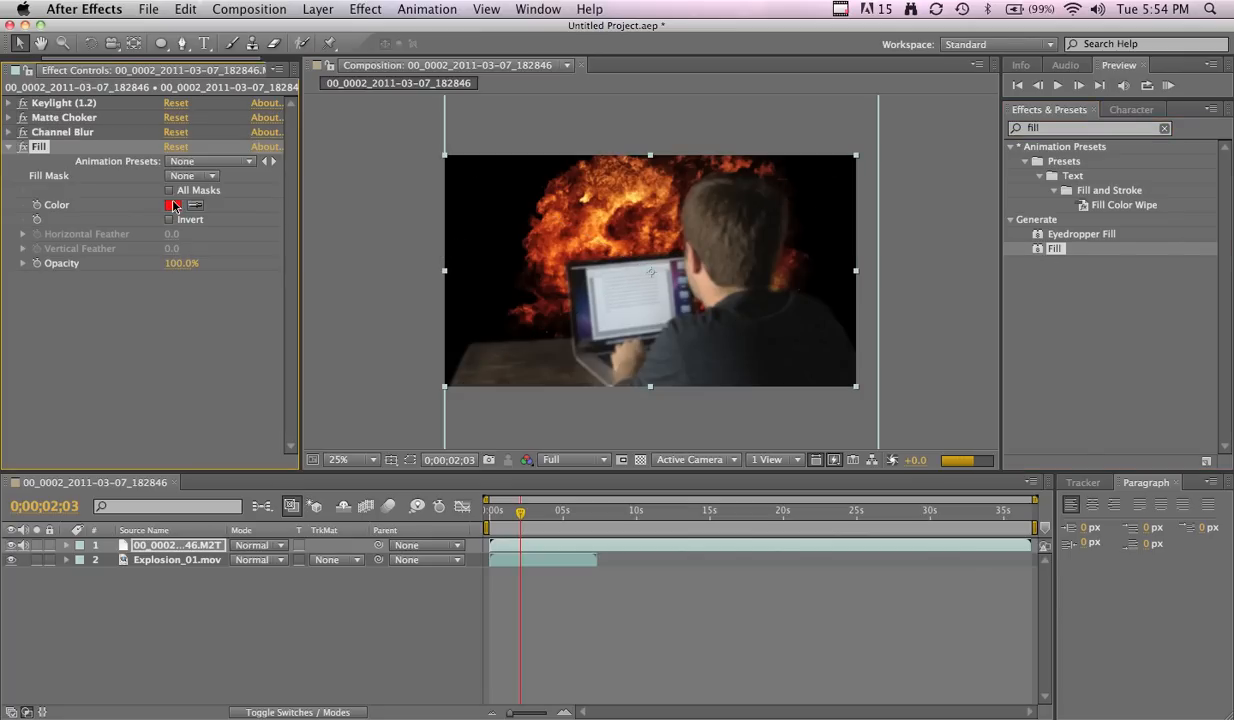
{"action": "left_click", "coordinate": [172, 205]}
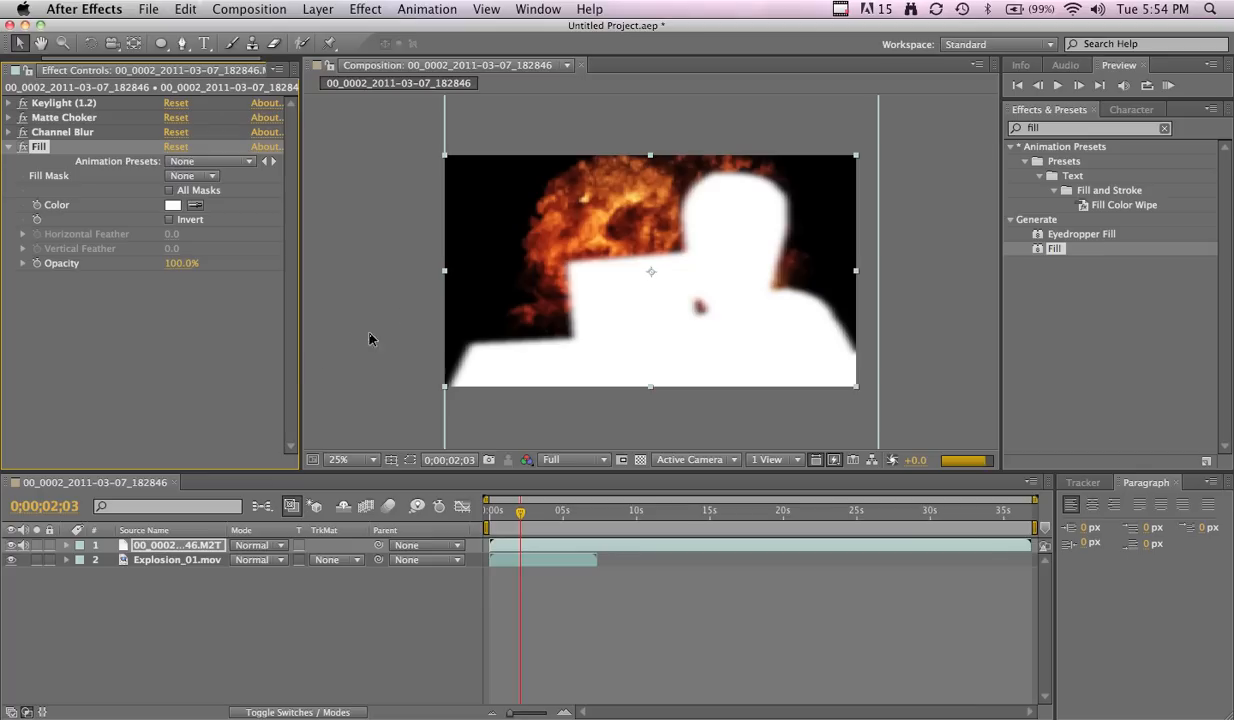
{"action": "left_click", "coordinate": [10, 147]}
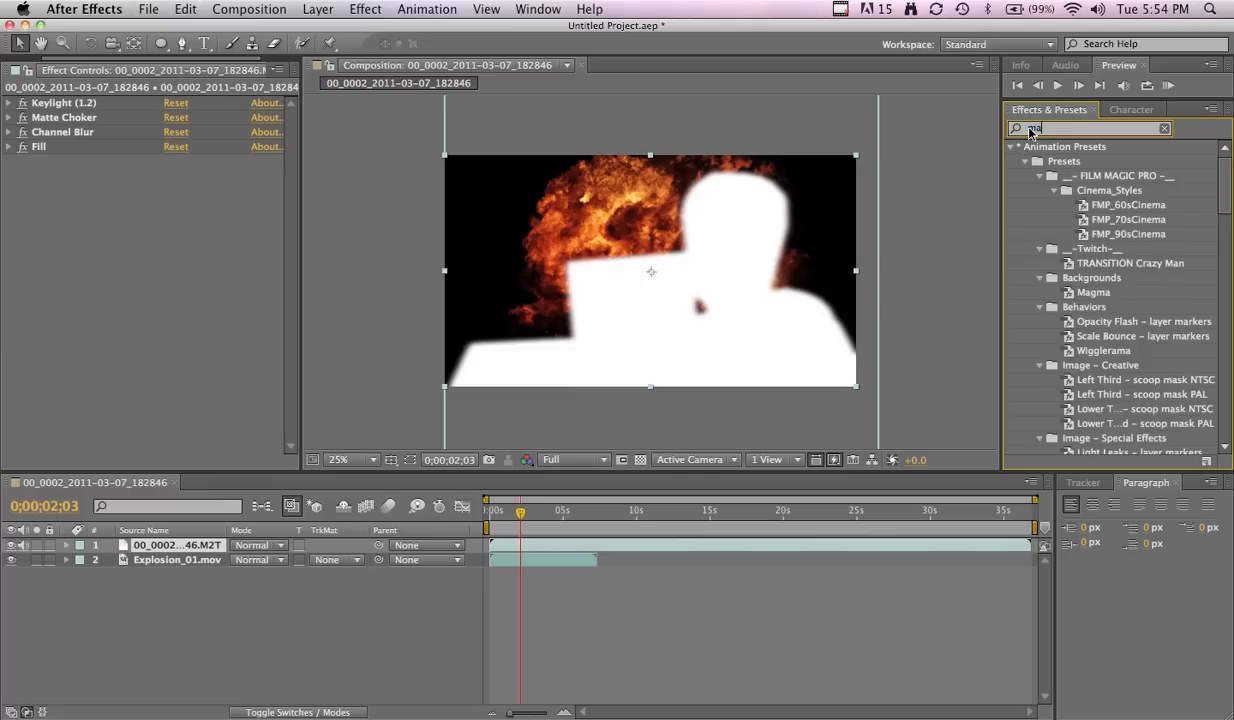
Add a second Matte Choker with Choke 1 at -70 and Geometric Softness 2 at 50.
{"action": "type", "text": "matte"}
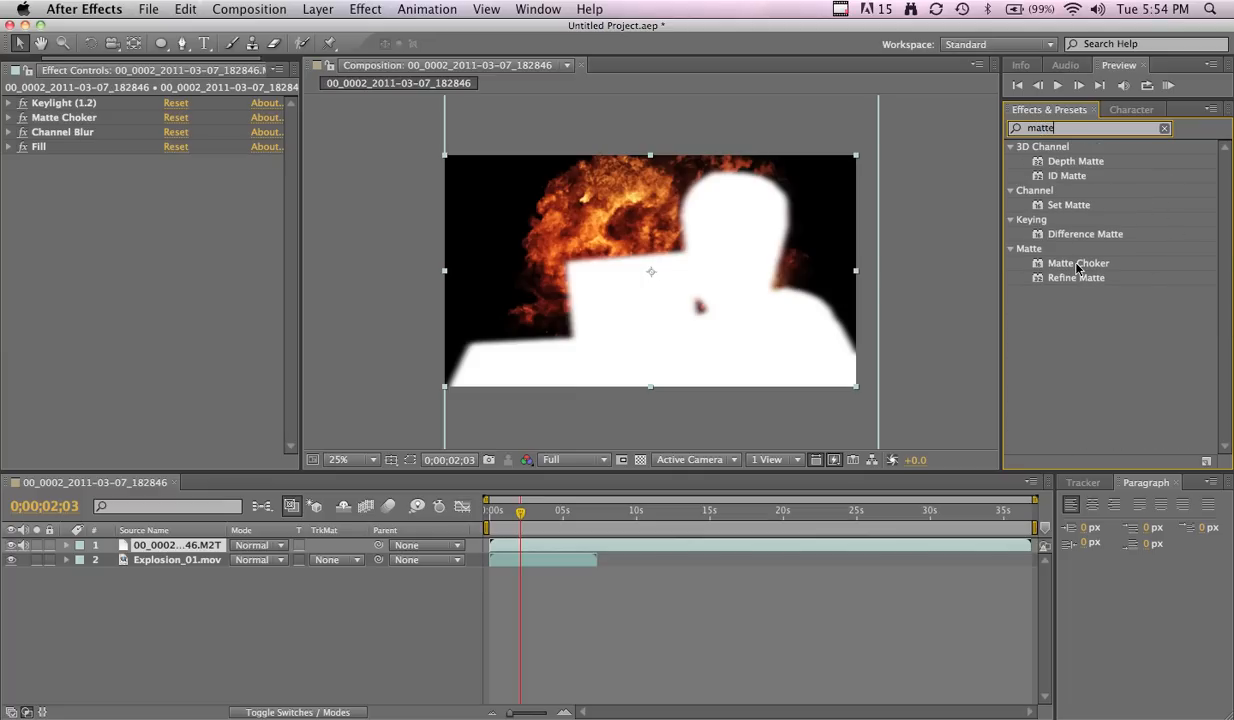
{"action": "double_click", "coordinate": [1078, 263]}
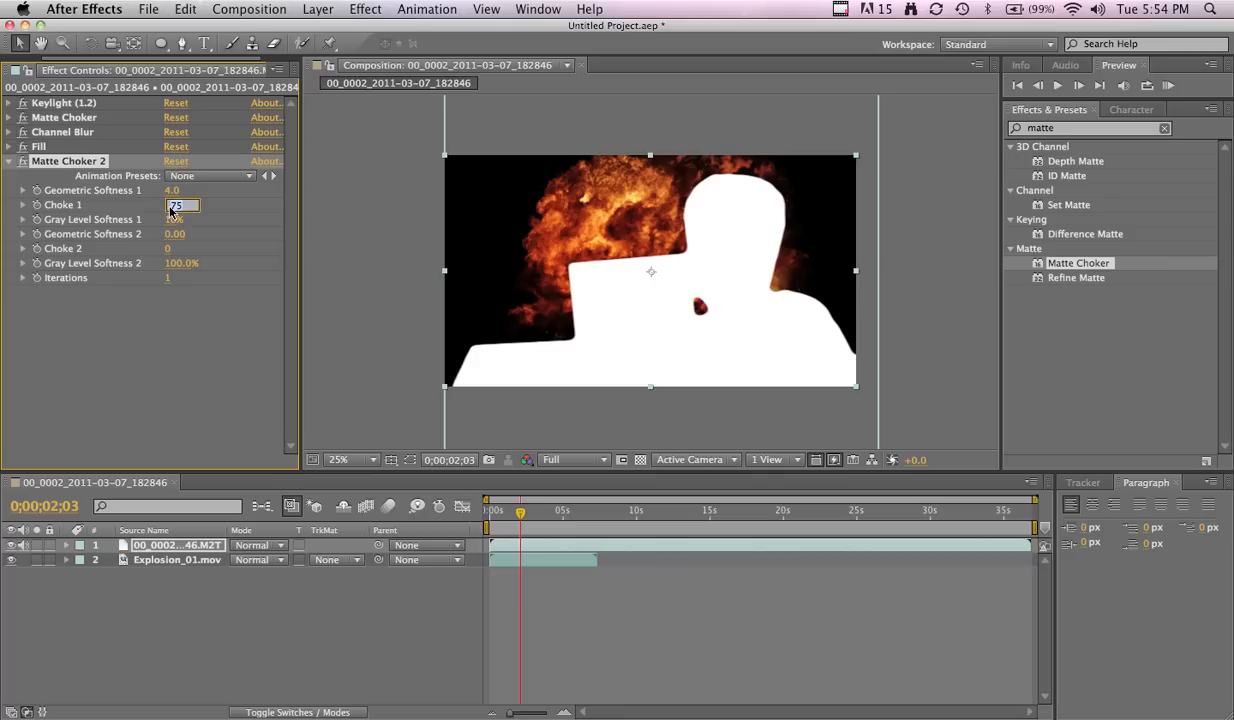
{"action": "type", "text": "-70"}
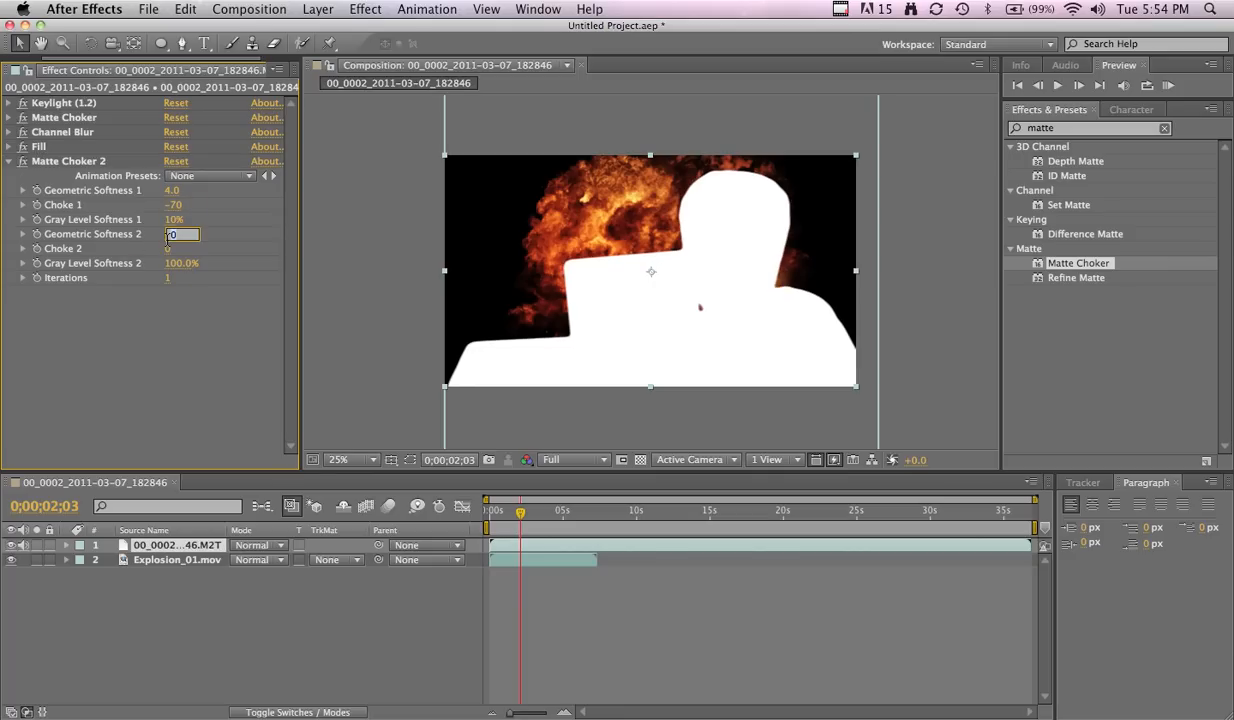
{"action": "type", "text": "50.00"}
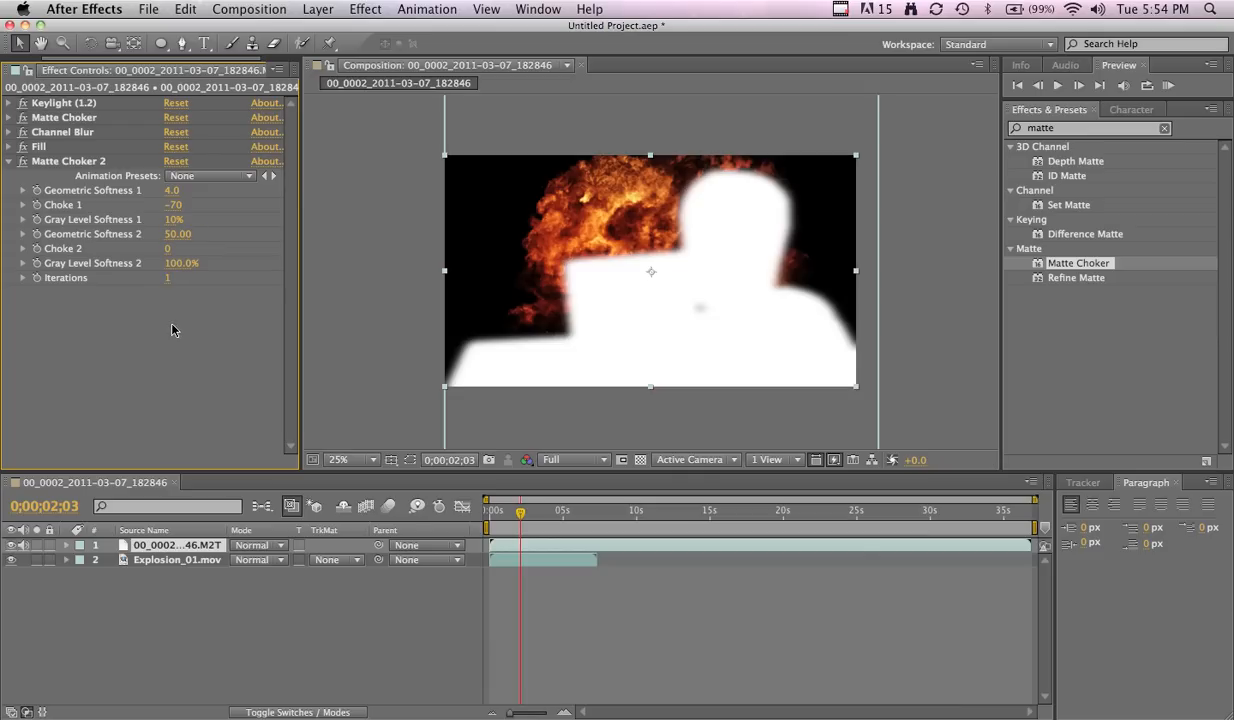
{"action": "mouse_move", "coordinate": [199, 524]}
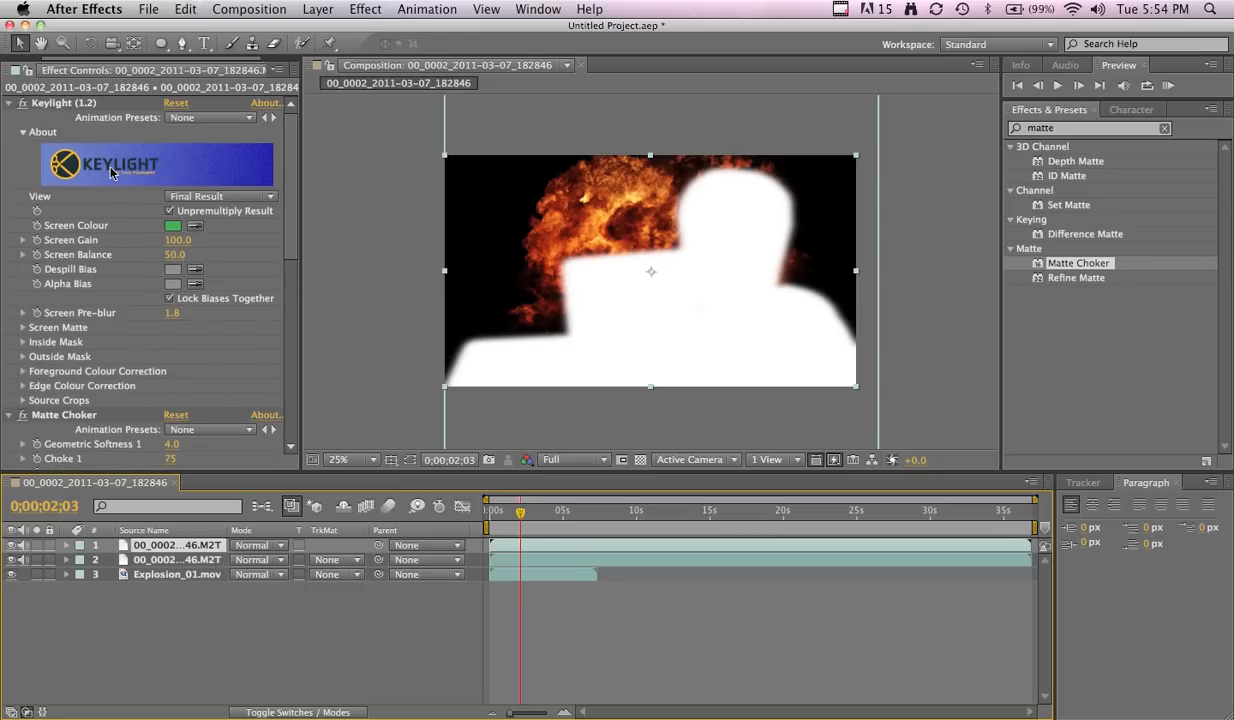
Set layer 2 to Luma Inverted Matte with the Stencil Alpha blending mode.
{"action": "left_click", "coordinate": [9, 103]}
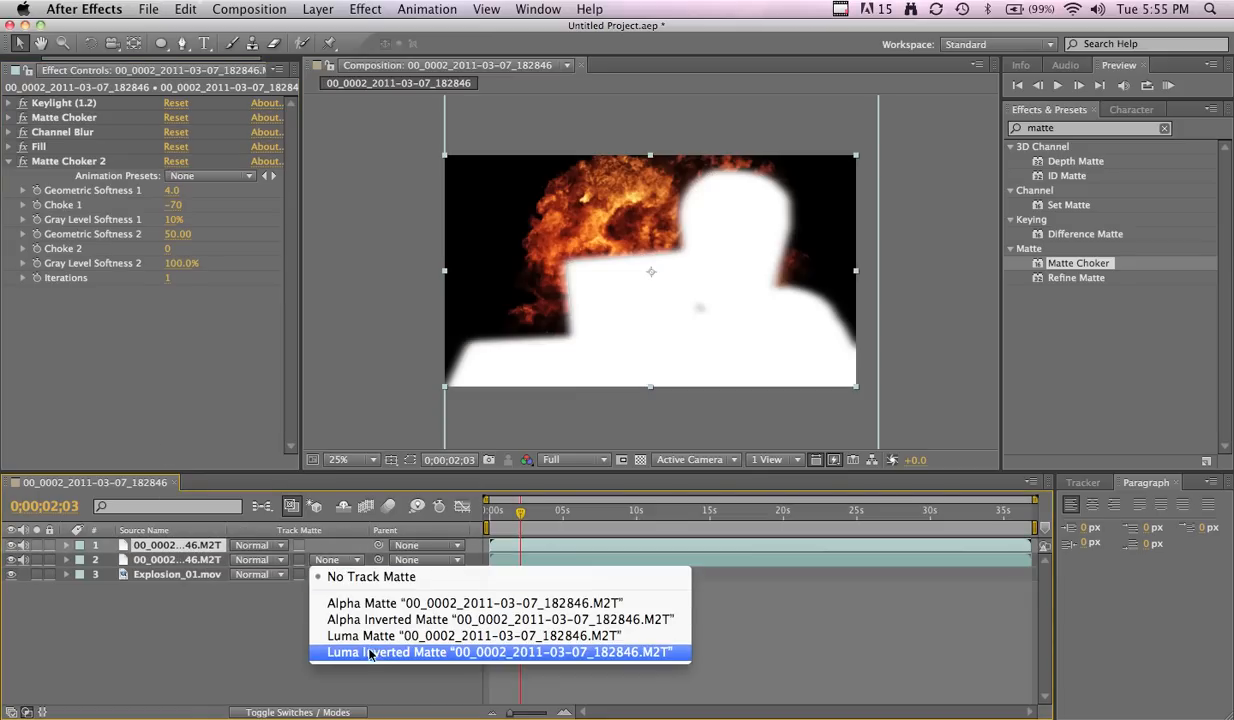
{"action": "left_click", "coordinate": [499, 651]}
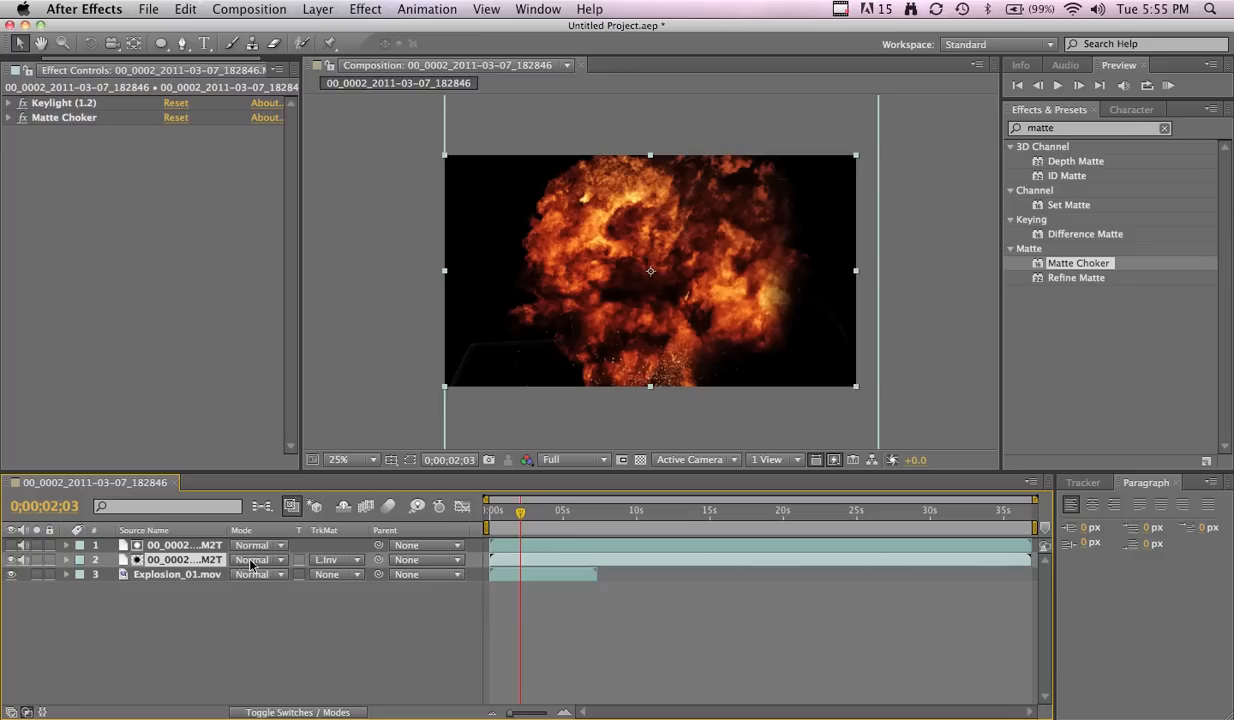
{"action": "left_click", "coordinate": [253, 559]}
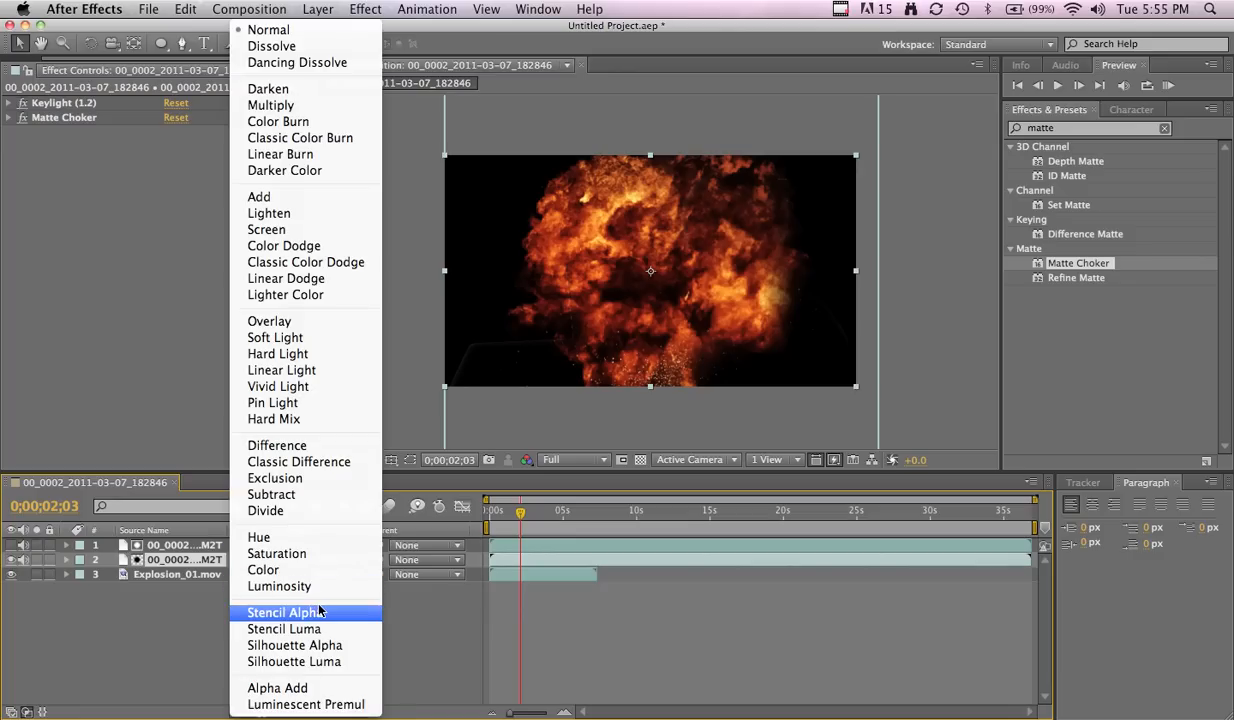
{"action": "left_click", "coordinate": [285, 611]}
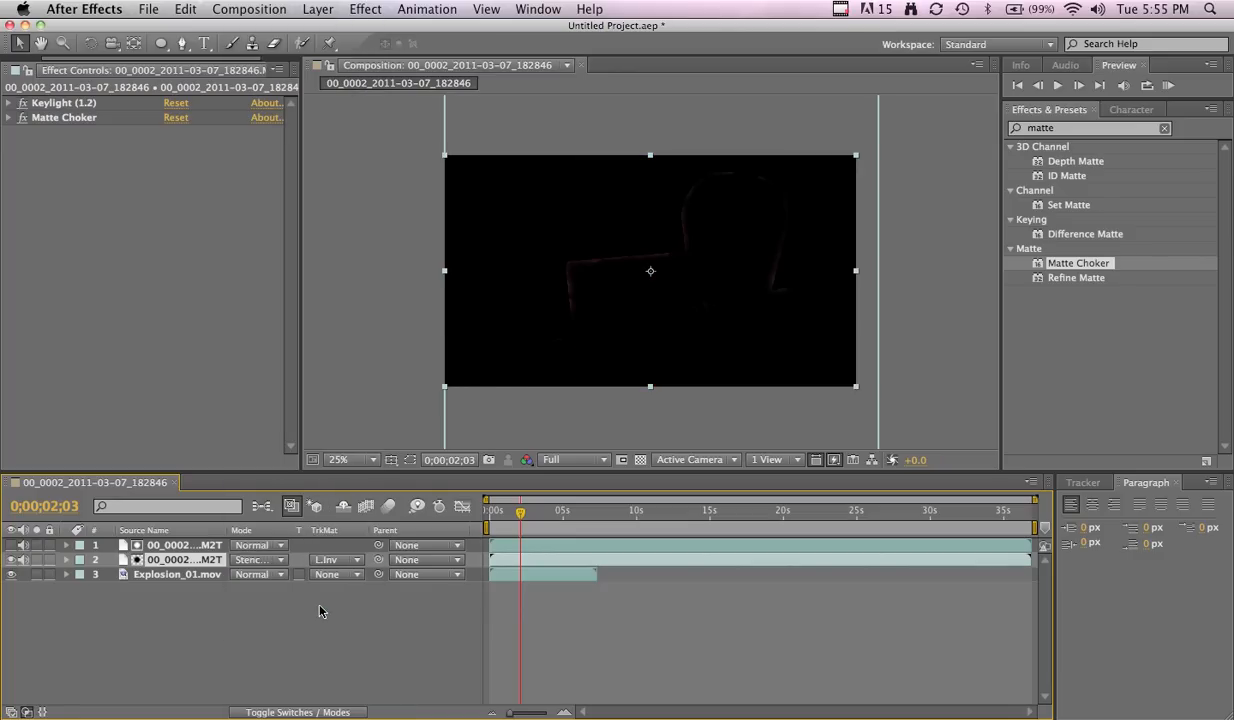
{"action": "mouse_move", "coordinate": [560, 242]}
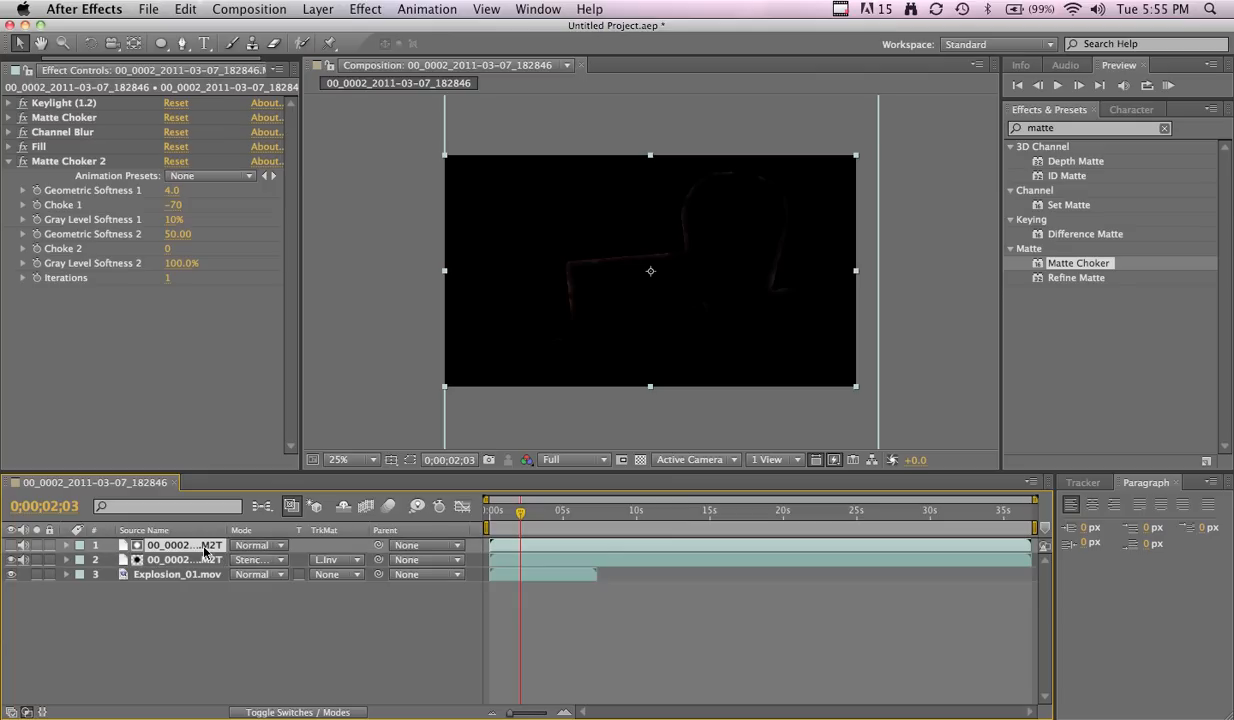
Drive Matte Choker 2's Choke and Softness with slider controls set to -41 and 125.
{"action": "left_click", "coordinate": [9, 161]}
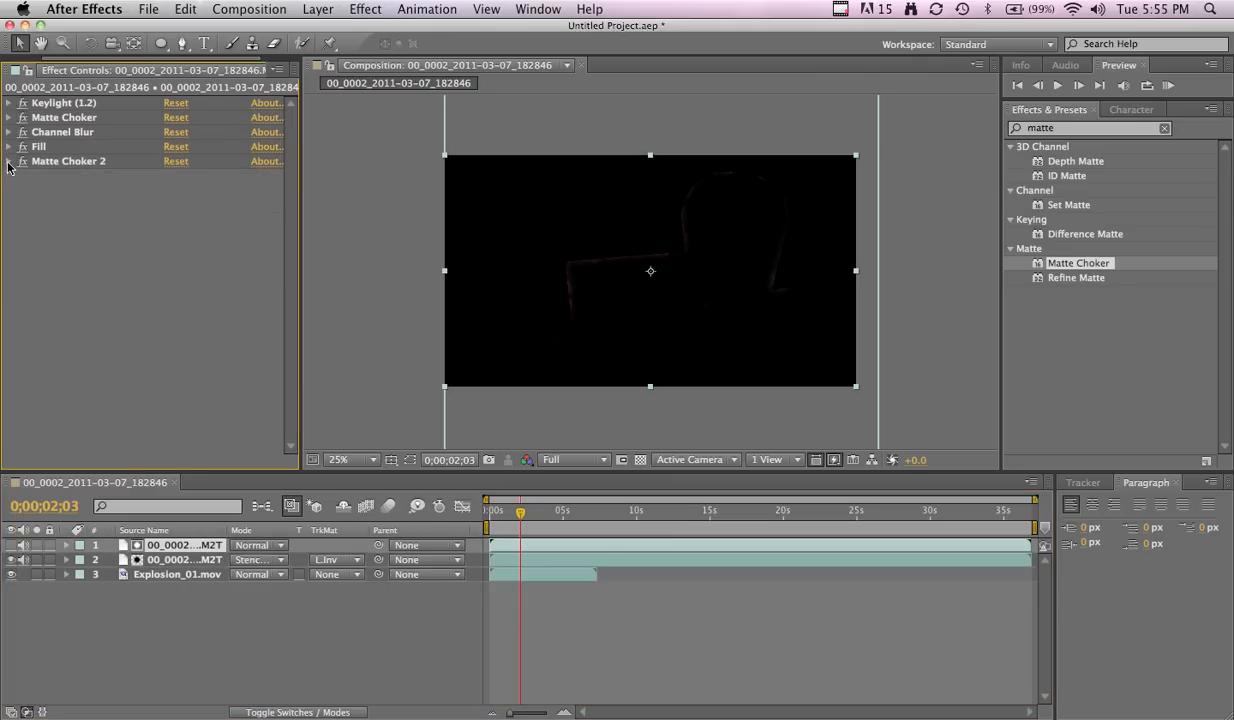
{"action": "left_click", "coordinate": [365, 9]}
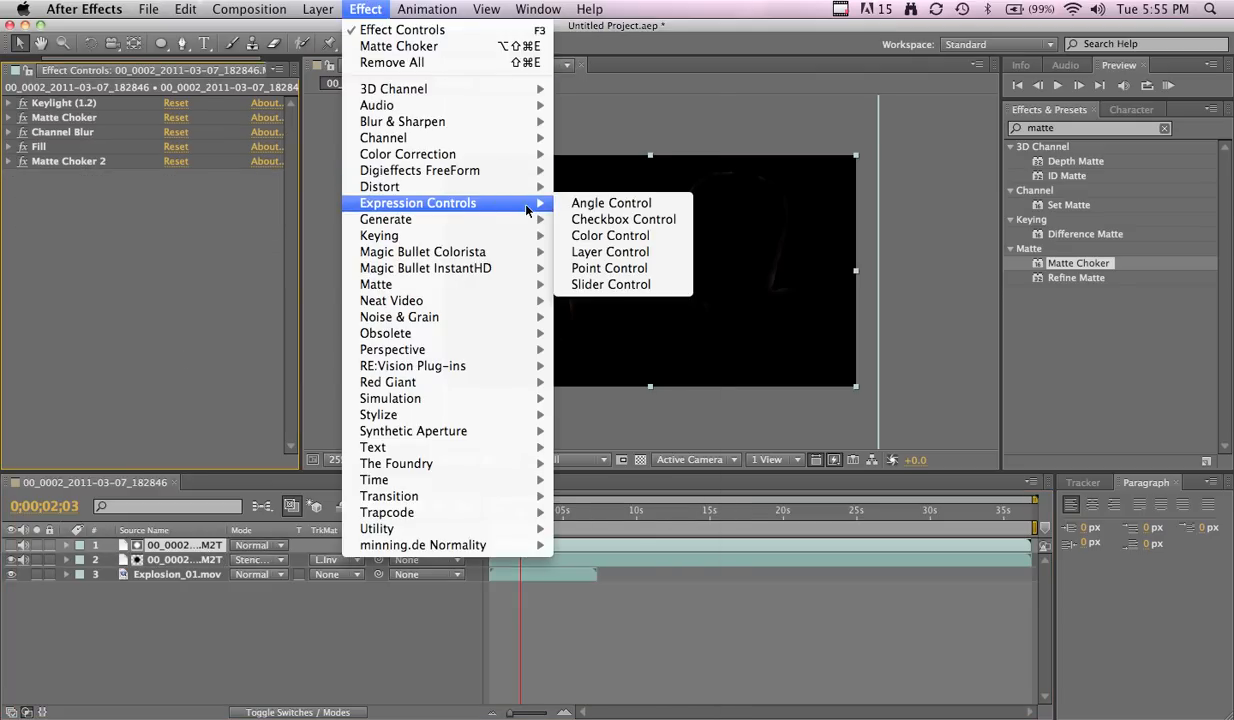
{"action": "left_click", "coordinate": [610, 284]}
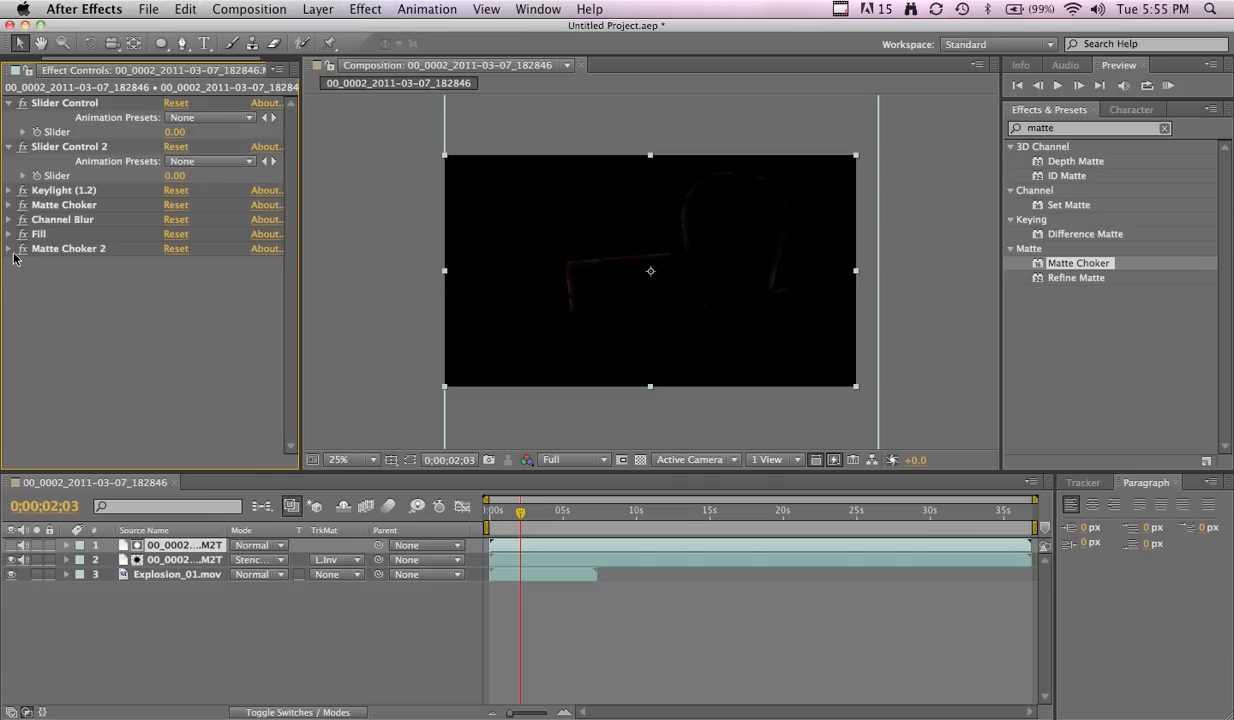
{"action": "left_click", "coordinate": [9, 248]}
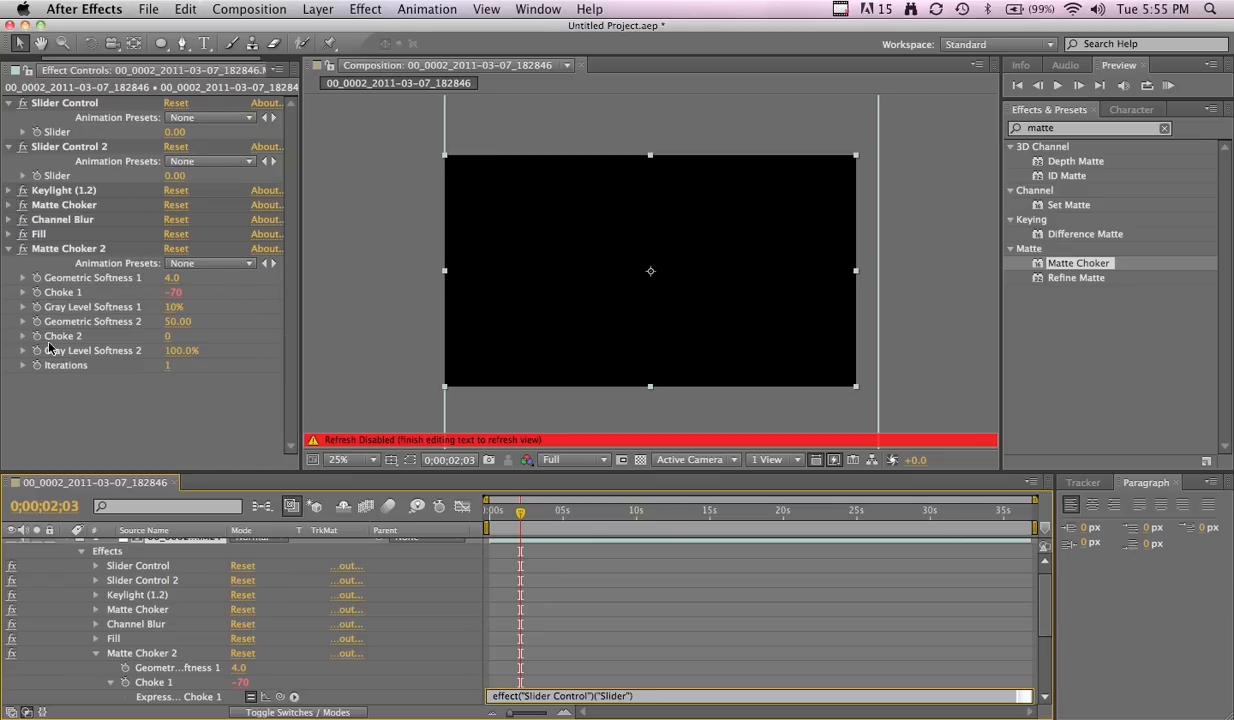
{"action": "mouse_move", "coordinate": [32, 335]}
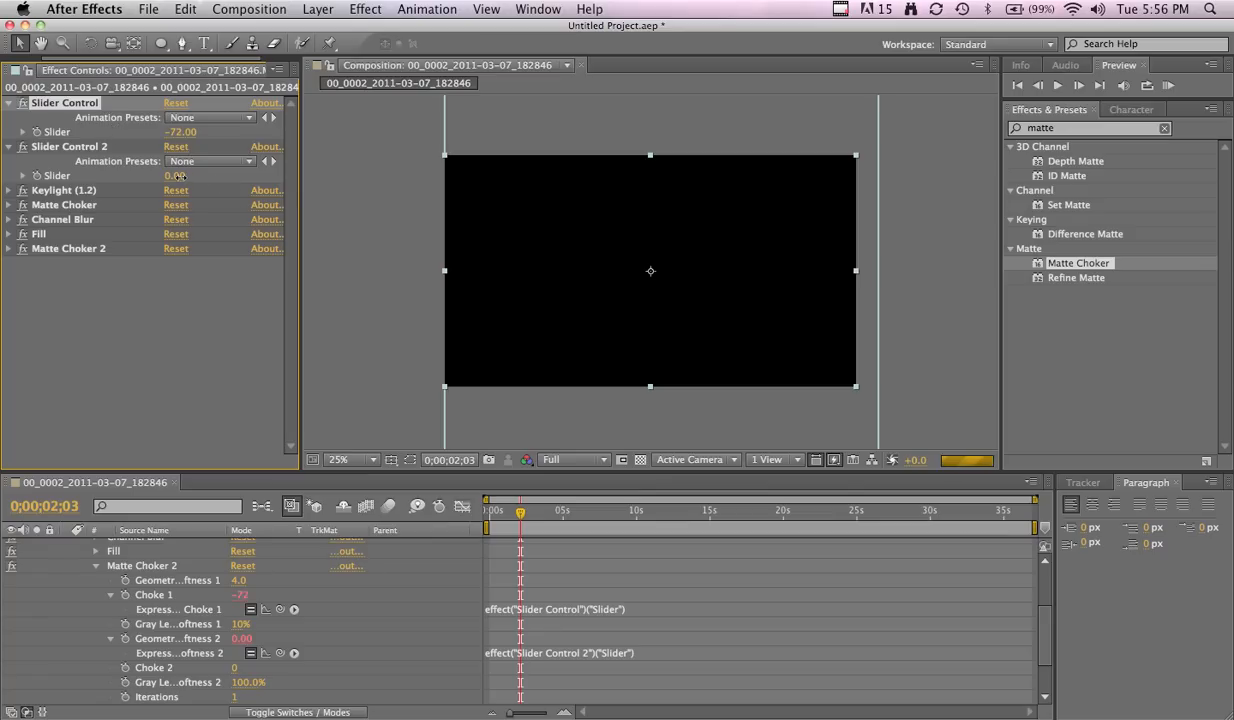
{"action": "left_click_drag", "start_coordinate": [177, 175], "coordinate": [190, 175]}
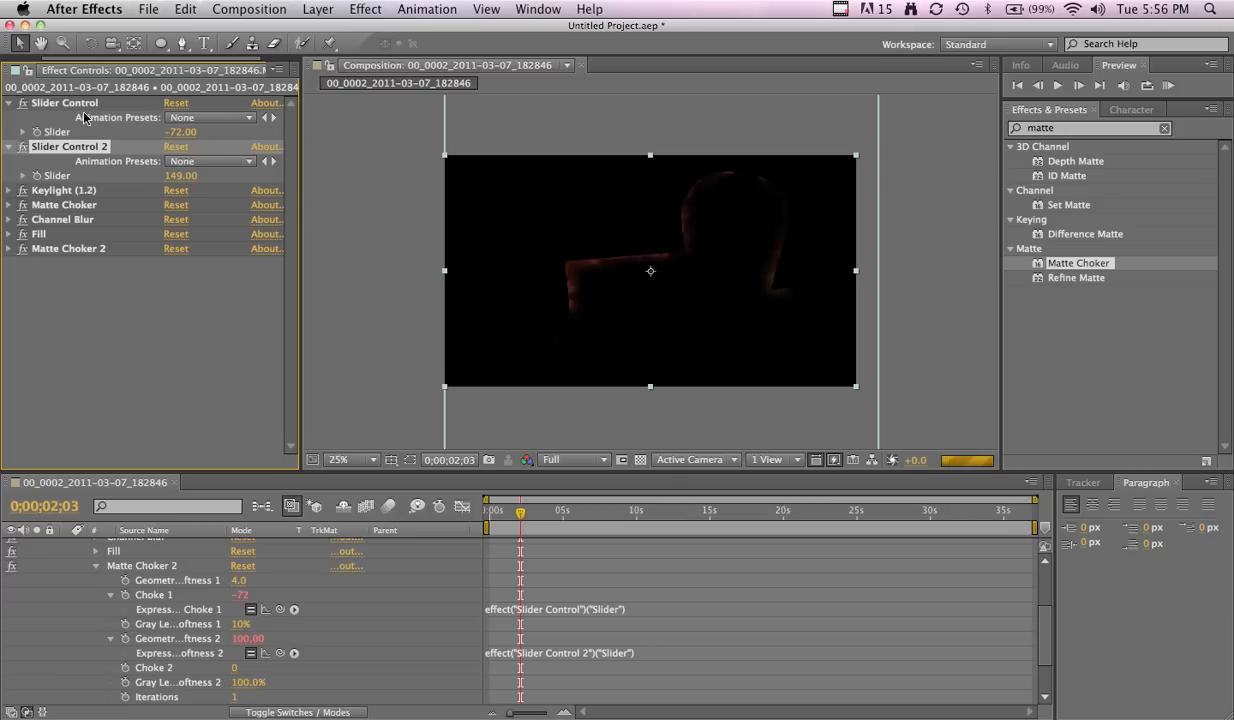
{"action": "mouse_move", "coordinate": [211, 373]}
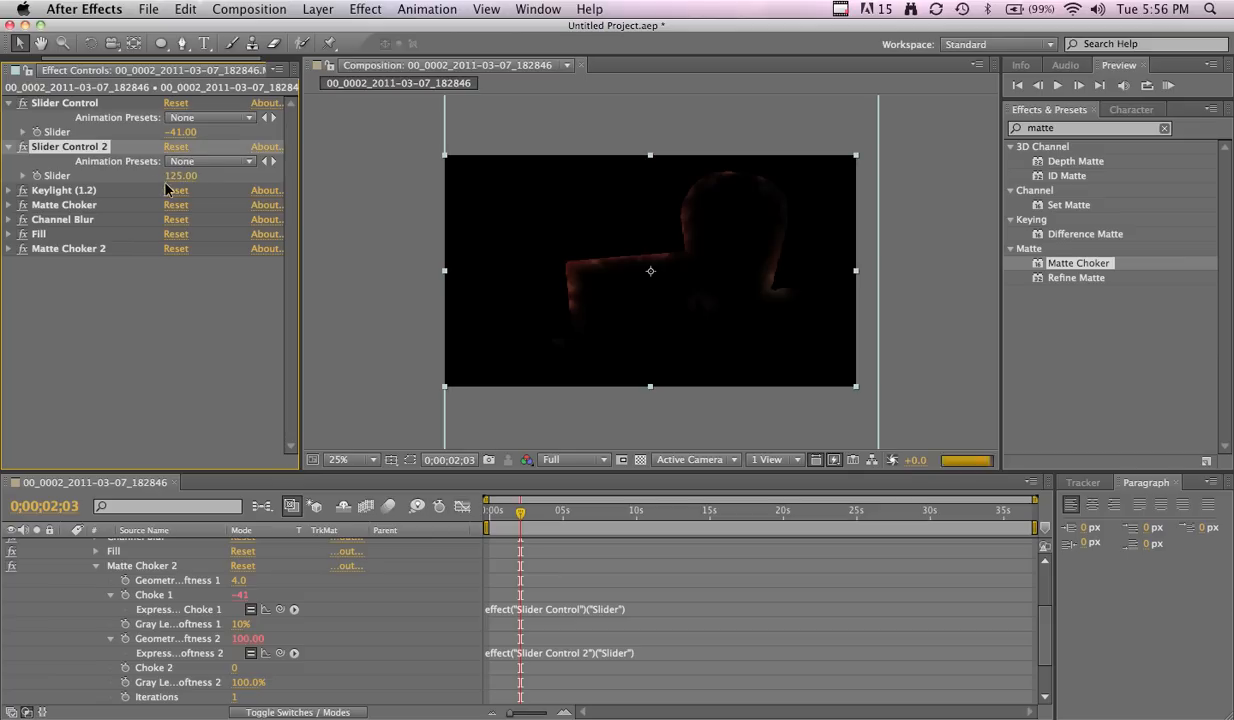
{"action": "mouse_move", "coordinate": [507, 517]}
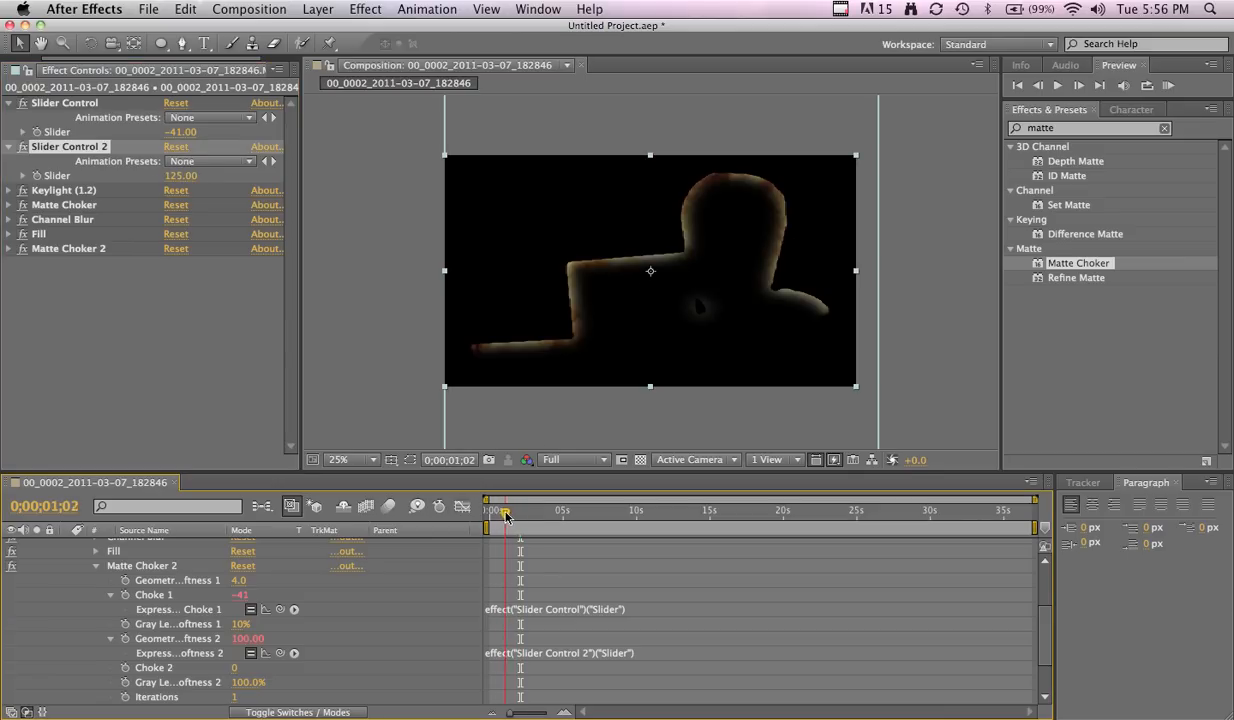
{"action": "left_click_drag", "start_coordinate": [505, 516], "coordinate": [497, 516]}
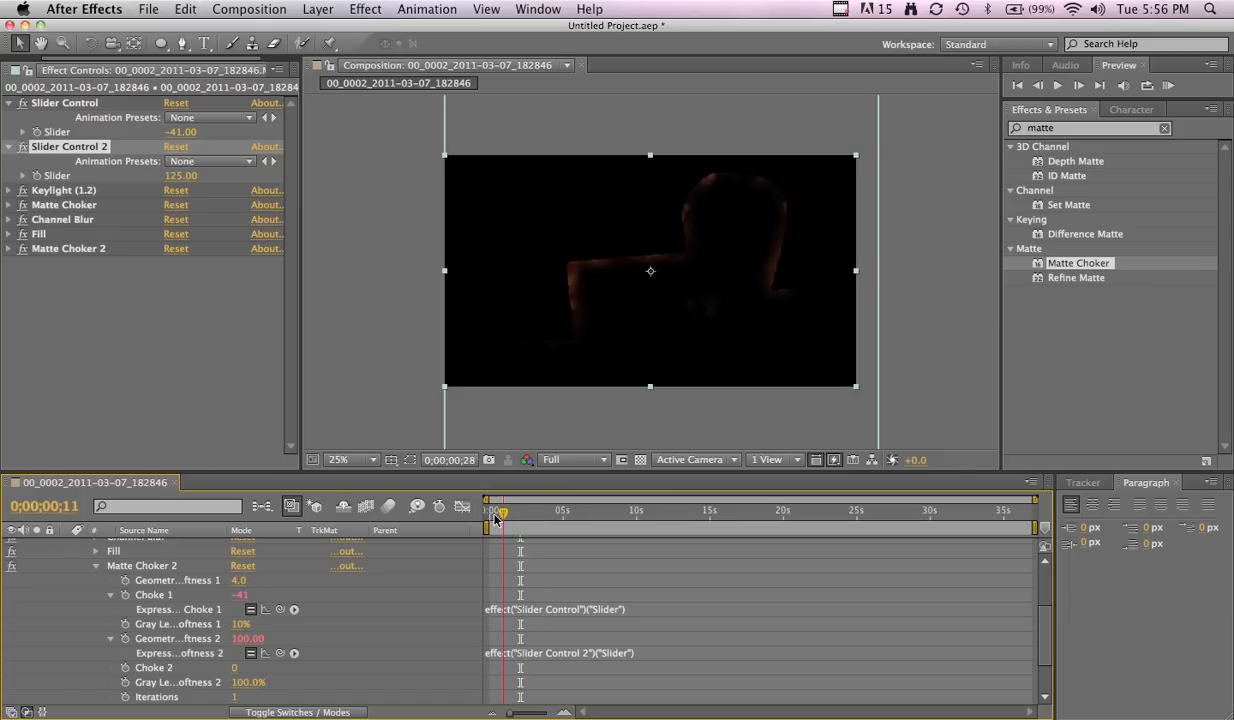
{"action": "left_click_drag", "start_coordinate": [495, 510], "coordinate": [508, 510]}
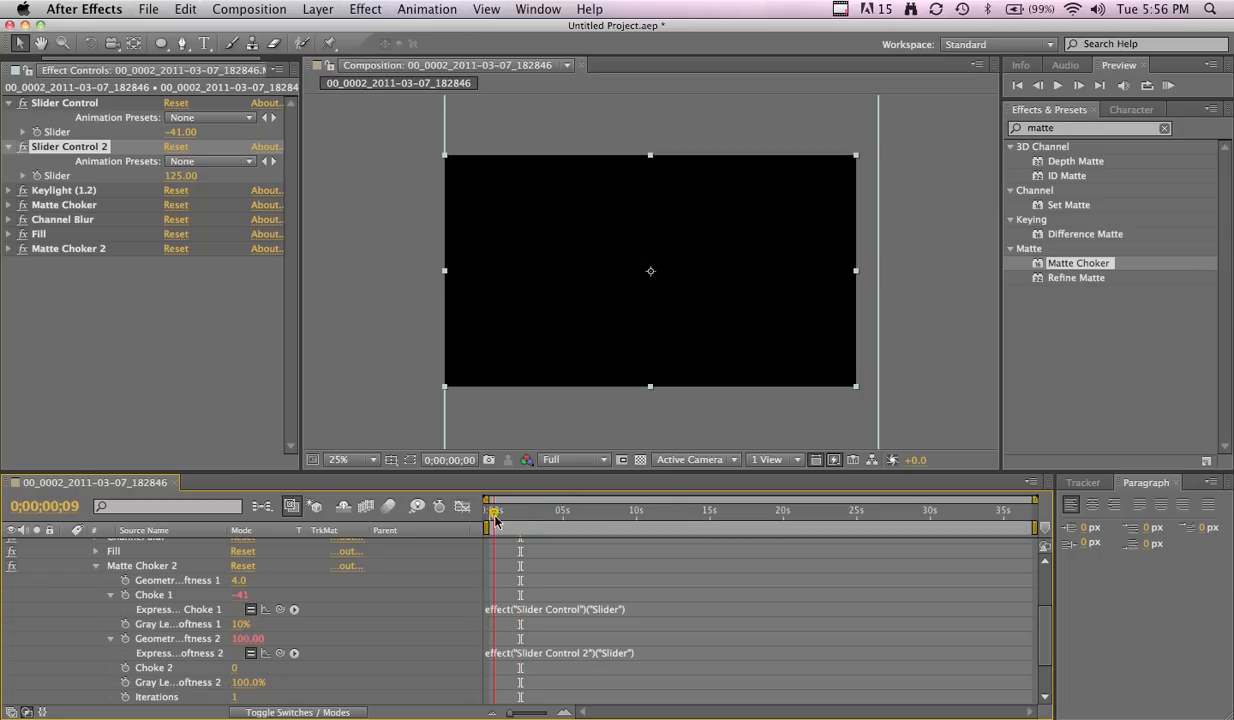
{"action": "left_click_drag", "start_coordinate": [494, 510], "coordinate": [518, 510]}
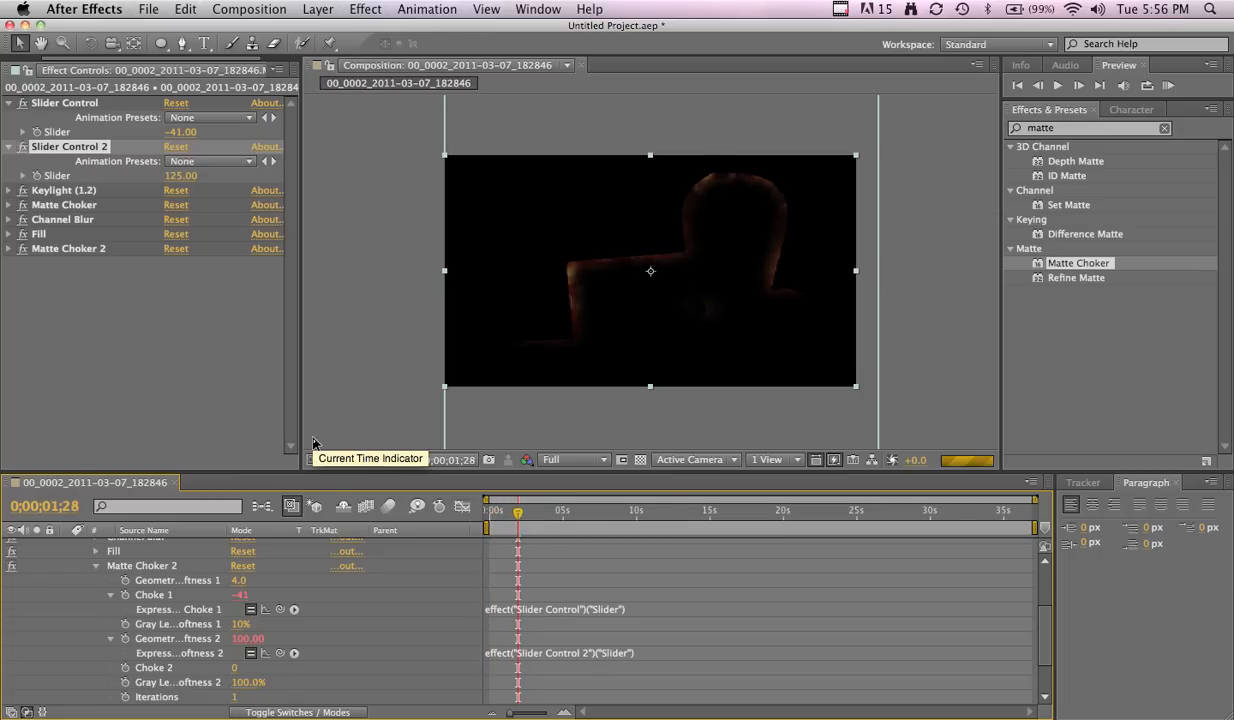
{"action": "mouse_move", "coordinate": [60, 589]}
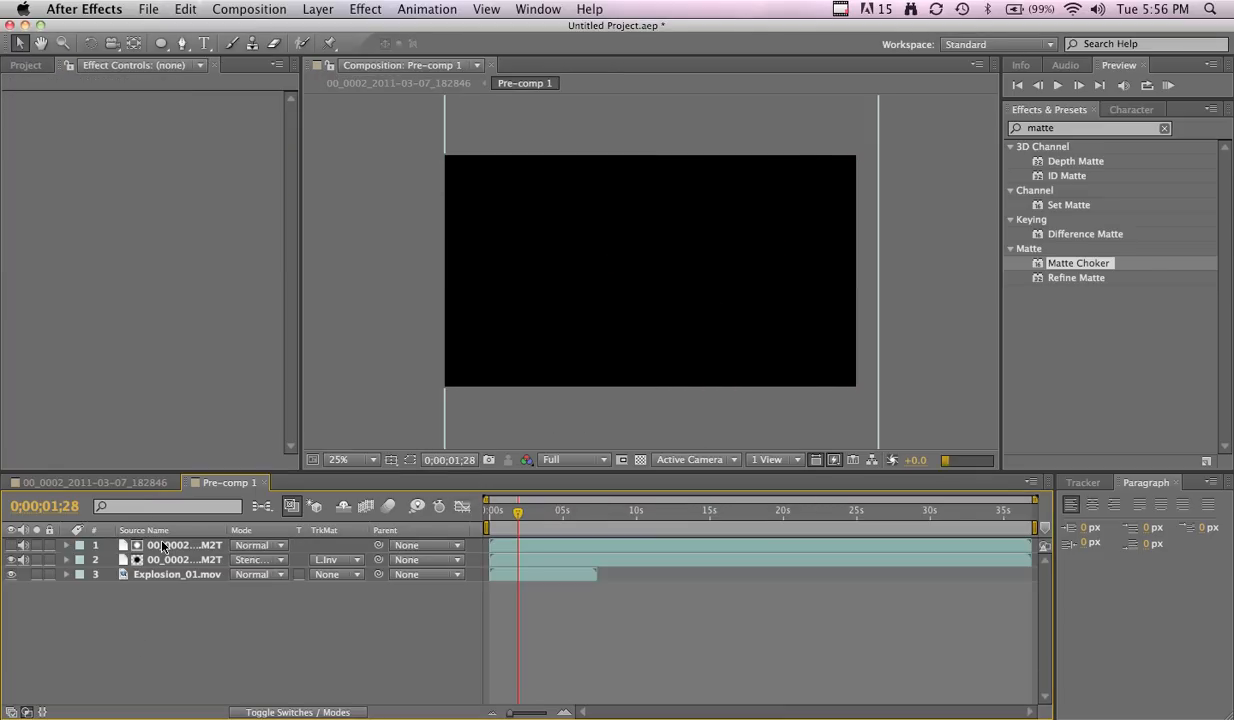
Select the top footage layer inside Pre-comp 1 to view its effects.
{"action": "left_click", "coordinate": [184, 559]}
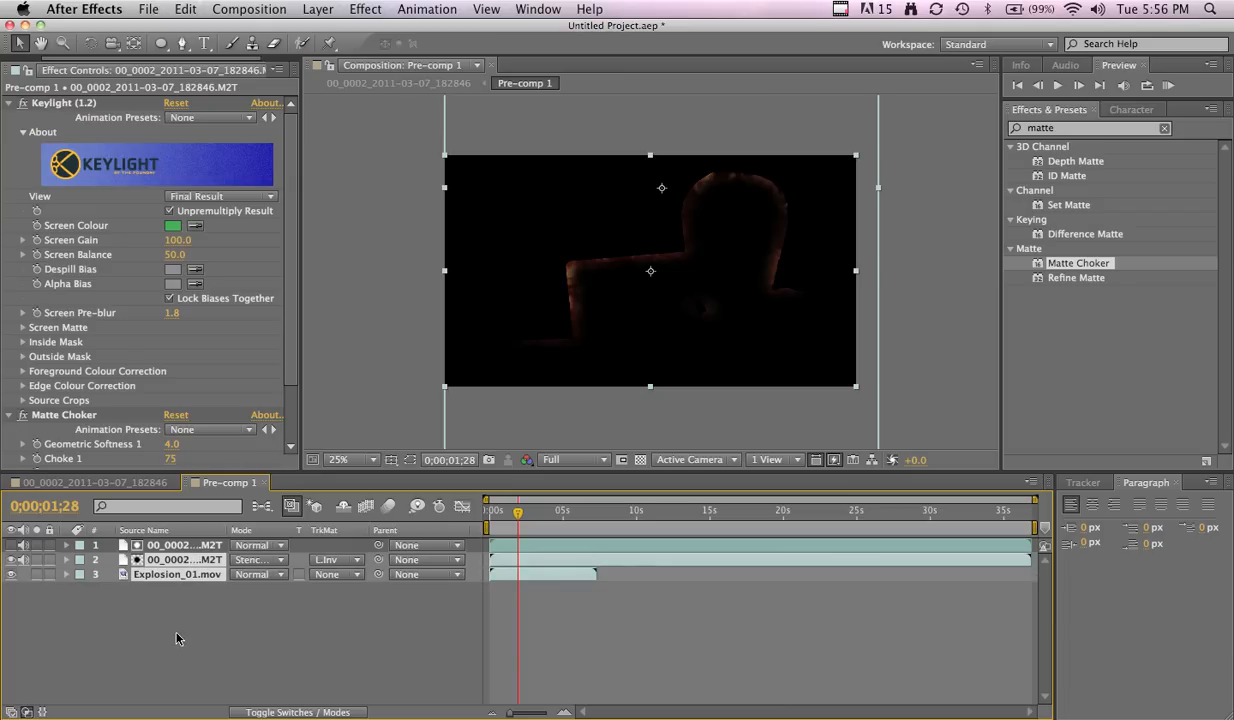
{"action": "mouse_move", "coordinate": [186, 578]}
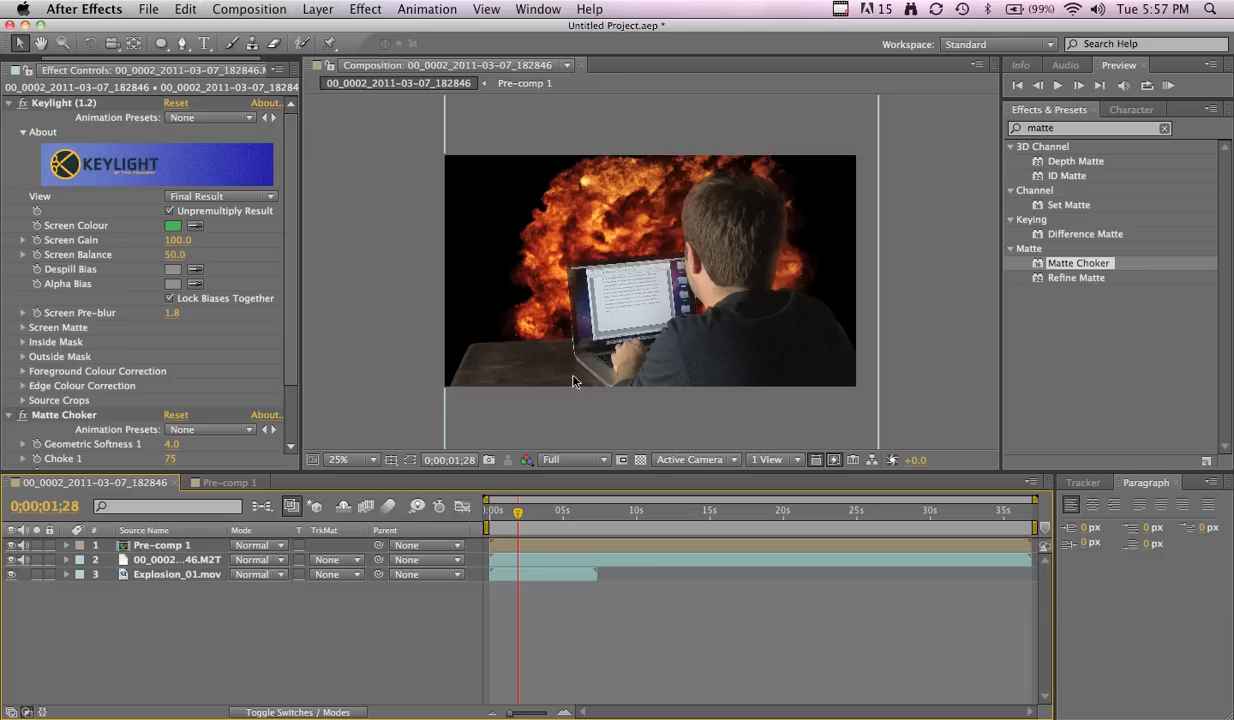
{"action": "mouse_move", "coordinate": [683, 256]}
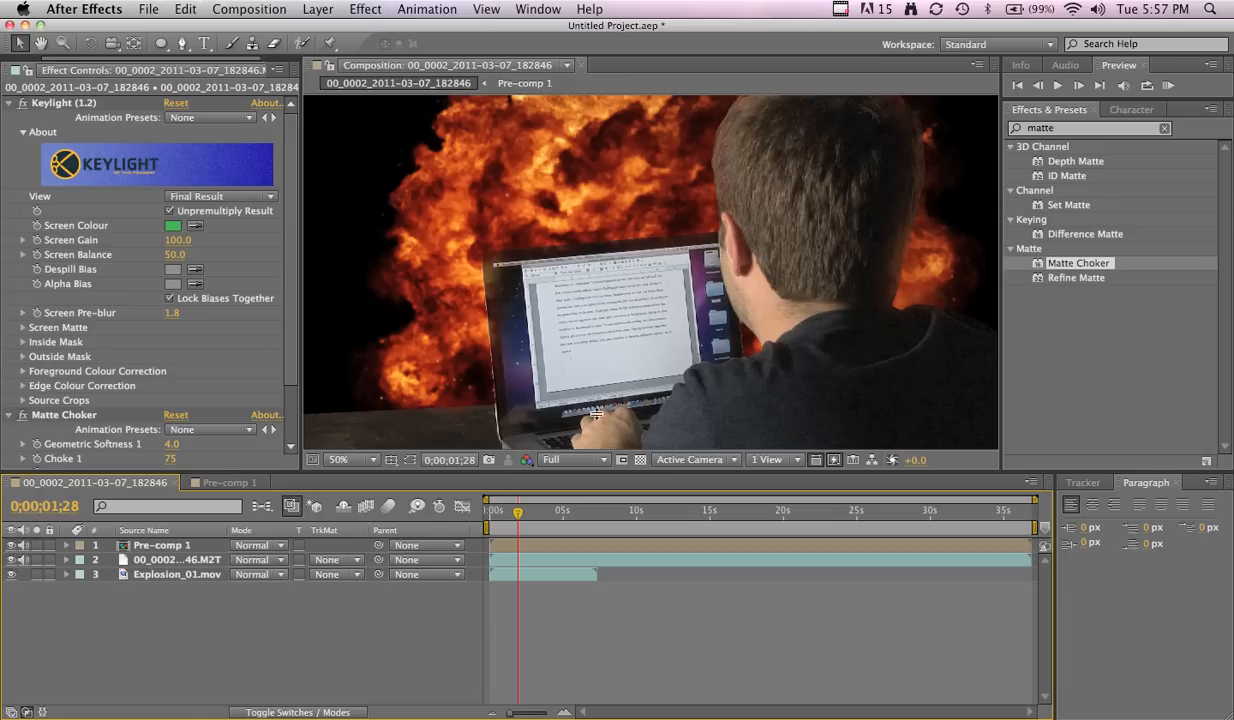
Set Pre-comp 1's opacity to 68% in the main composition.
{"action": "left_click", "coordinate": [165, 544]}
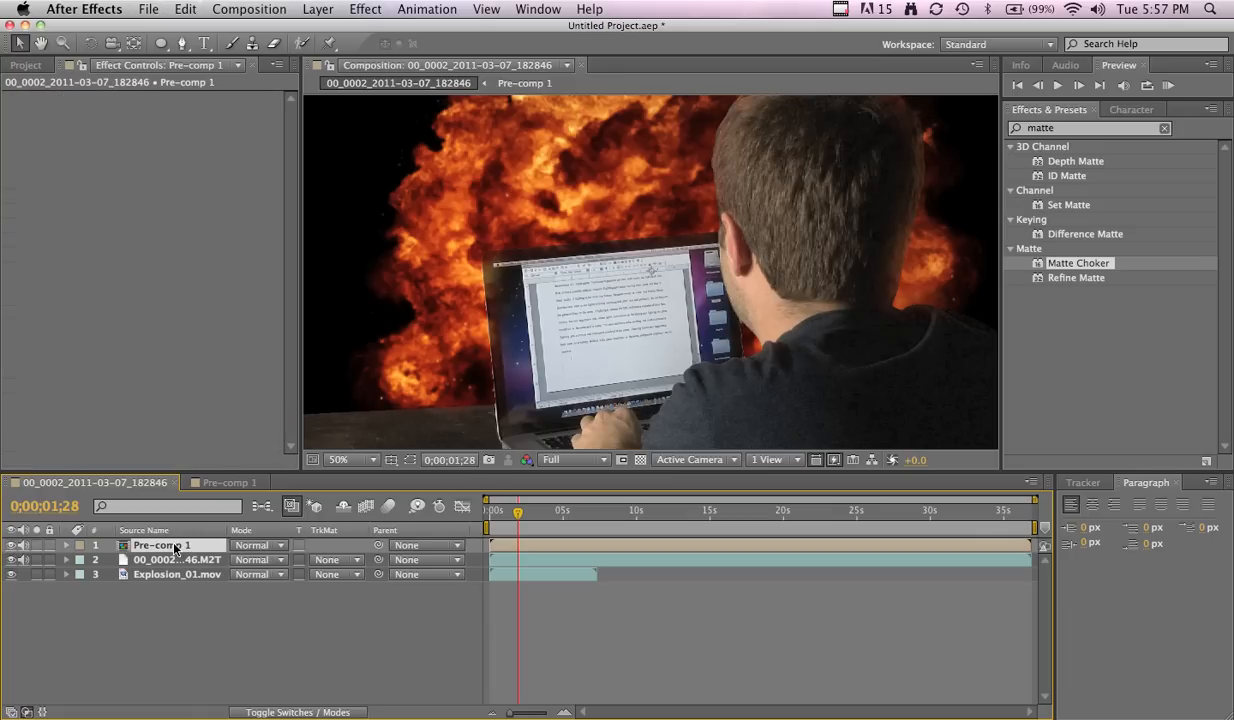
{"action": "left_click", "coordinate": [66, 545]}
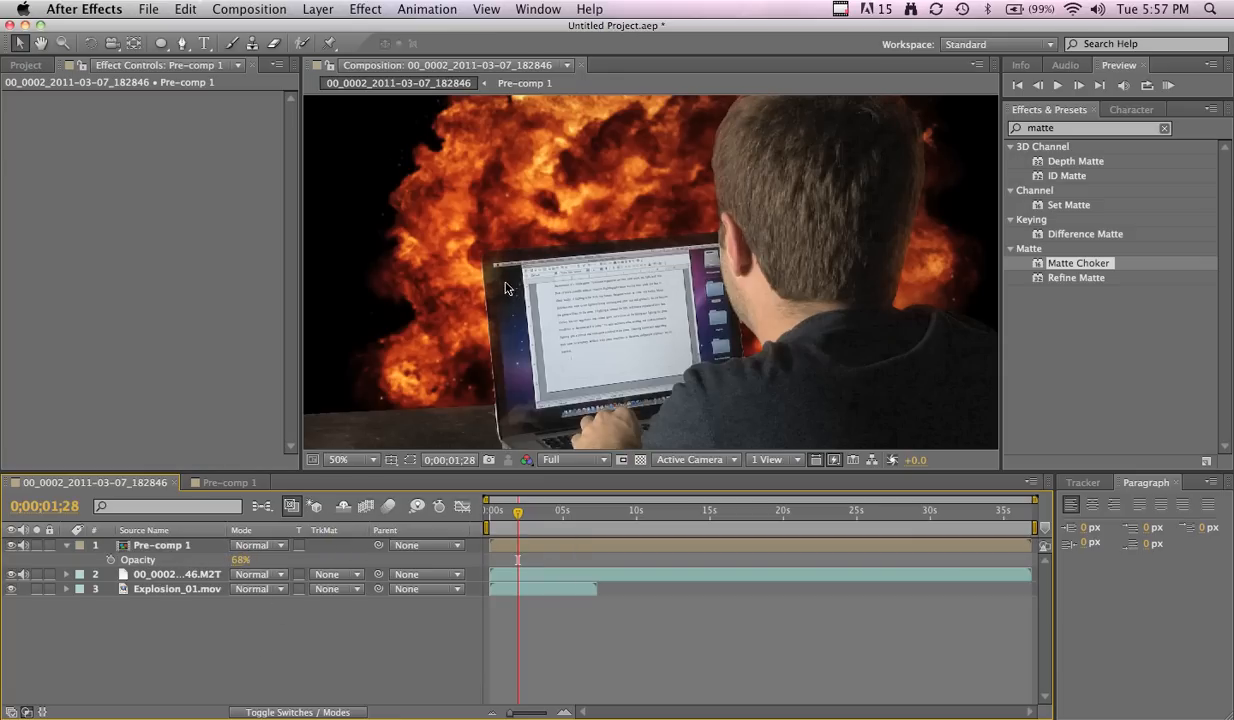
{"action": "mouse_move", "coordinate": [545, 261]}
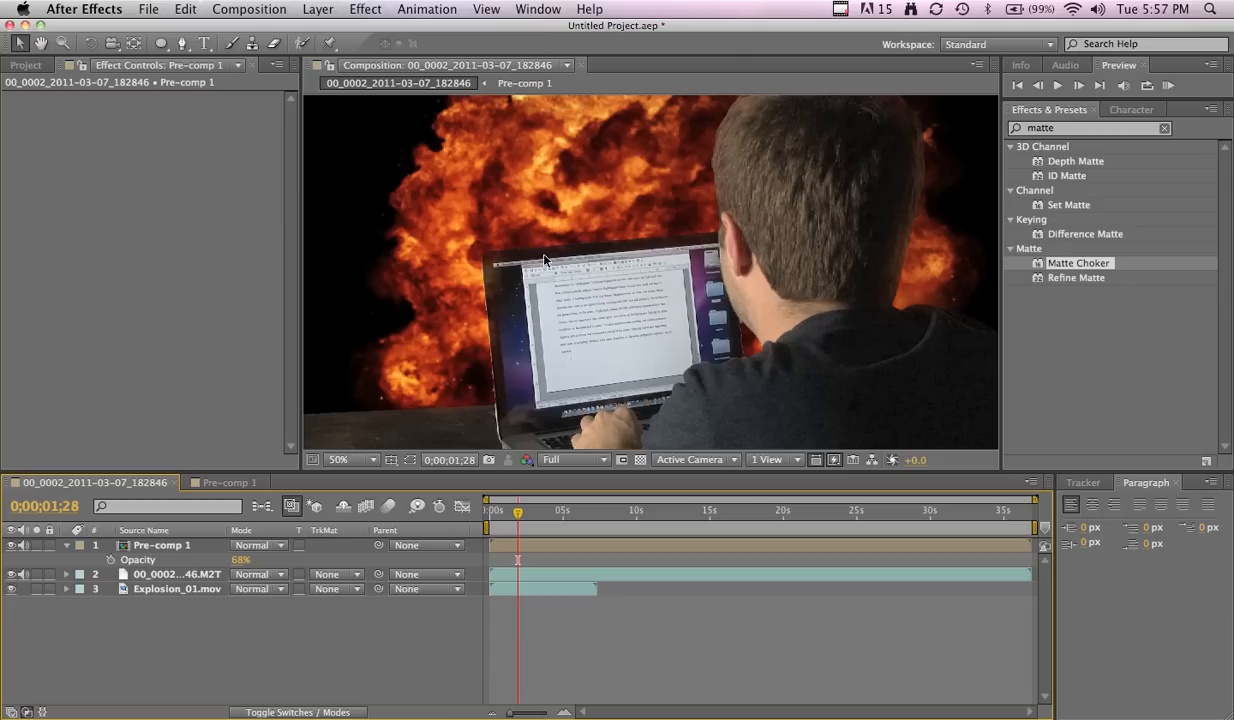
{"action": "mouse_move", "coordinate": [530, 263]}
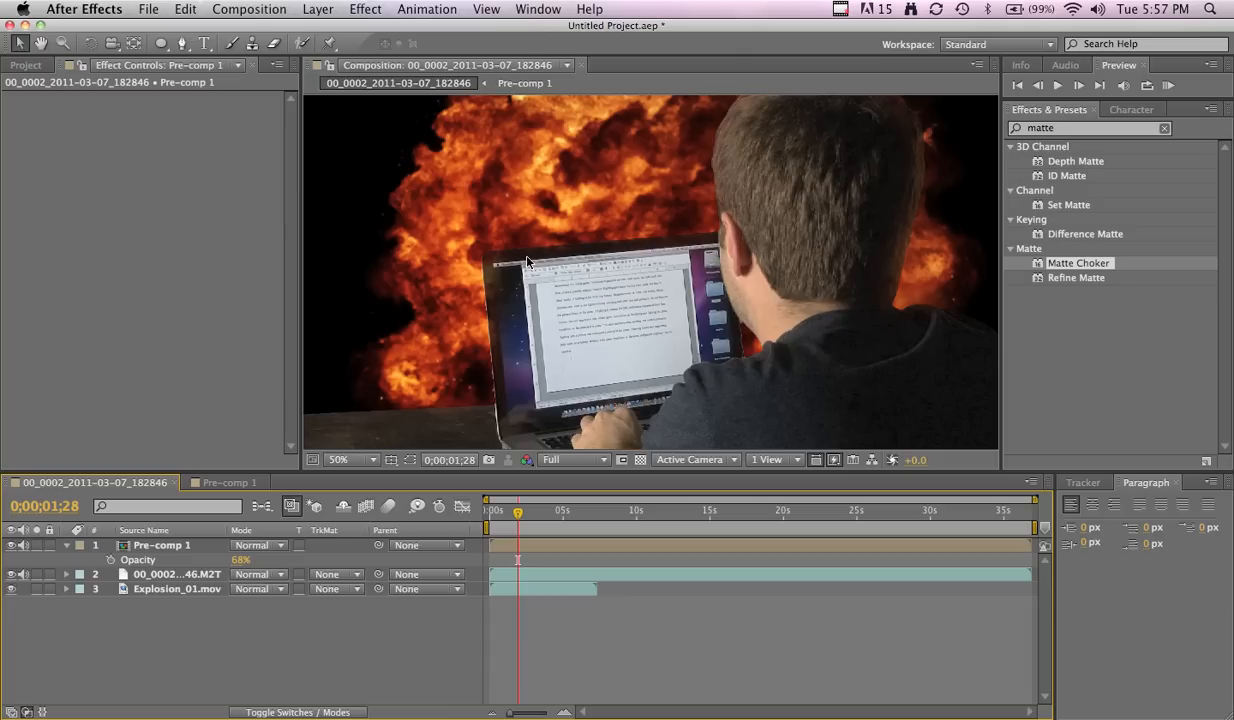
{"action": "mouse_move", "coordinate": [550, 258]}
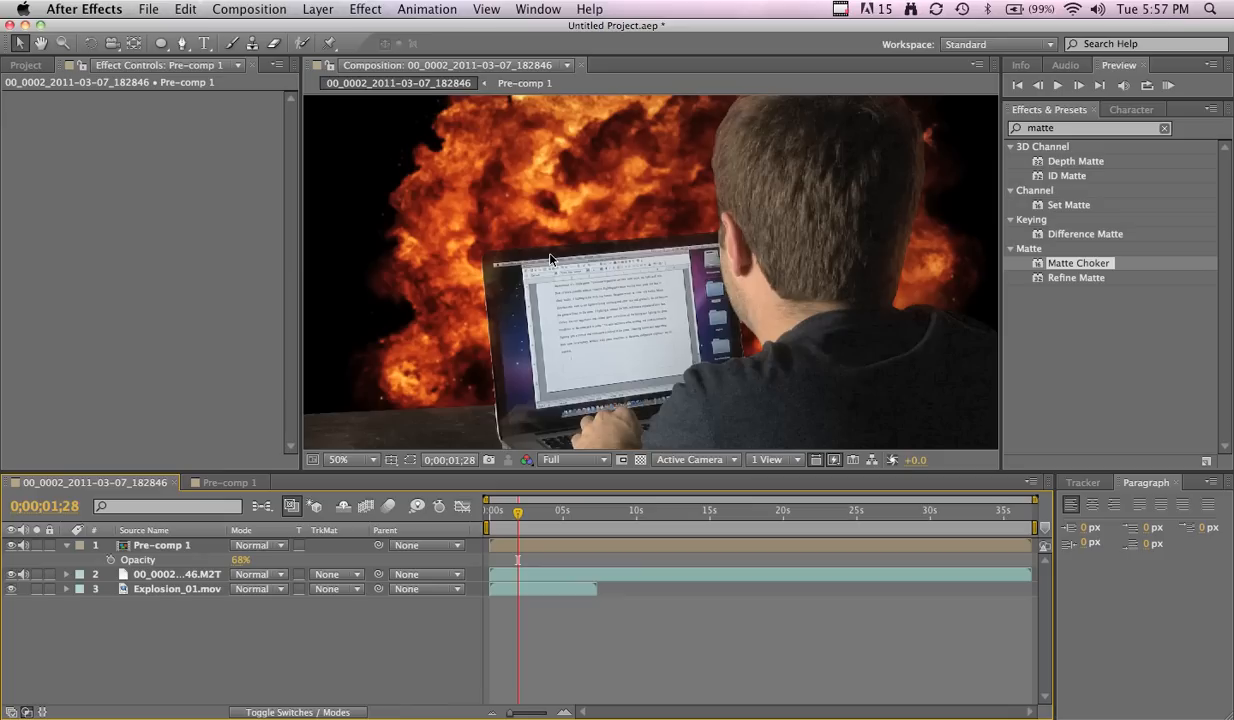
{"action": "mouse_move", "coordinate": [180, 543]}
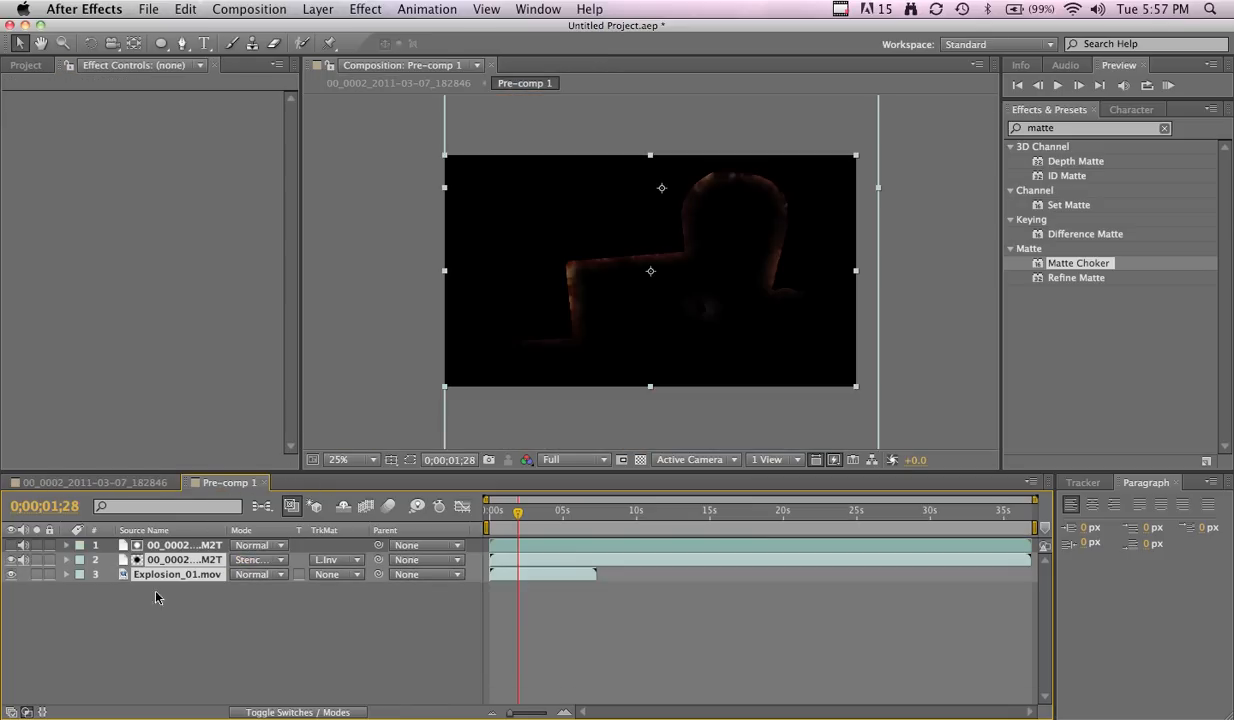
Deselect all layers inside Pre-comp 1 while reviewing its edge glow.
{"action": "left_click", "coordinate": [177, 574]}
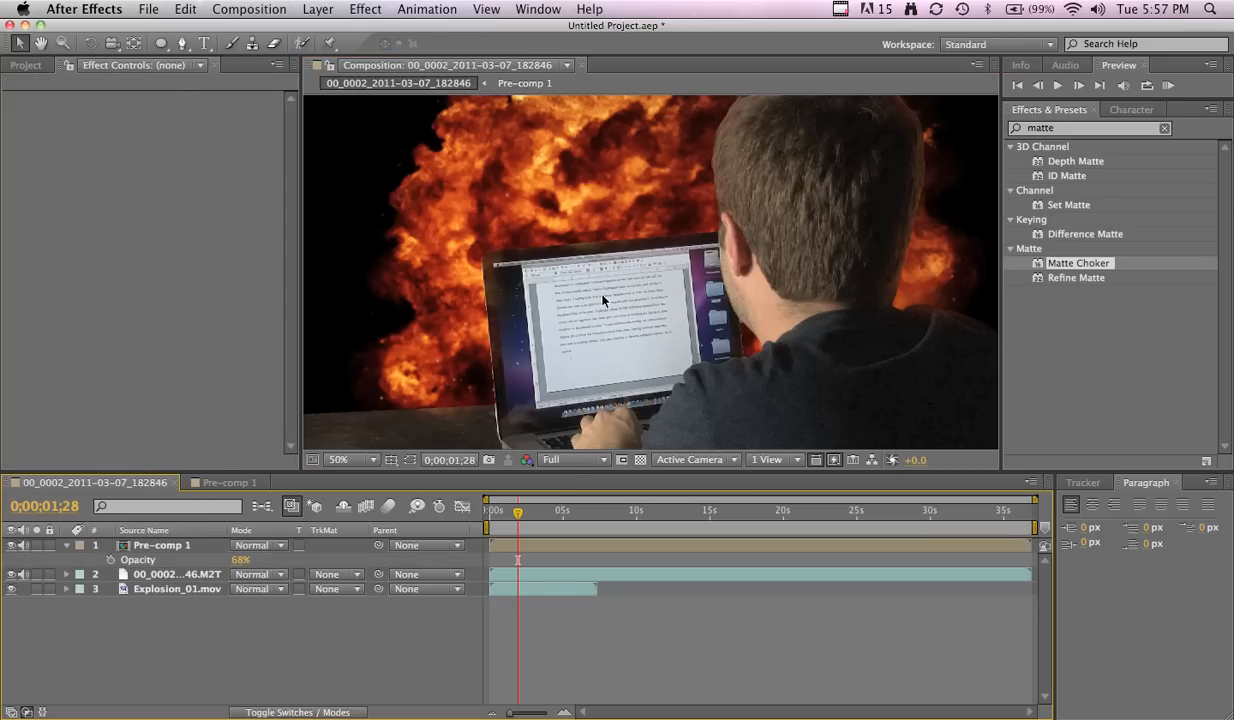
{"action": "mouse_move", "coordinate": [540, 287]}
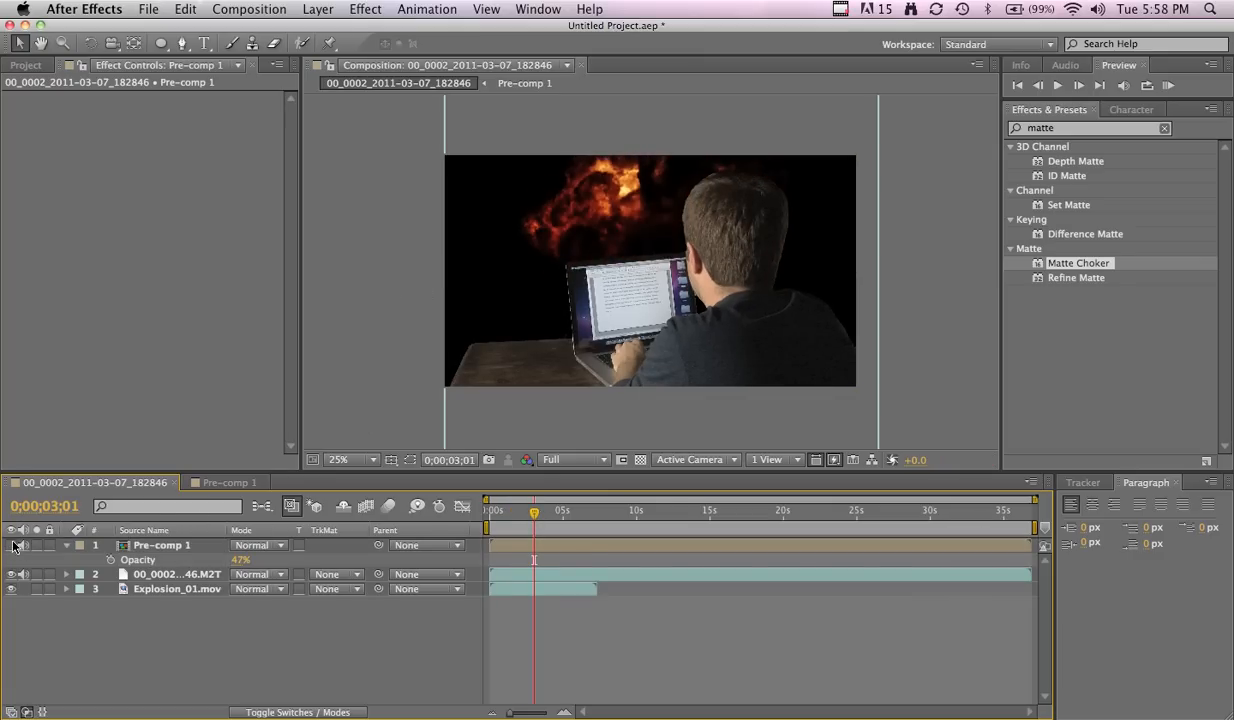
Turn off Pre-comp 1's visibility and scrub the timeline to inspect the key without the glow.
{"action": "left_click", "coordinate": [349, 459]}
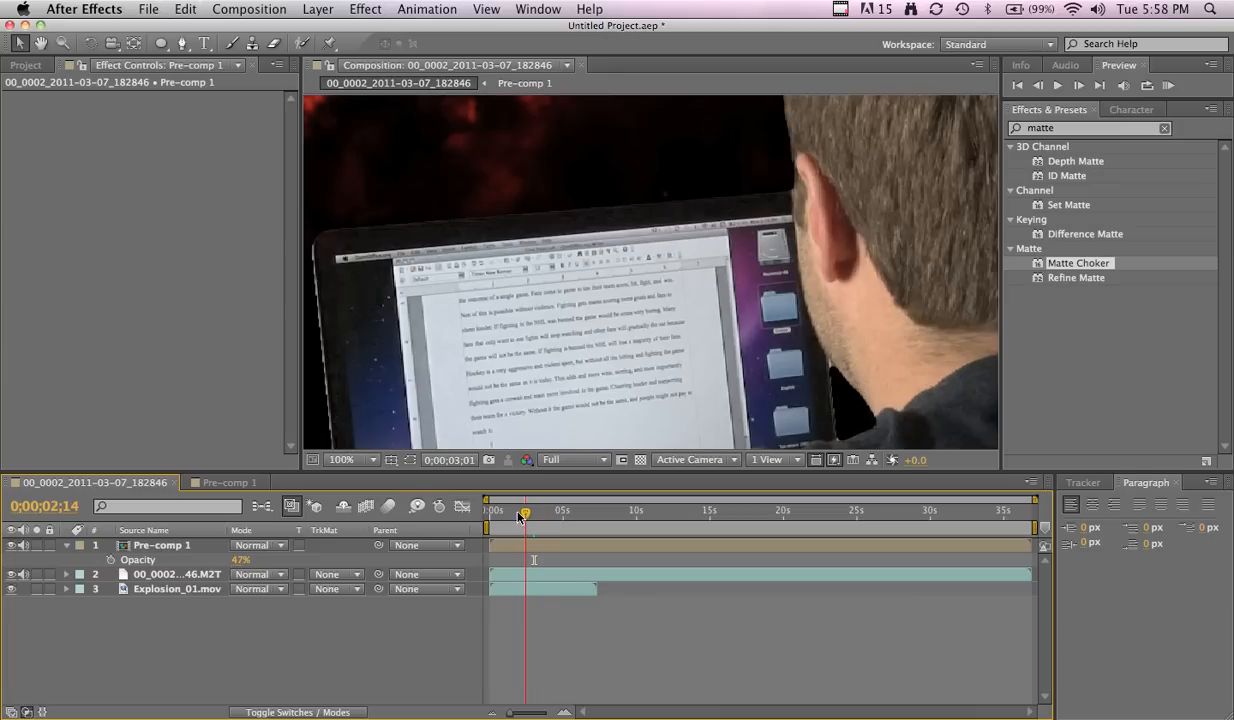
{"action": "left_click_drag", "start_coordinate": [525, 510], "coordinate": [515, 510]}
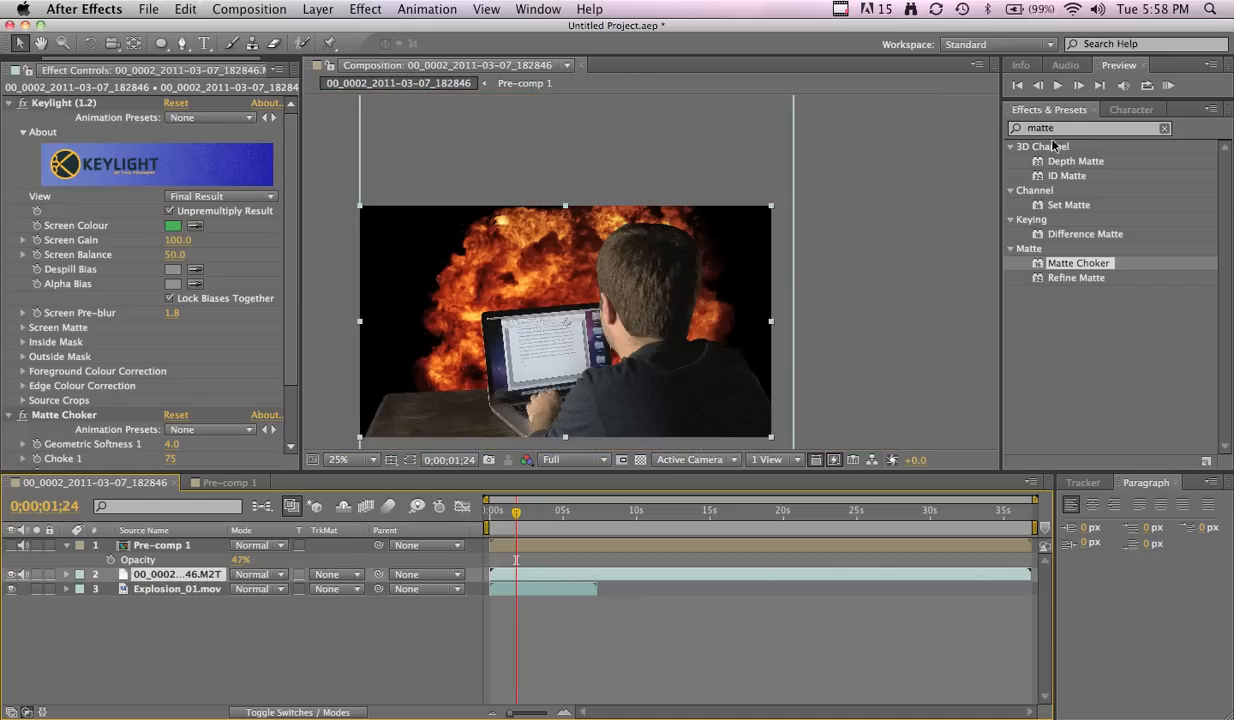
Apply Curves to the footage layer, bend the curve down to darken, and restore Pre-comp 1's glow.
{"action": "type", "text": "curv"}
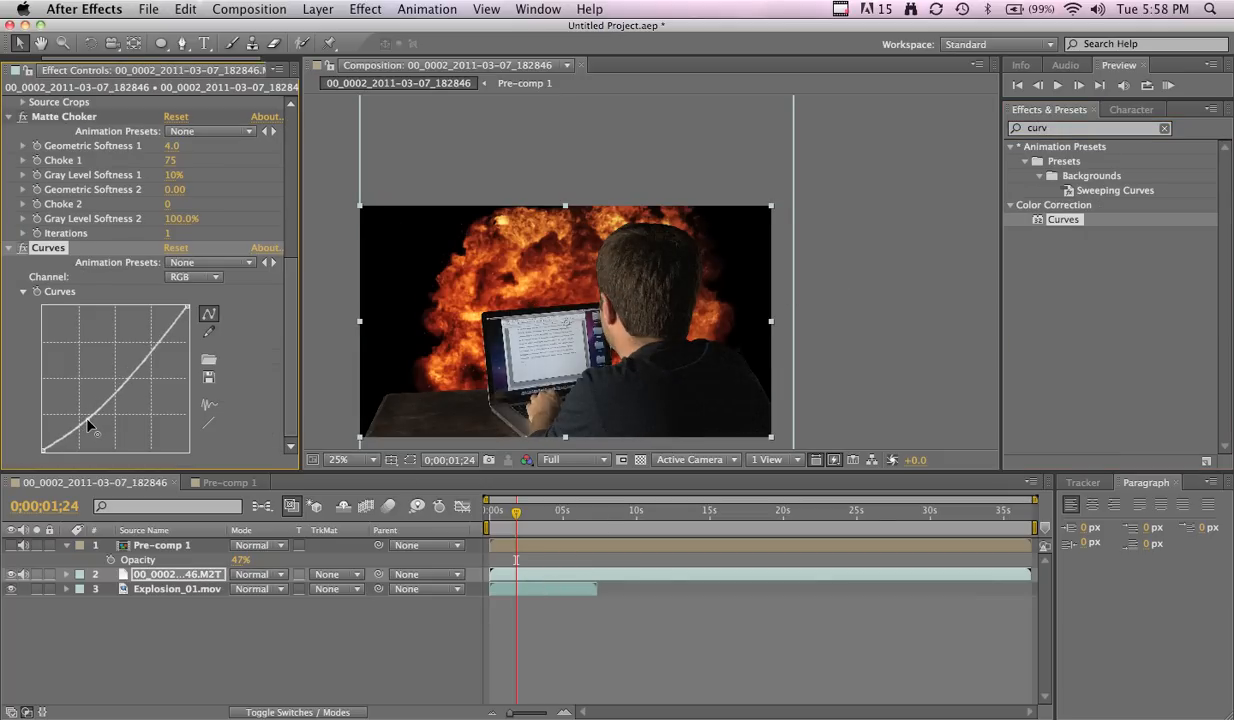
{"action": "left_click", "coordinate": [337, 459]}
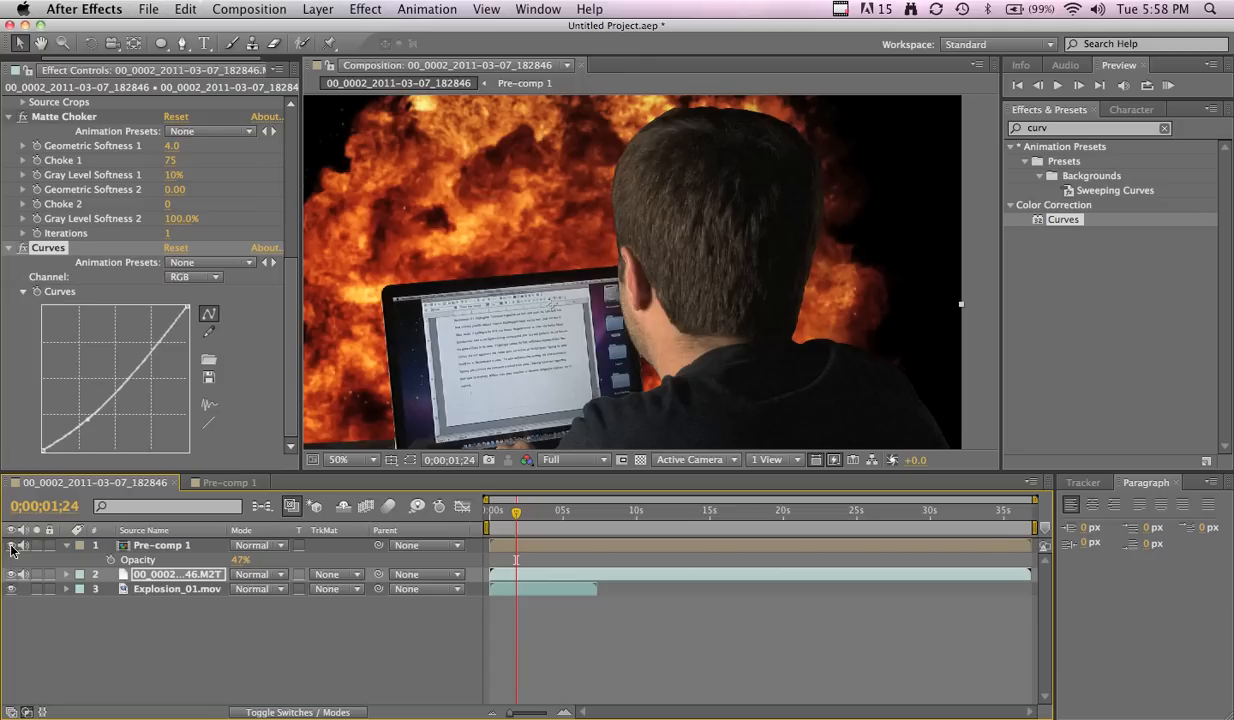
{"action": "left_click", "coordinate": [338, 459]}
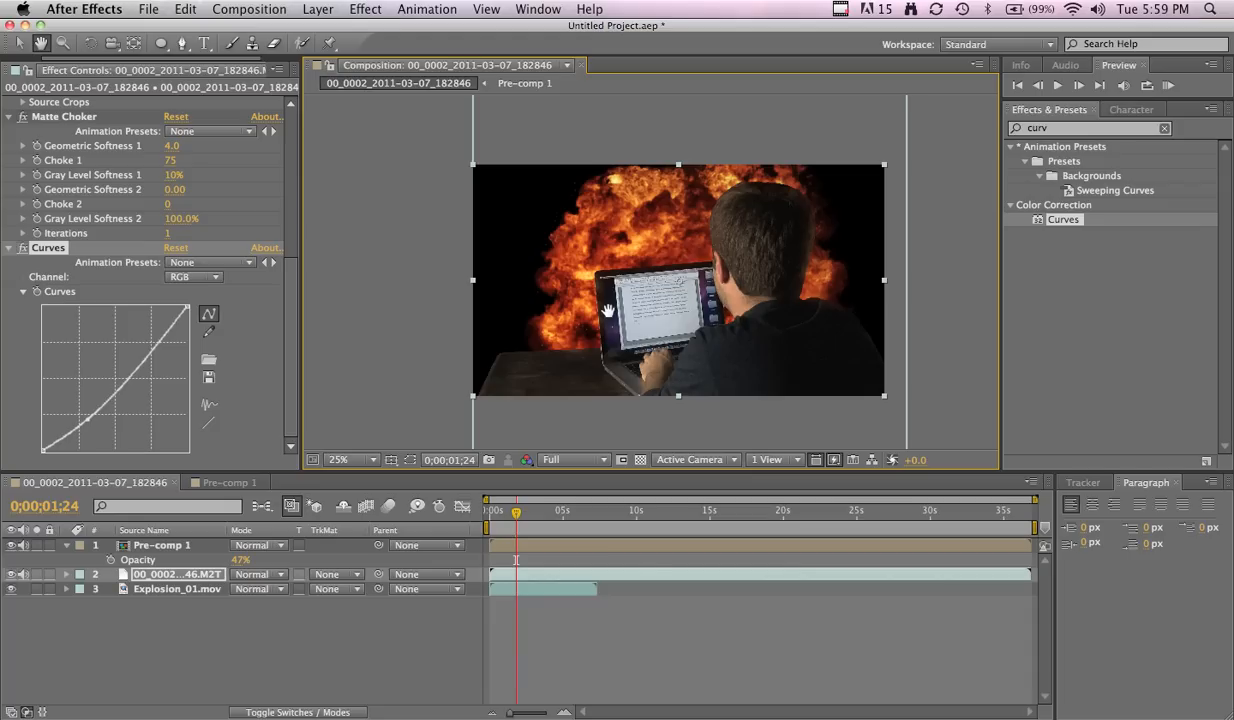
{"action": "mouse_move", "coordinate": [411, 348]}
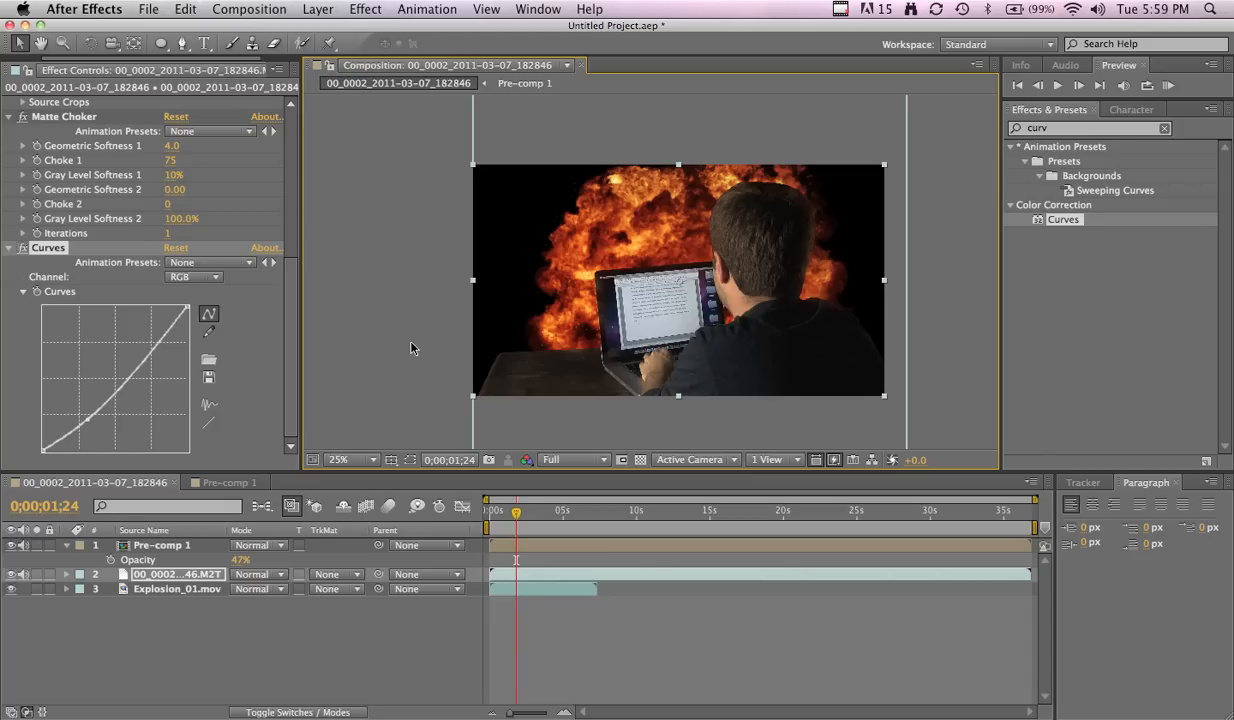
{"action": "left_click", "coordinate": [177, 574]}
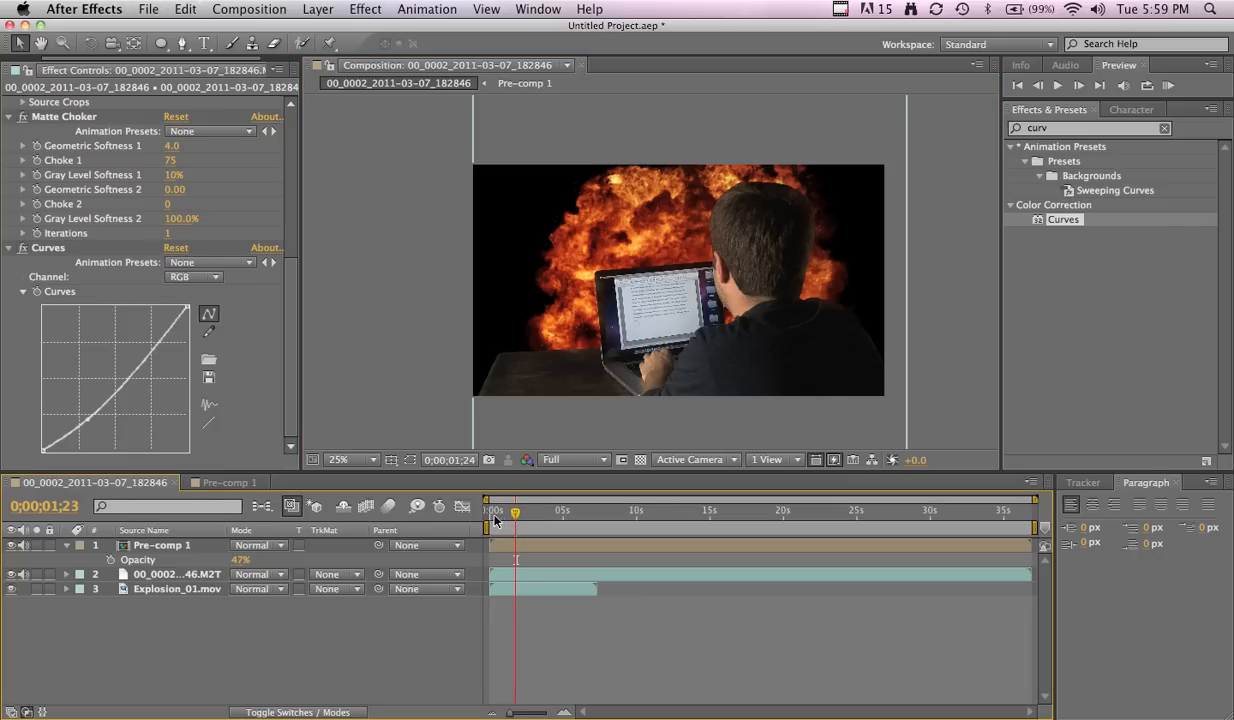
{"action": "left_click_drag", "start_coordinate": [514, 512], "coordinate": [495, 512]}
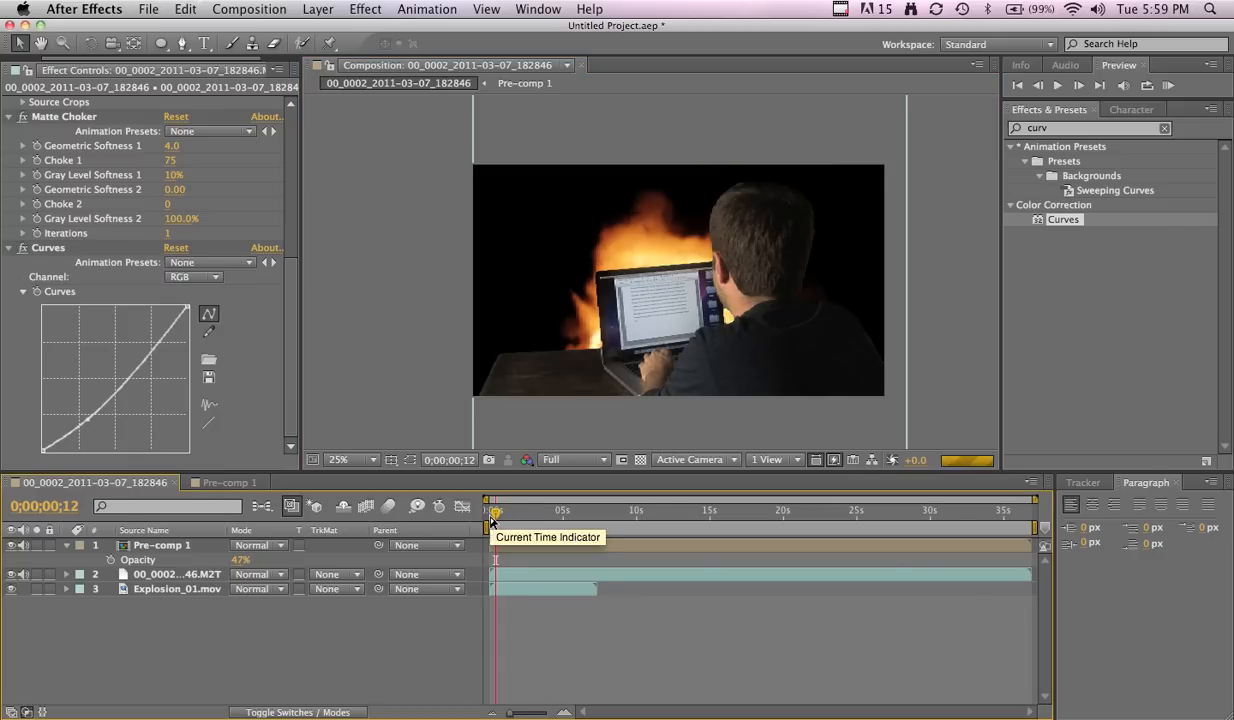